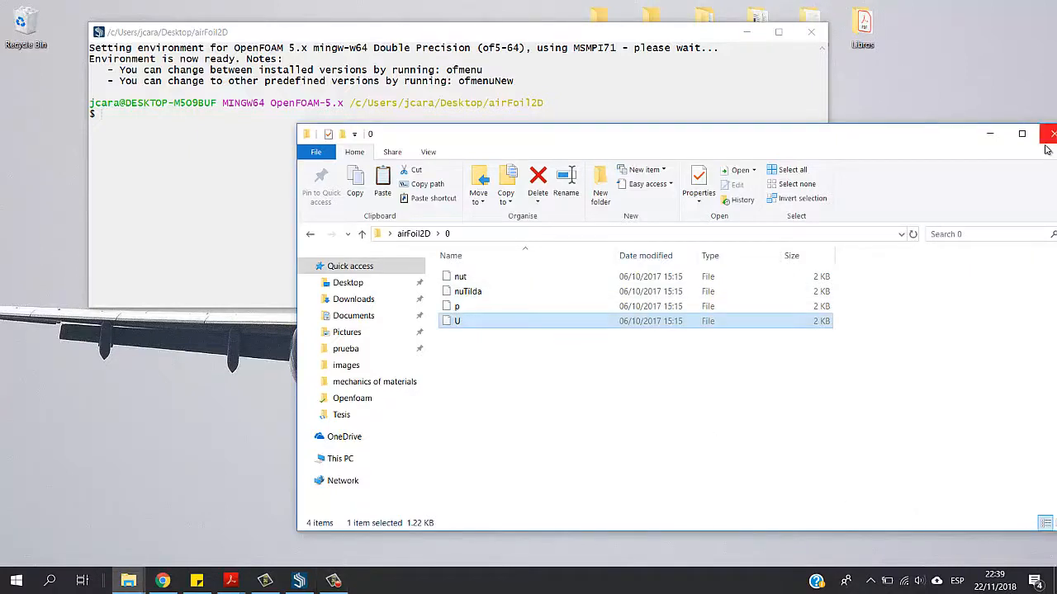
Close the airFoil2D folder window and old OpenFOAM terminal, then browse the Start menu's installed programs
{"action": "left_click", "coordinate": [1050, 133]}
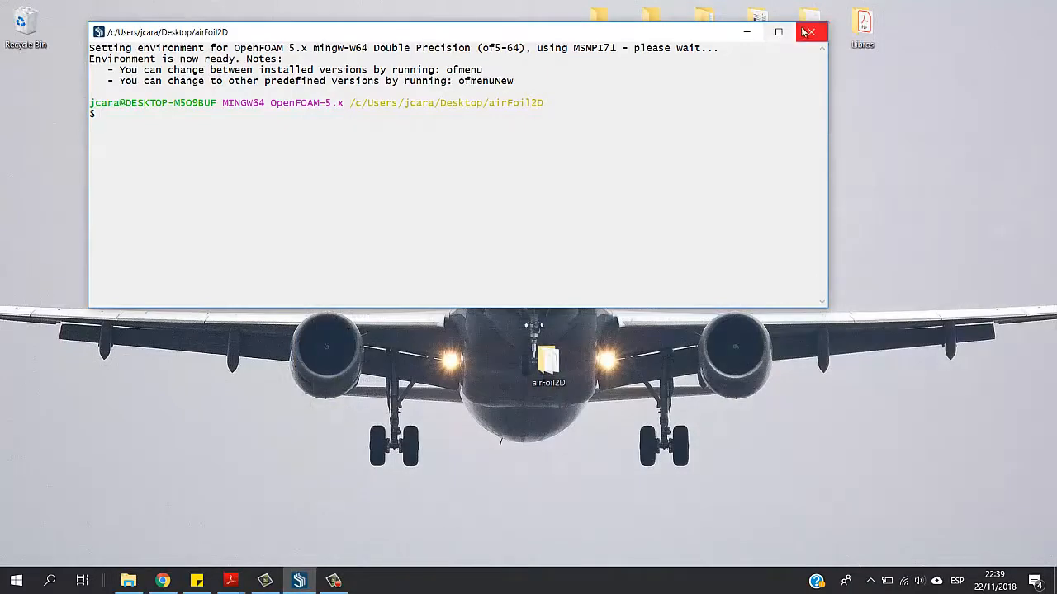
{"action": "left_click", "coordinate": [809, 32]}
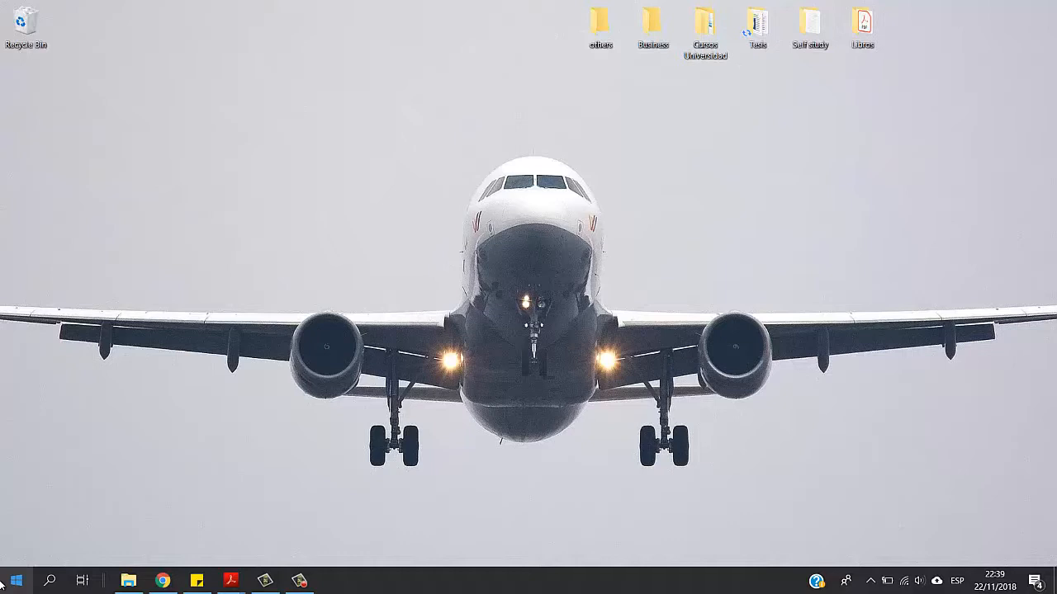
{"action": "left_click", "coordinate": [15, 582]}
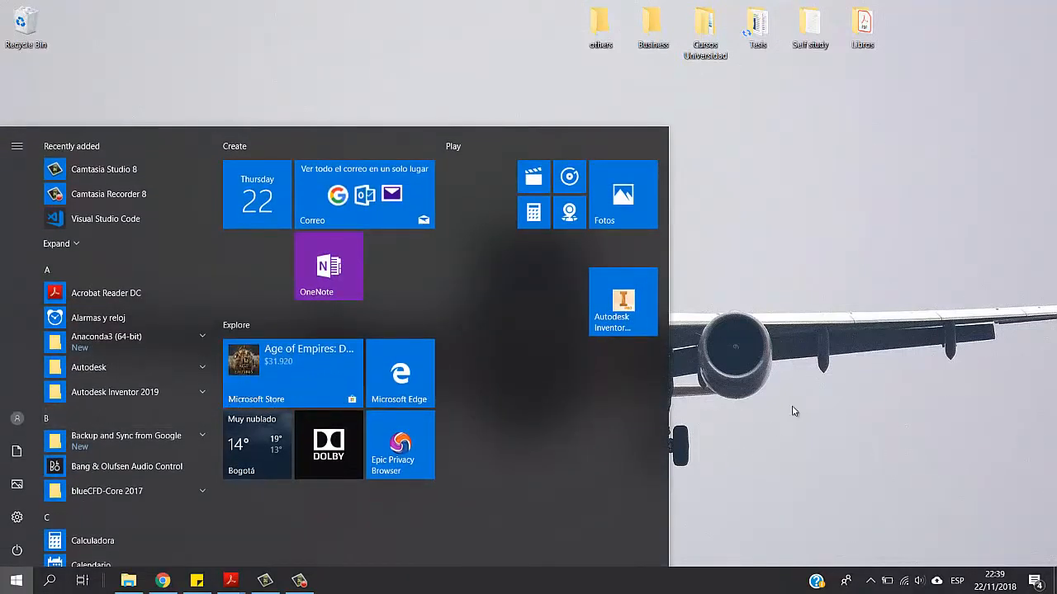
{"action": "mouse_move", "coordinate": [687, 284]}
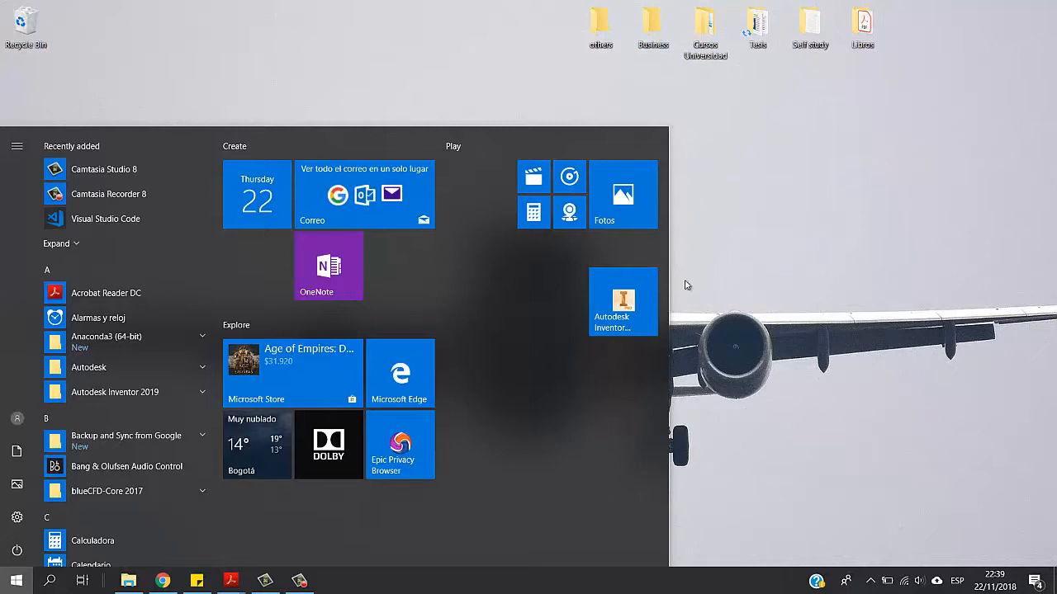
{"action": "mouse_move", "coordinate": [721, 389]}
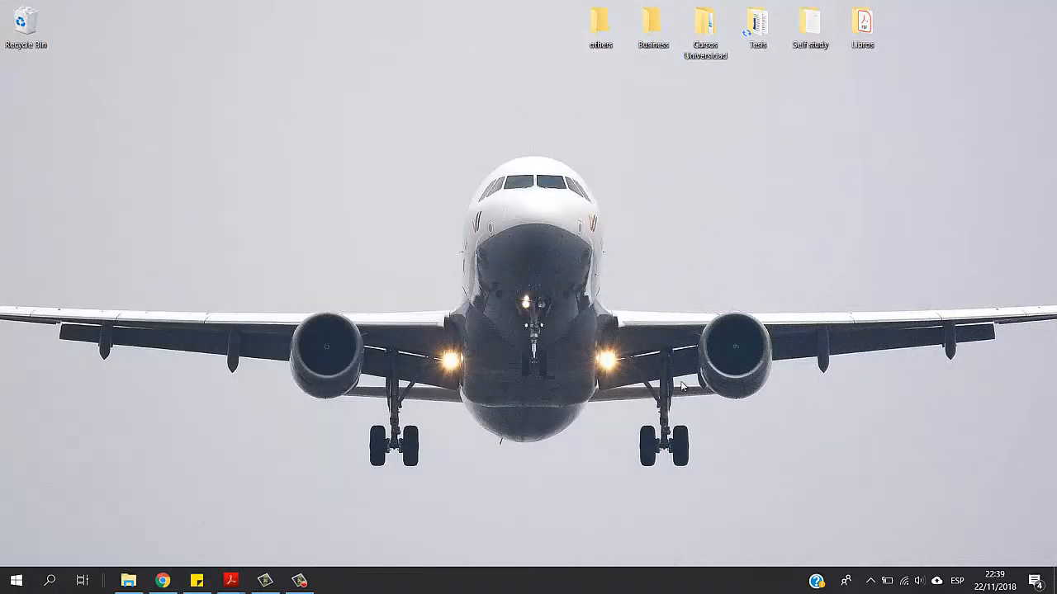
{"action": "mouse_move", "coordinate": [310, 82]}
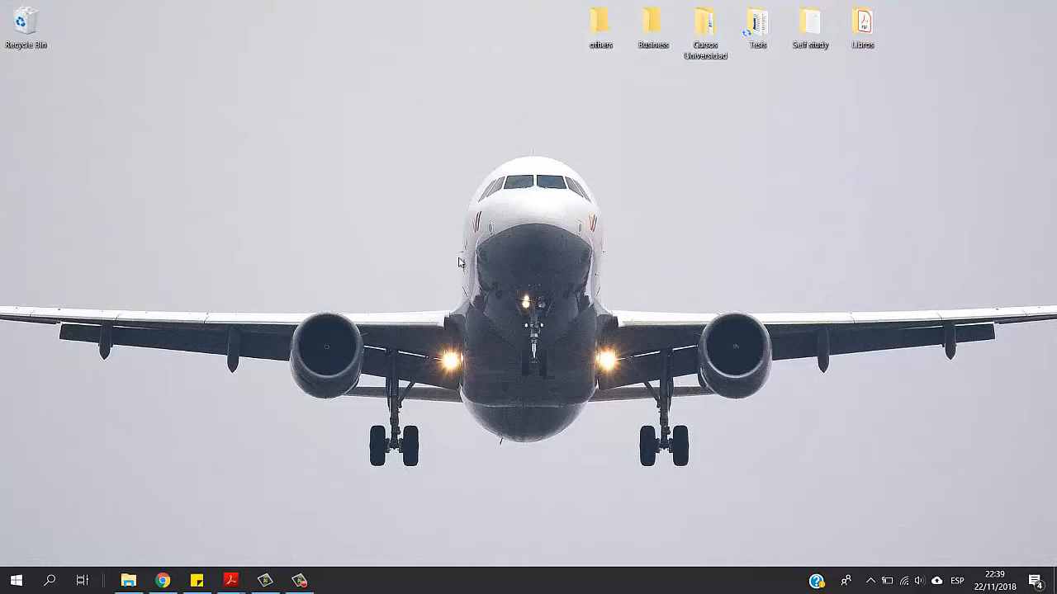
{"action": "left_click", "coordinate": [15, 580]}
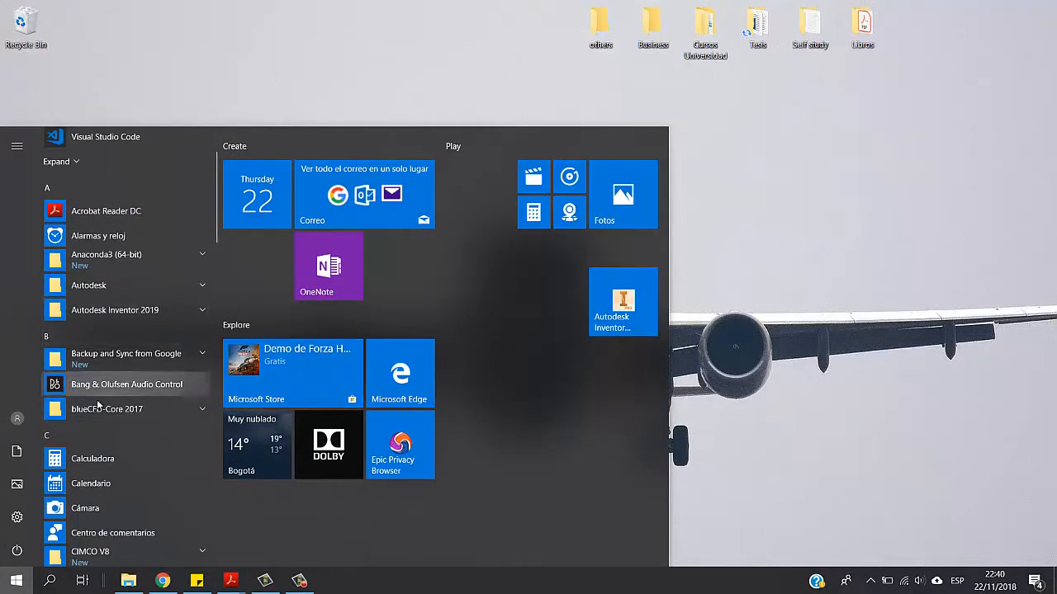
Reach the blueCFD-Core 2017 installation folder from the Start menu program group
{"action": "scroll", "scroll_direction": "down", "scroll_amount": 3}
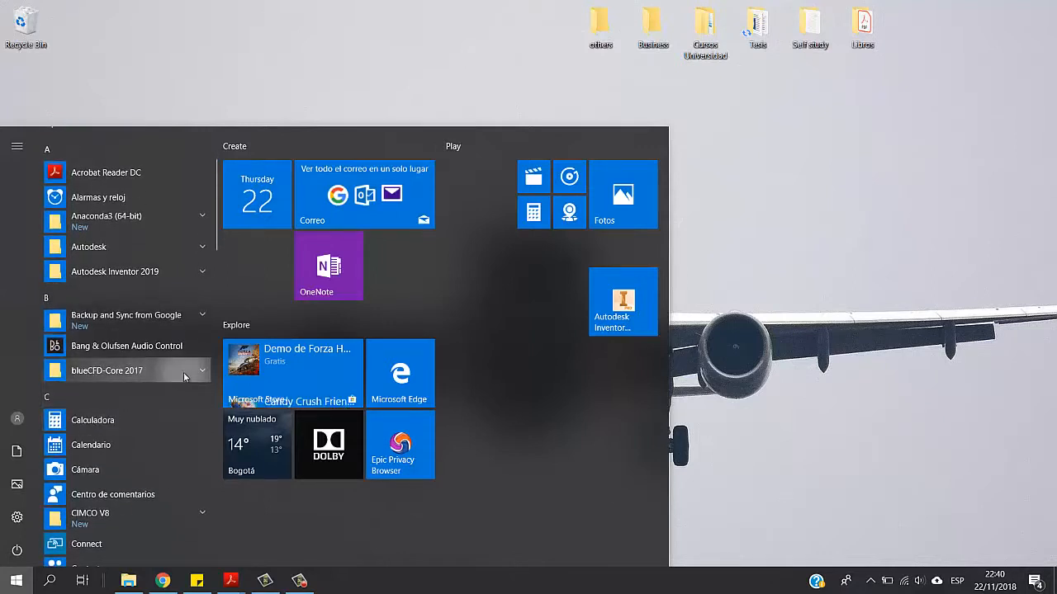
{"action": "left_click", "coordinate": [123, 370]}
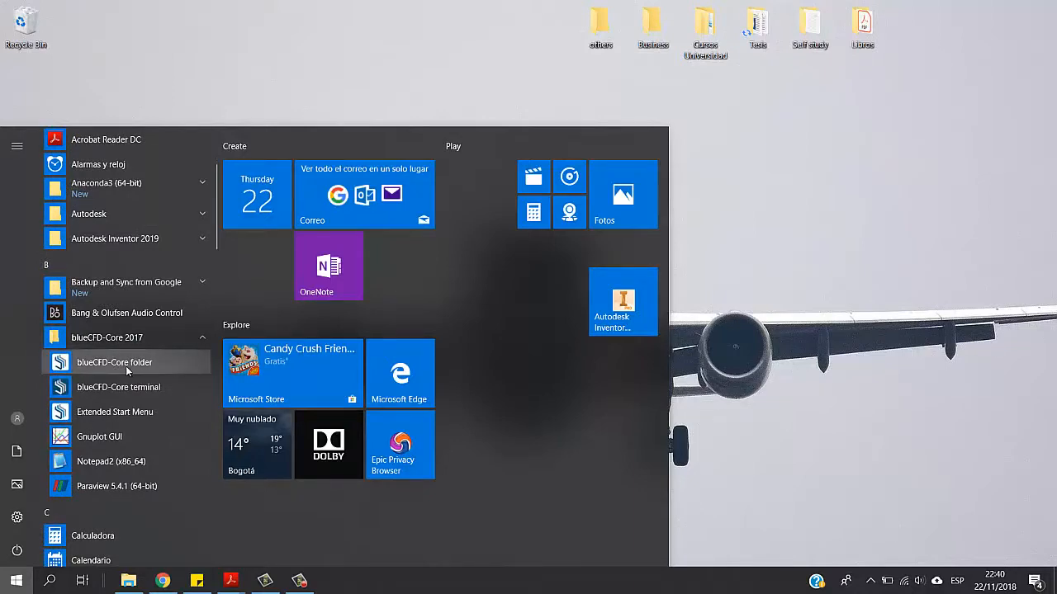
{"action": "left_click", "coordinate": [114, 362]}
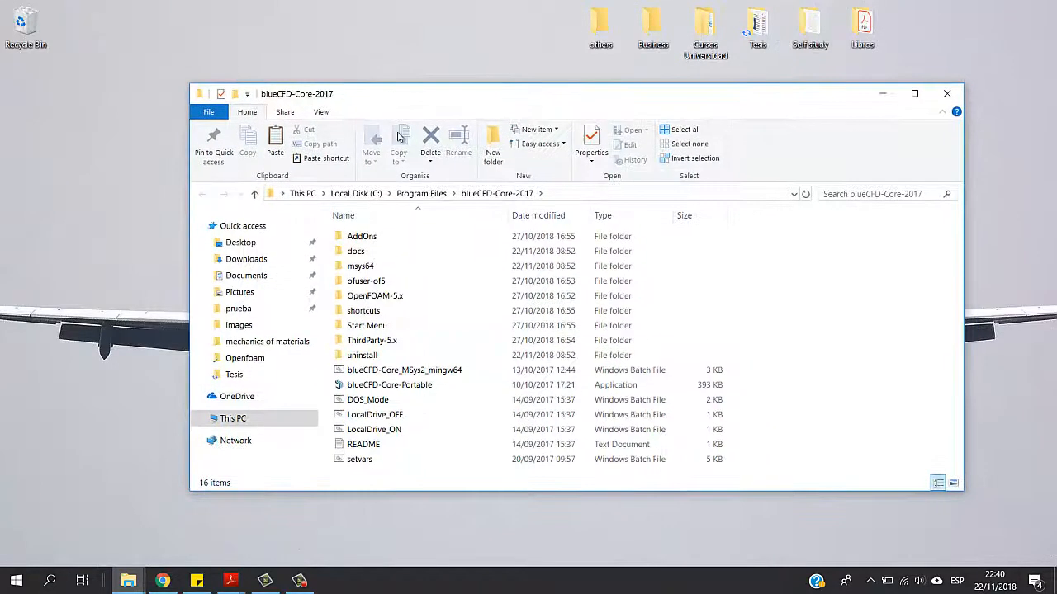
{"action": "mouse_move", "coordinate": [393, 325]}
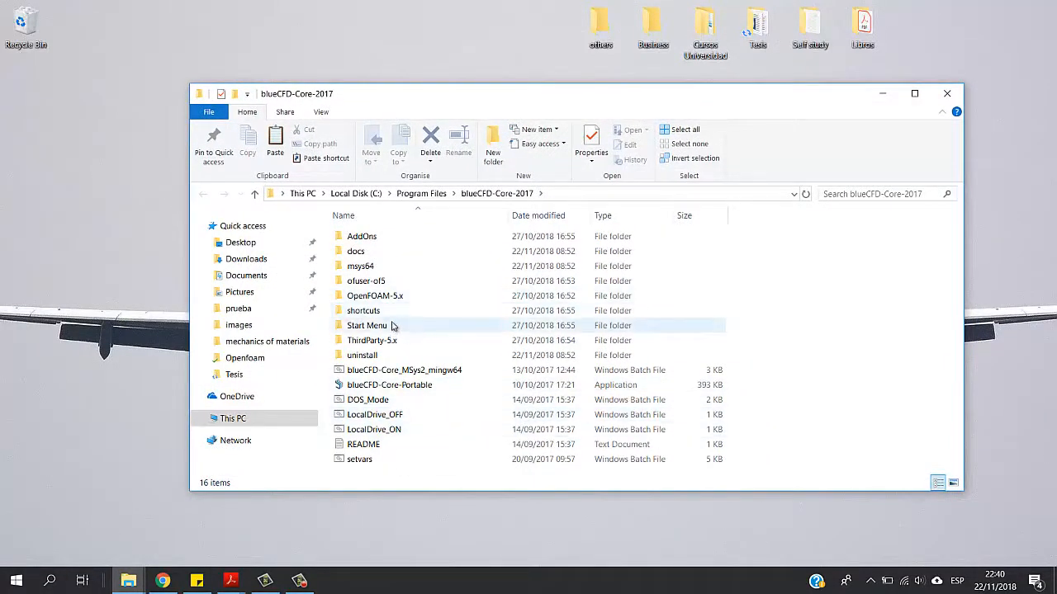
{"action": "mouse_move", "coordinate": [434, 340]}
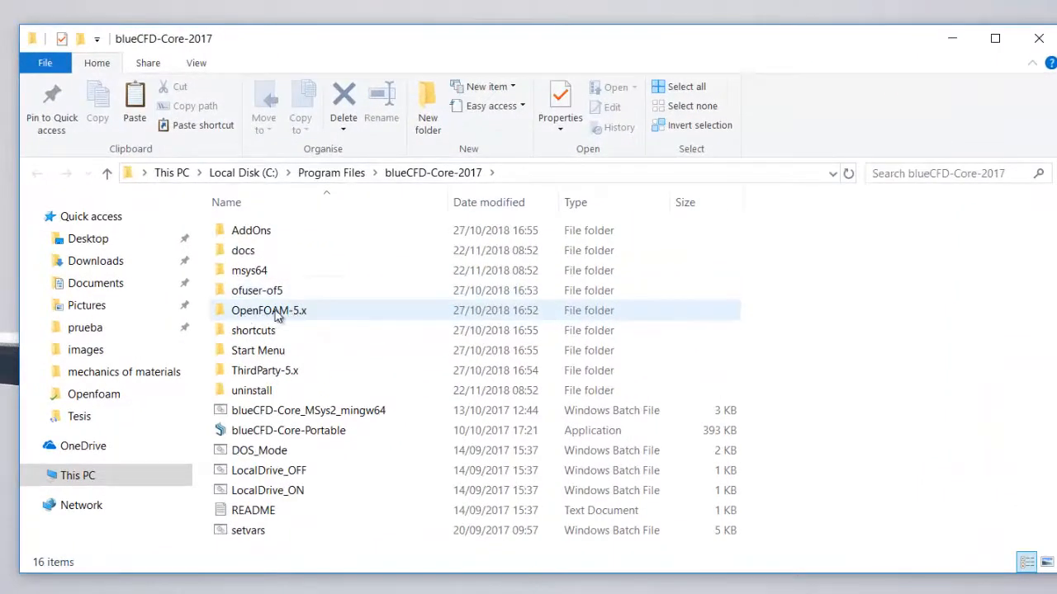
Navigate OpenFOAM-5.x > tutorials > incompressible > simpleFoam and select the airFoil2D case
{"action": "double_click", "coordinate": [267, 311]}
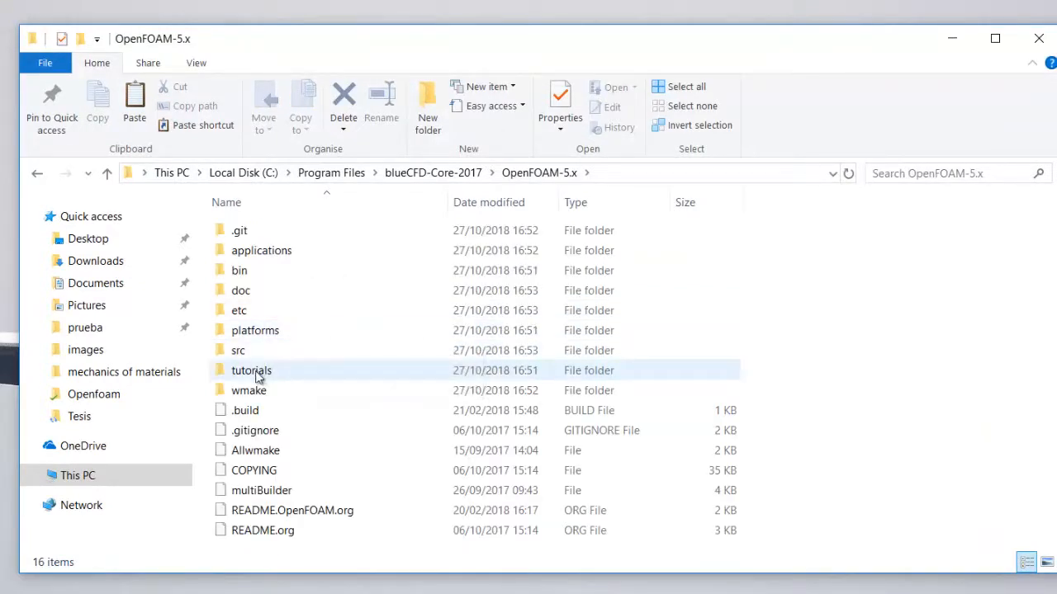
{"action": "double_click", "coordinate": [251, 370]}
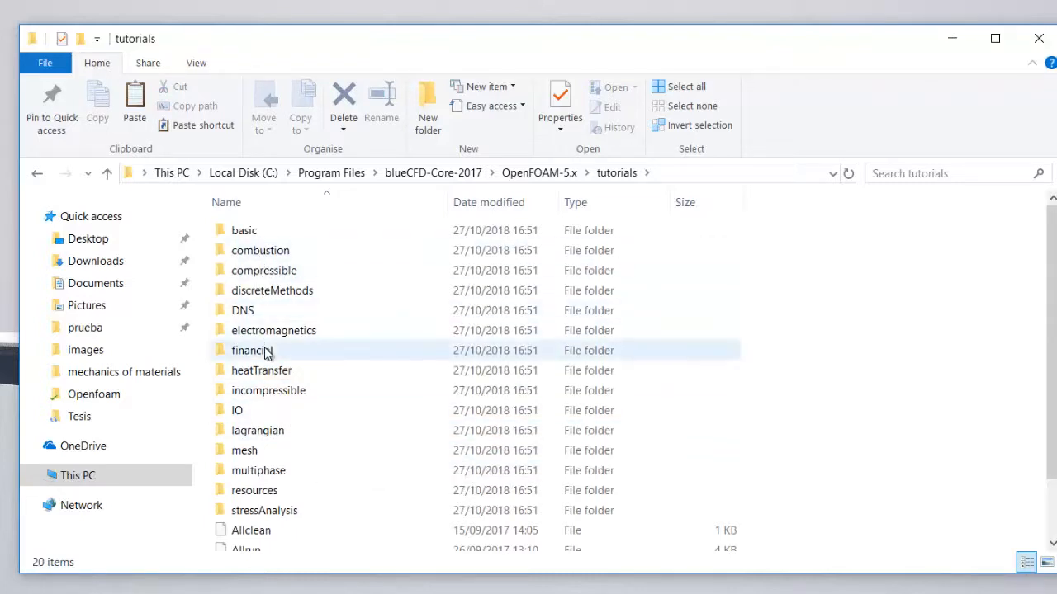
{"action": "double_click", "coordinate": [268, 389]}
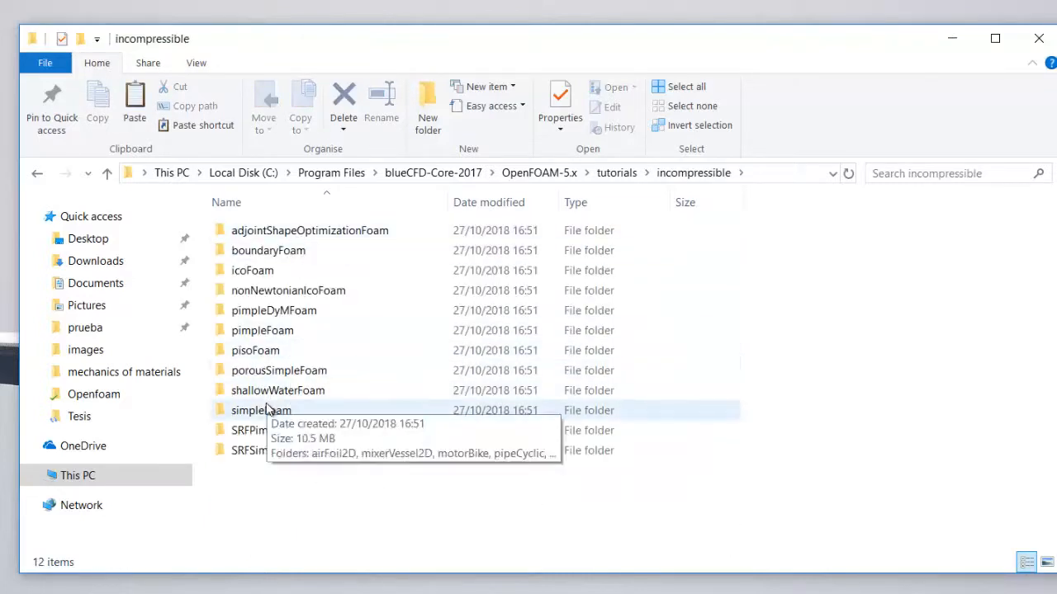
{"action": "double_click", "coordinate": [260, 410]}
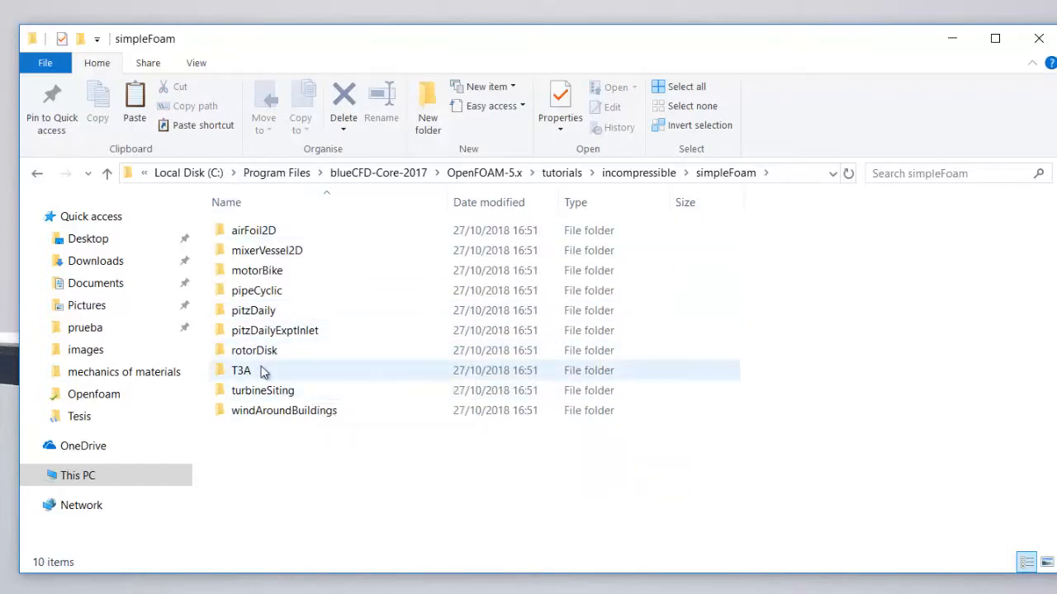
{"action": "left_click", "coordinate": [255, 231]}
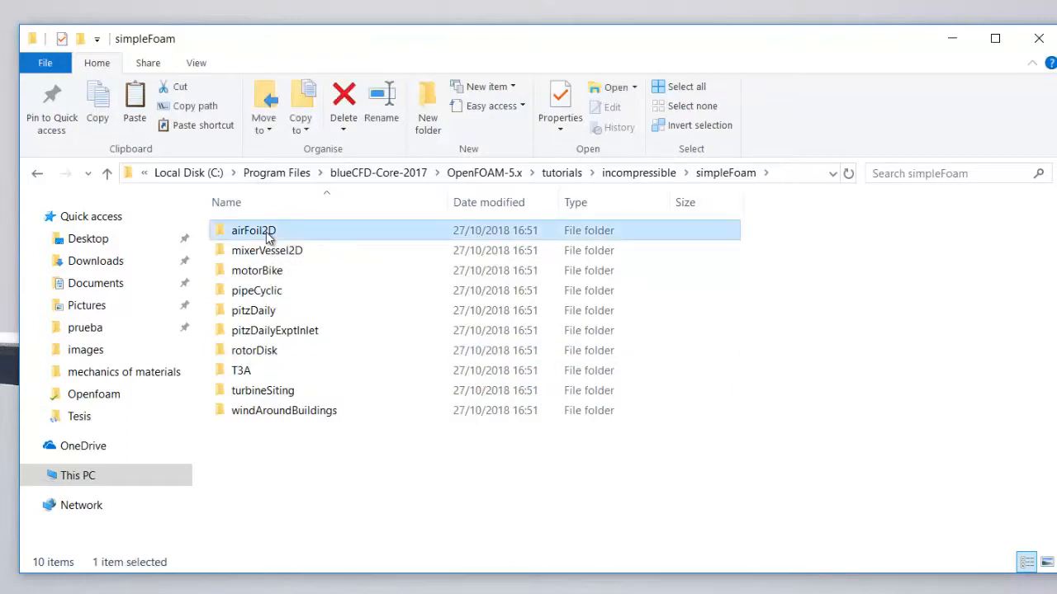
Open the desktop airFoil2D folder in a blueCFD-Core 2017 terminal via its context menu
{"action": "right_click", "coordinate": [254, 232]}
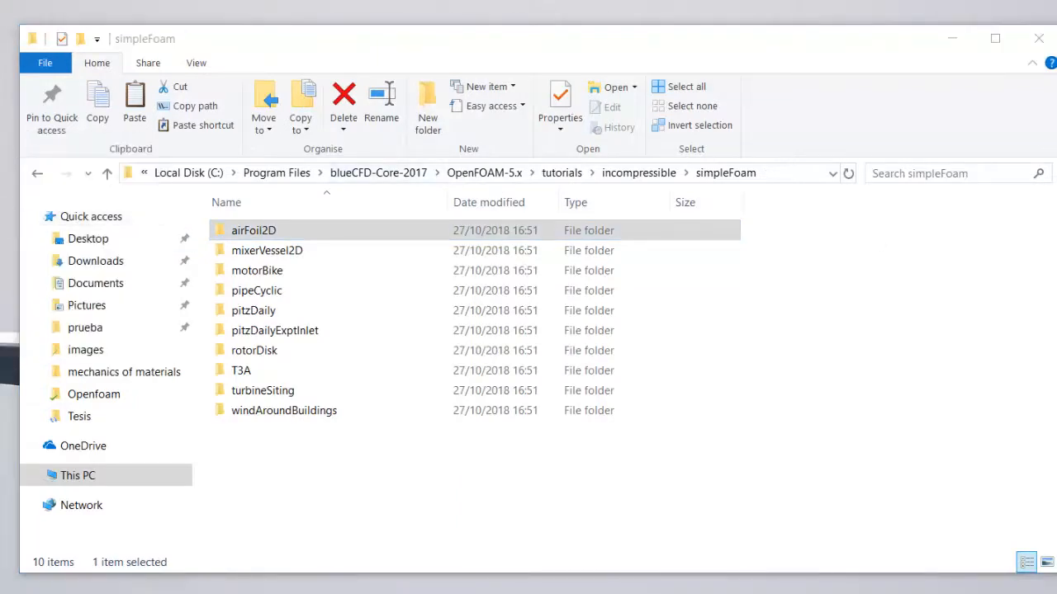
{"action": "right_click", "coordinate": [254, 231]}
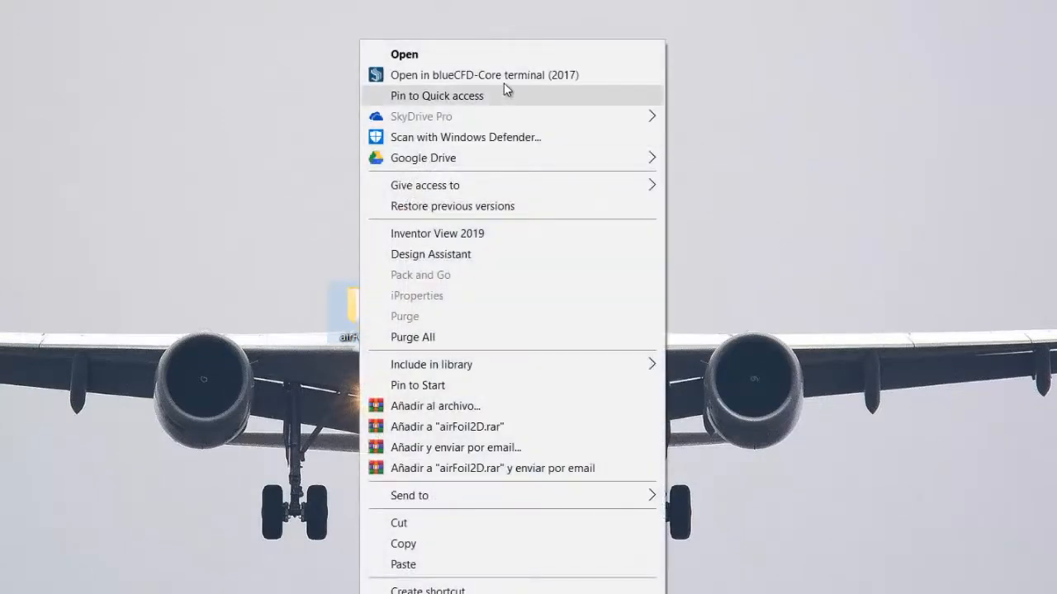
{"action": "mouse_move", "coordinate": [486, 76]}
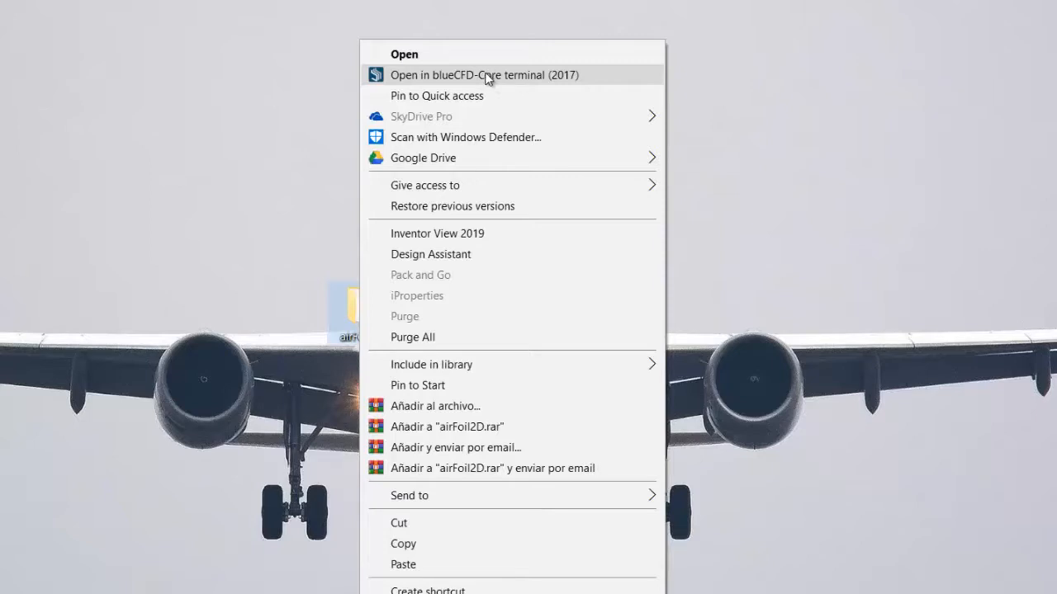
{"action": "left_click", "coordinate": [485, 75]}
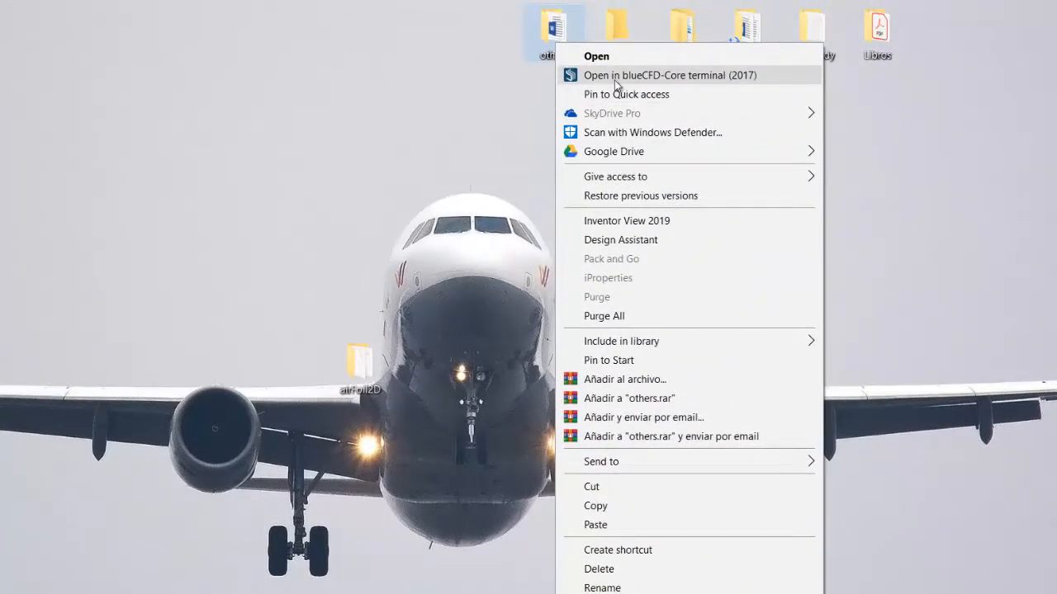
{"action": "mouse_move", "coordinate": [604, 99]}
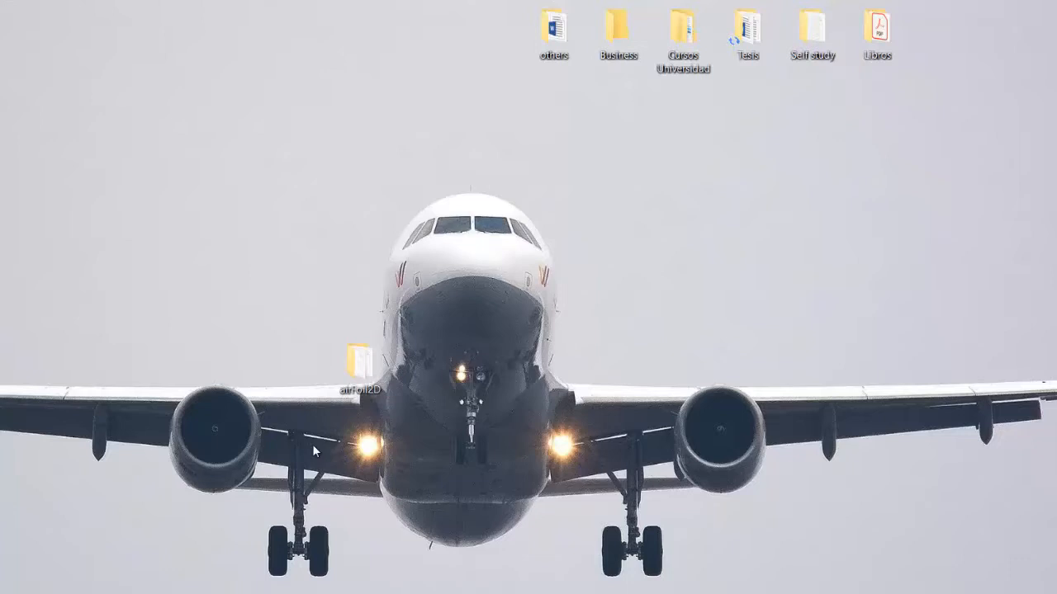
Arrange the terminal beside the folder view and run ls, listing 0, Allclean, Allrun, constant and system
{"action": "double_click", "coordinate": [355, 377]}
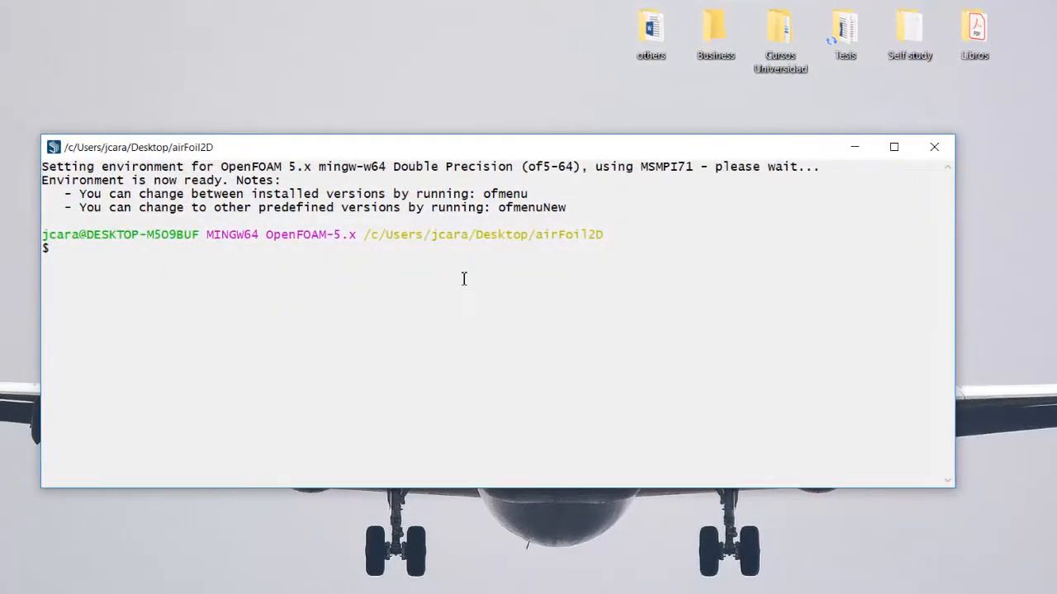
{"action": "mouse_move", "coordinate": [350, 297]}
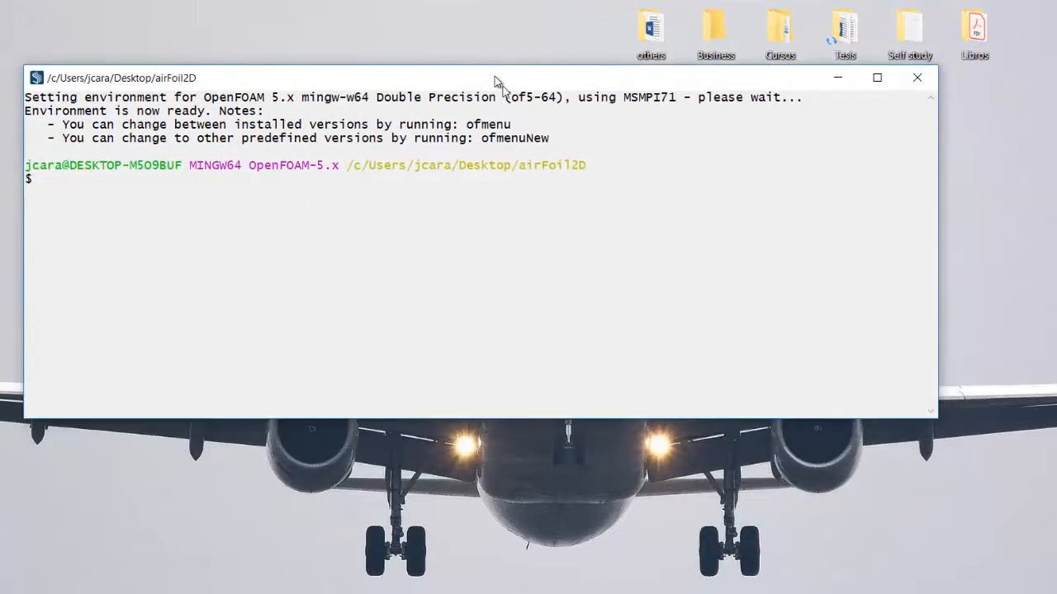
{"action": "key", "text": "Alt+Tab"}
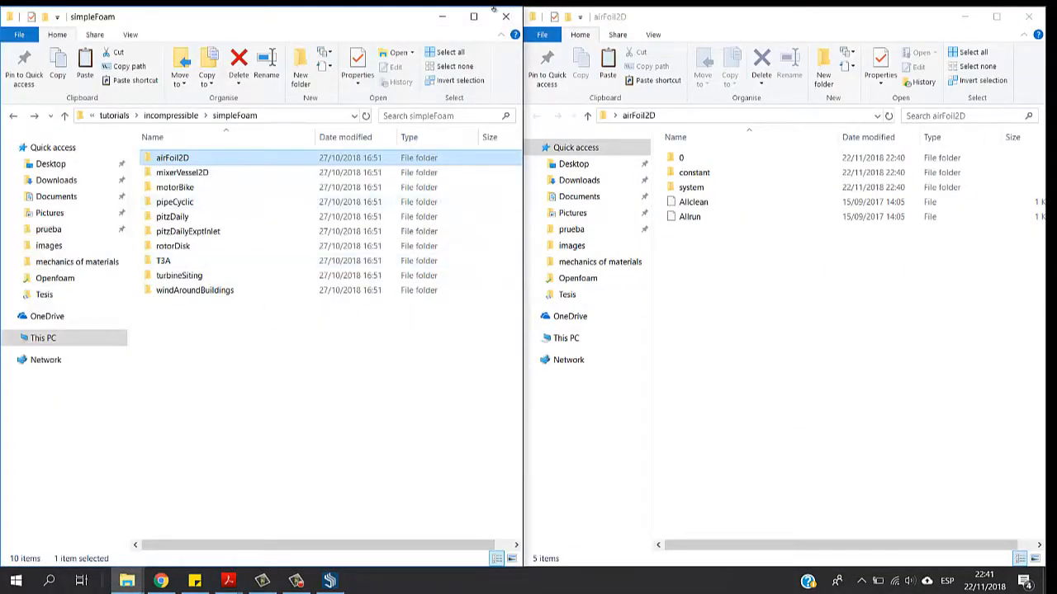
{"action": "left_click", "coordinate": [330, 581]}
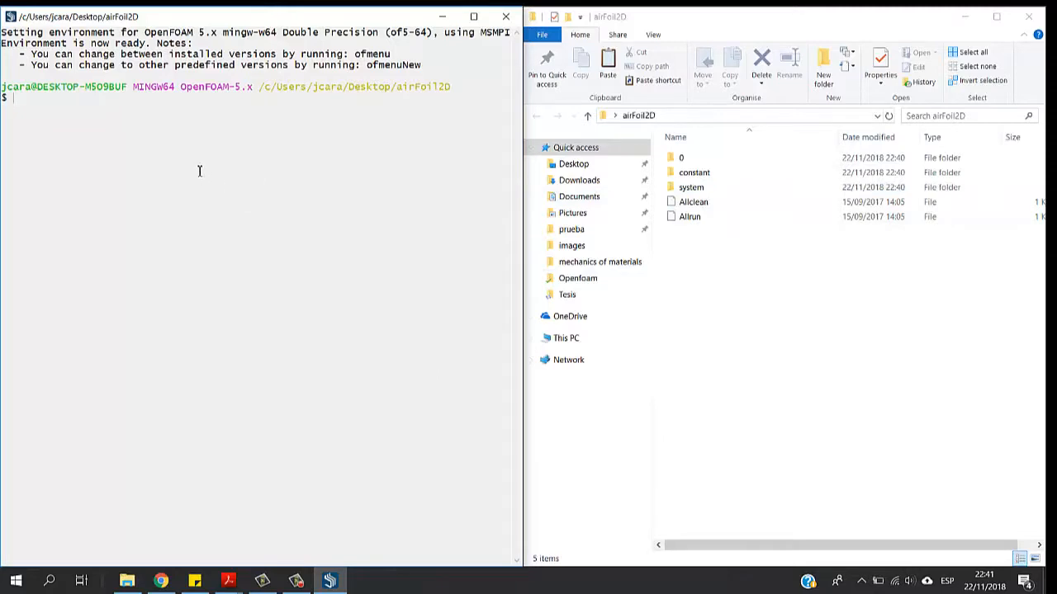
{"action": "type", "text": "ls"}
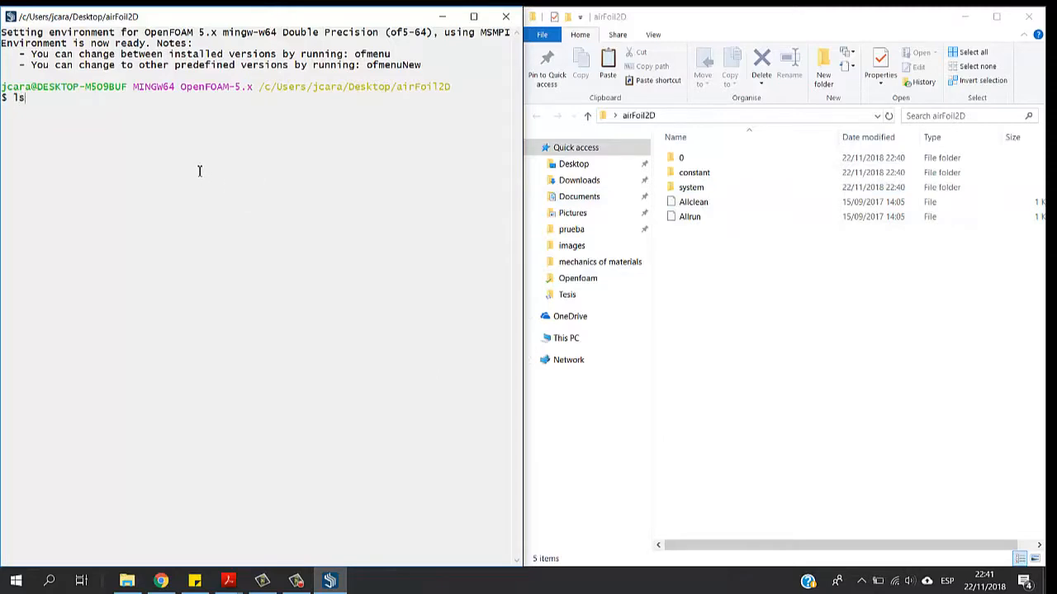
{"action": "key", "text": "Return"}
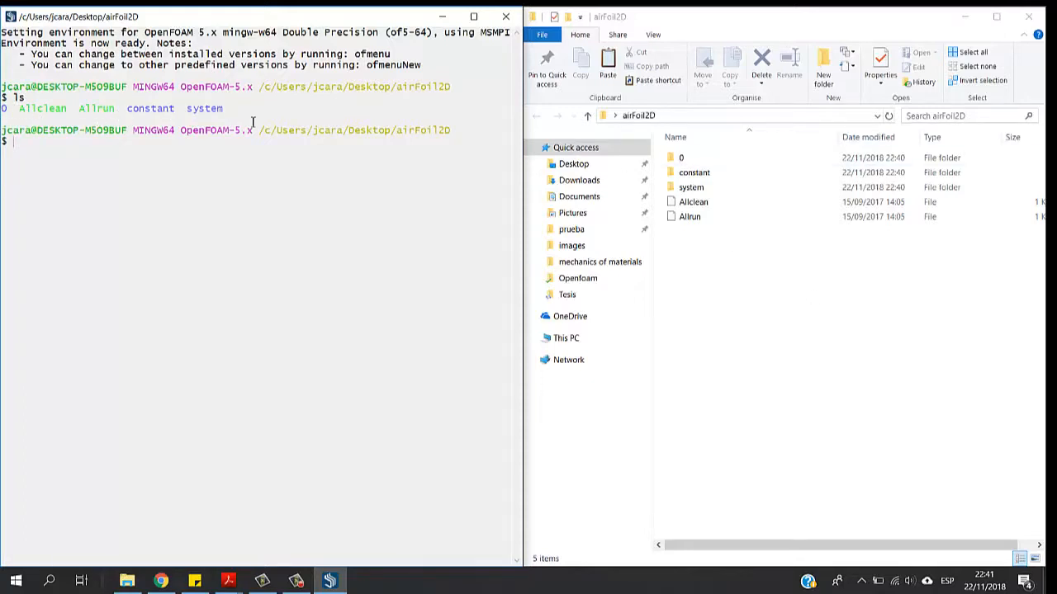
Inspect the 0 folder's initial field files, then go back and enter the constant folder
{"action": "left_click", "coordinate": [682, 158]}
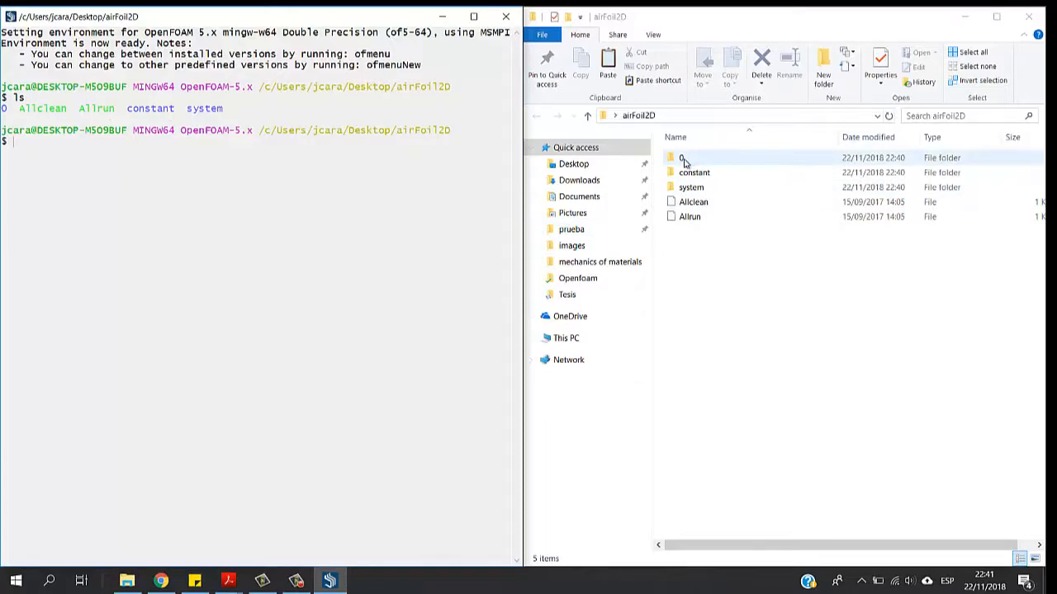
{"action": "double_click", "coordinate": [677, 159]}
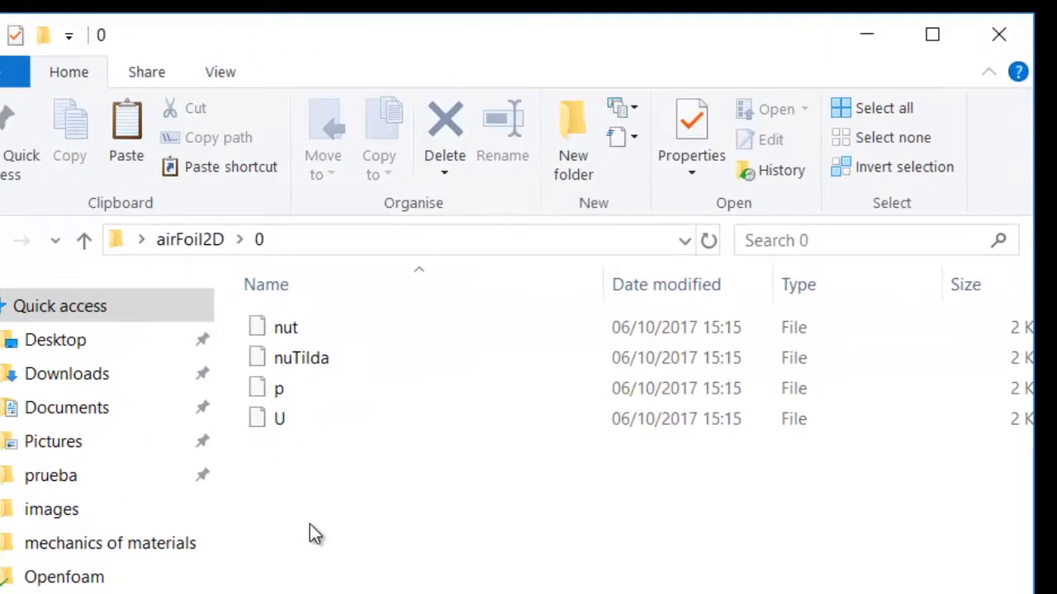
{"action": "mouse_move", "coordinate": [323, 473]}
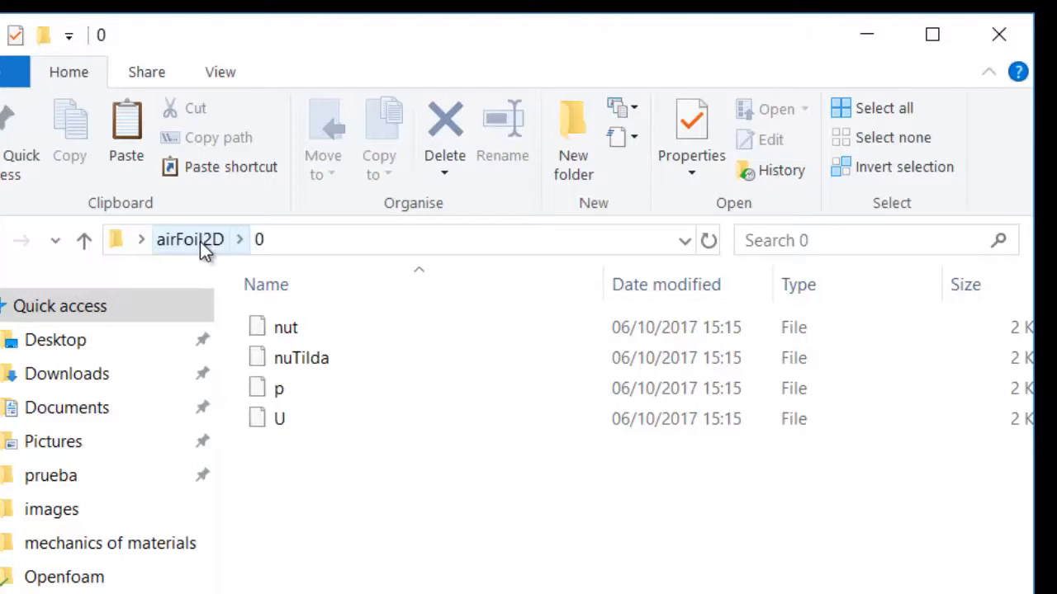
{"action": "left_click", "coordinate": [190, 239]}
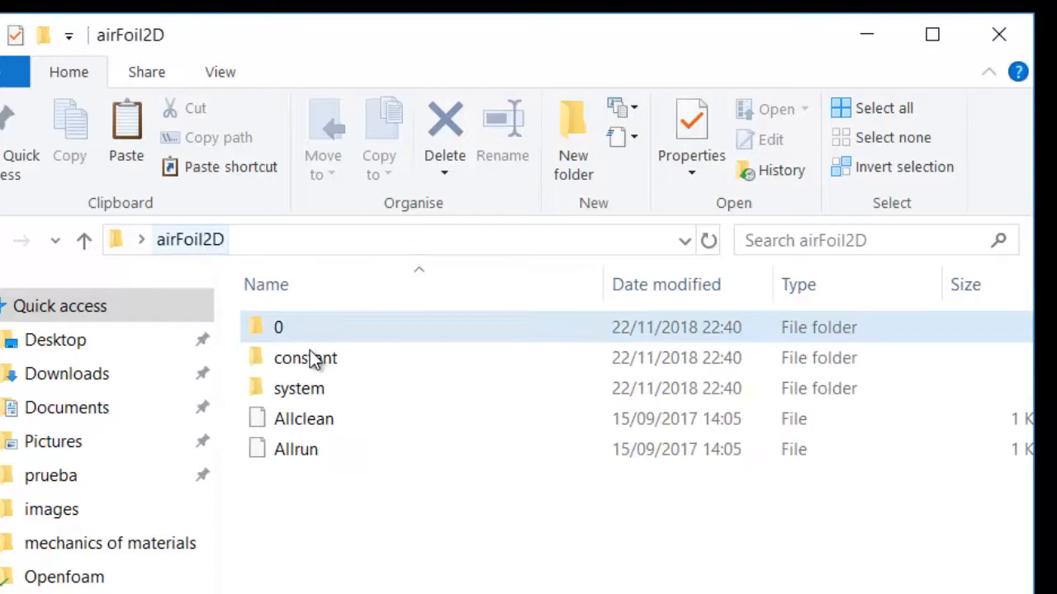
{"action": "double_click", "coordinate": [304, 357]}
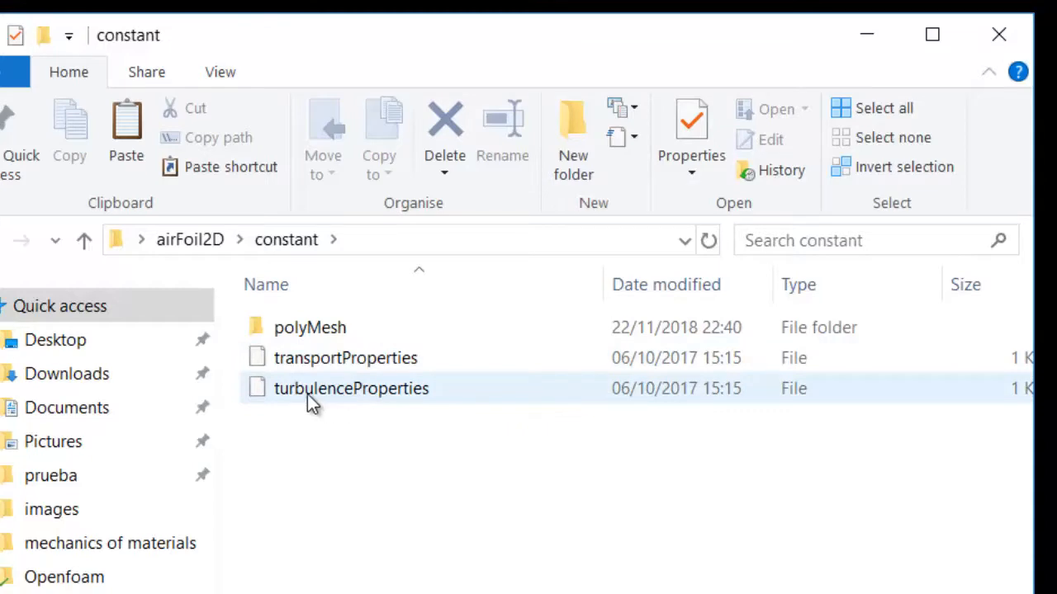
View turbulenceProperties in Notepad2, highlighting the turbulence on and printCoeffs on values
{"action": "right_click", "coordinate": [350, 388]}
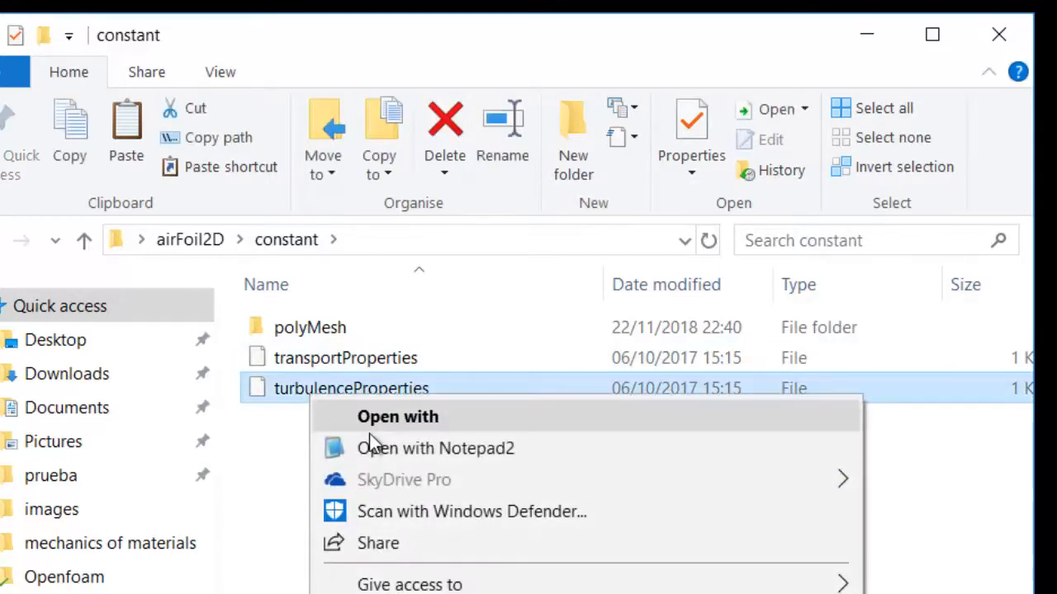
{"action": "left_click", "coordinate": [436, 449]}
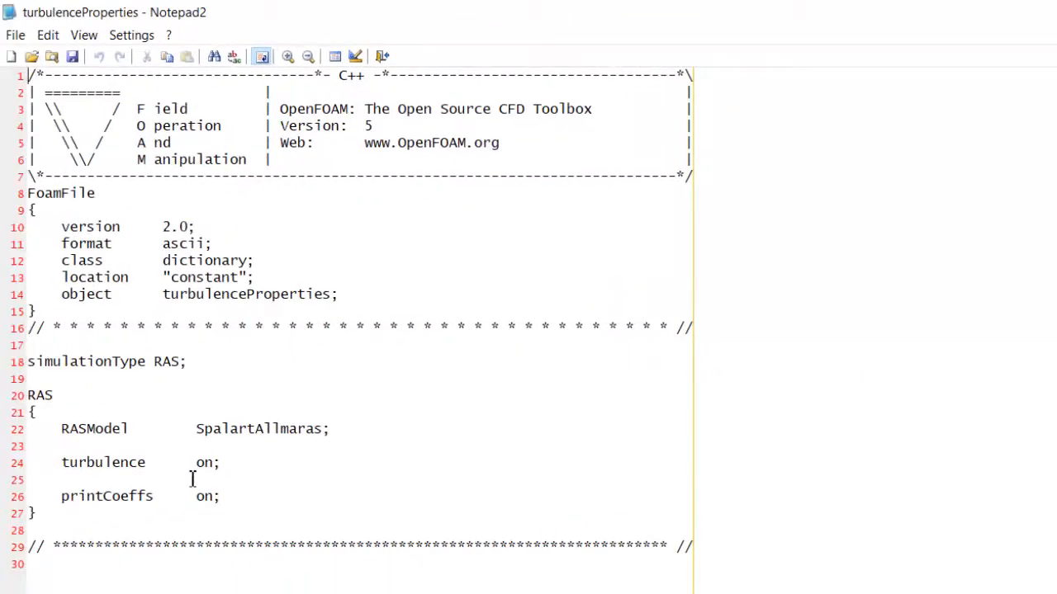
{"action": "mouse_move", "coordinate": [216, 442]}
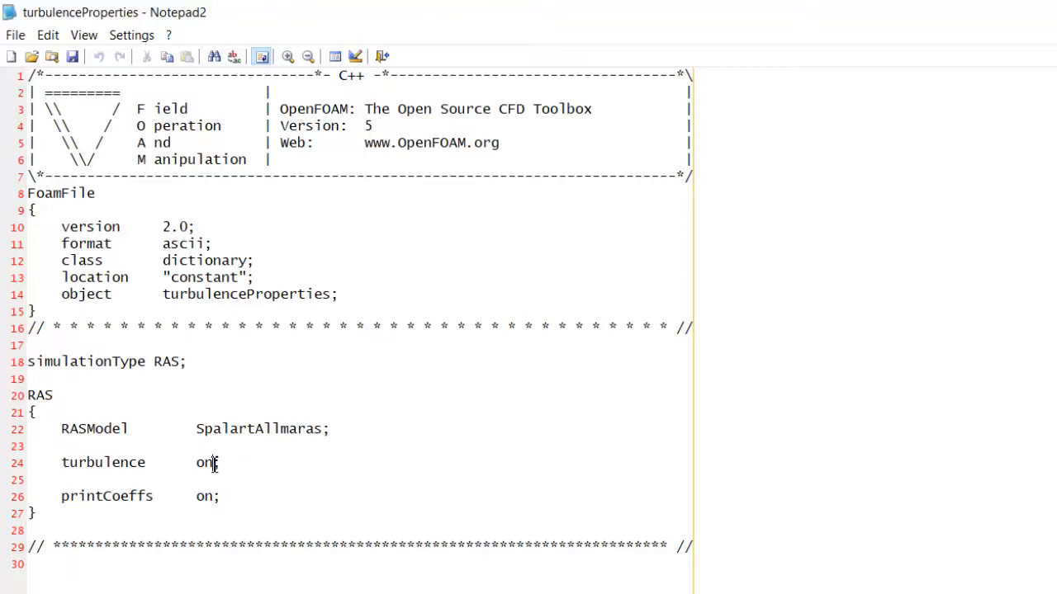
{"action": "double_click", "coordinate": [205, 463]}
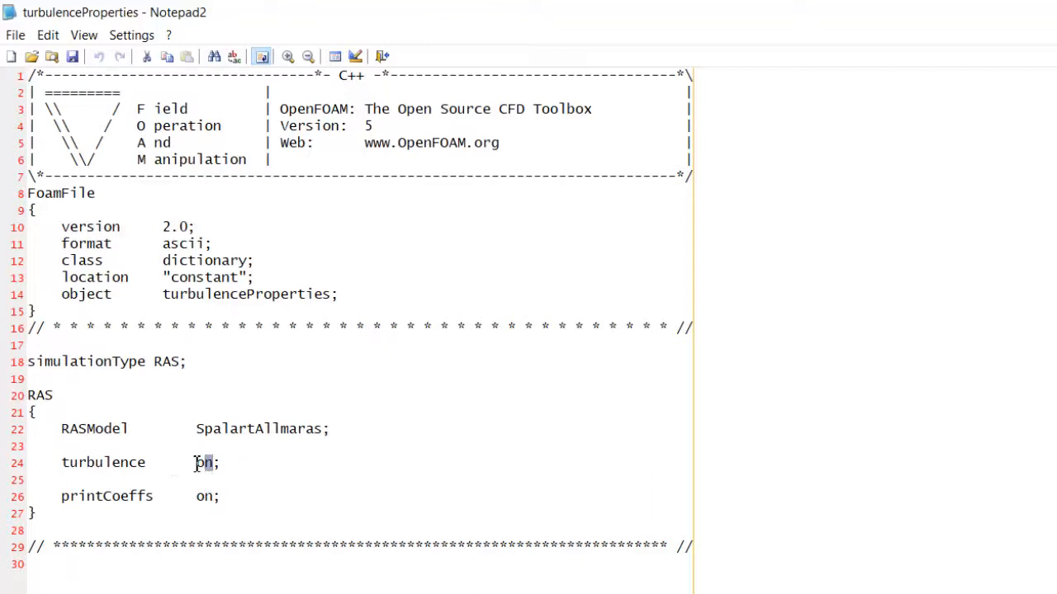
{"action": "double_click", "coordinate": [205, 463]}
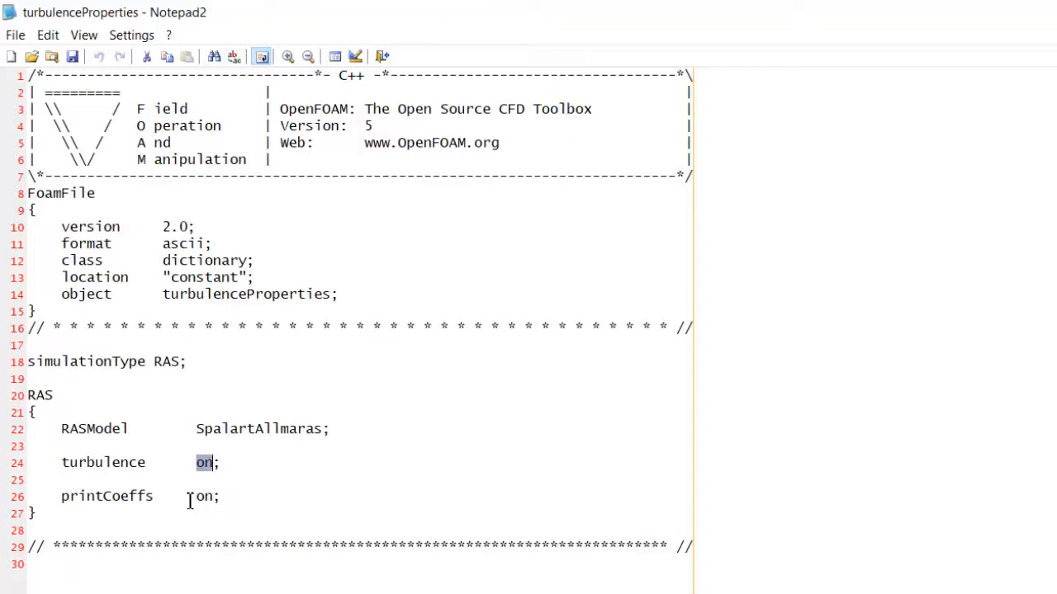
{"action": "double_click", "coordinate": [205, 497]}
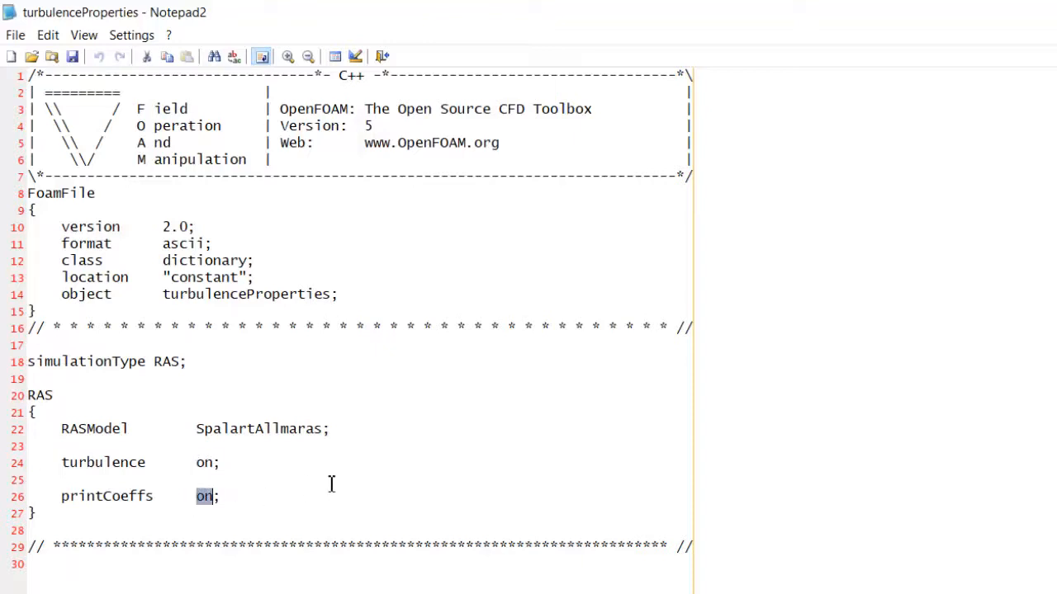
{"action": "mouse_move", "coordinate": [597, 473]}
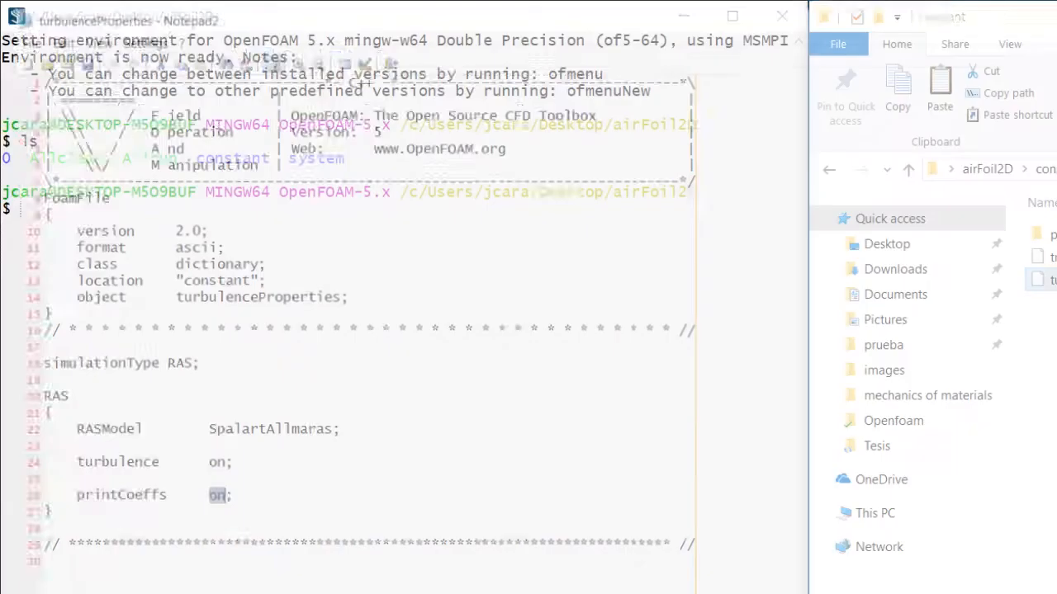
View transportProperties, then the polyMesh boundary file with its inlet, outlet, walls and frontAndBack patches
{"action": "right_click", "coordinate": [327, 150]}
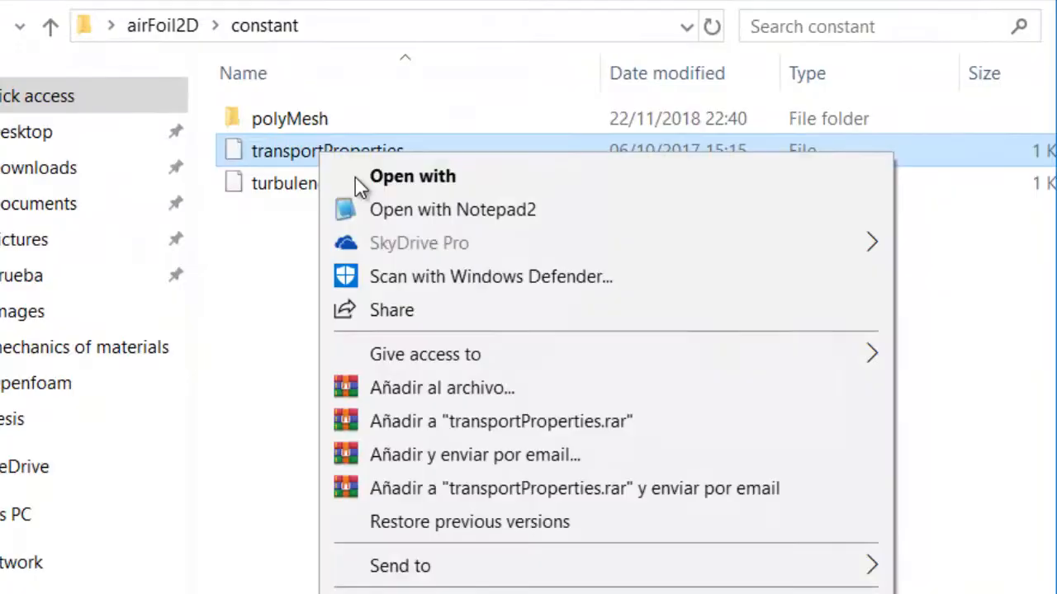
{"action": "left_click", "coordinate": [452, 208]}
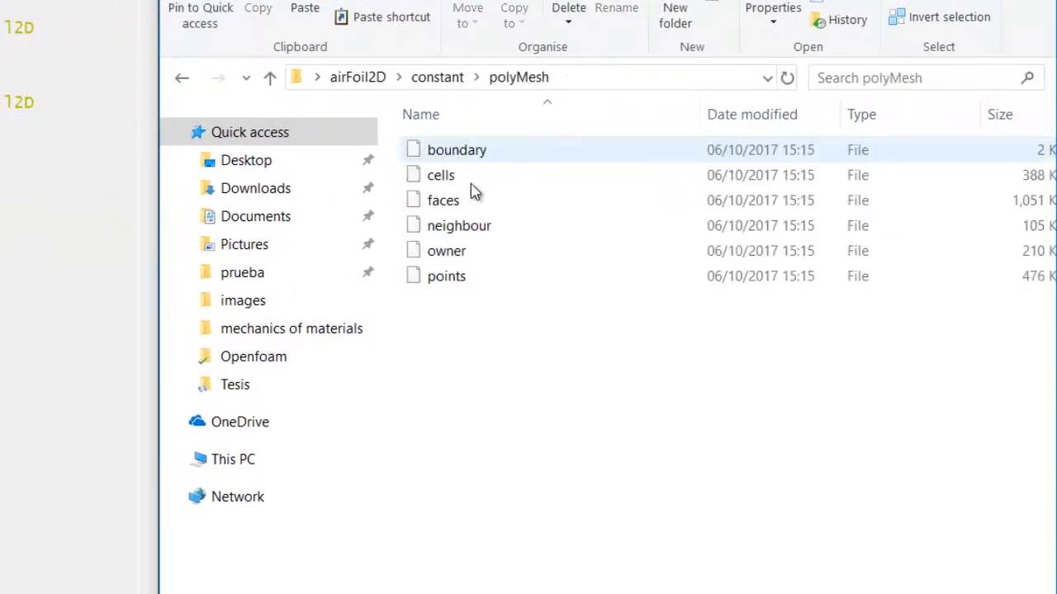
{"action": "mouse_move", "coordinate": [482, 175]}
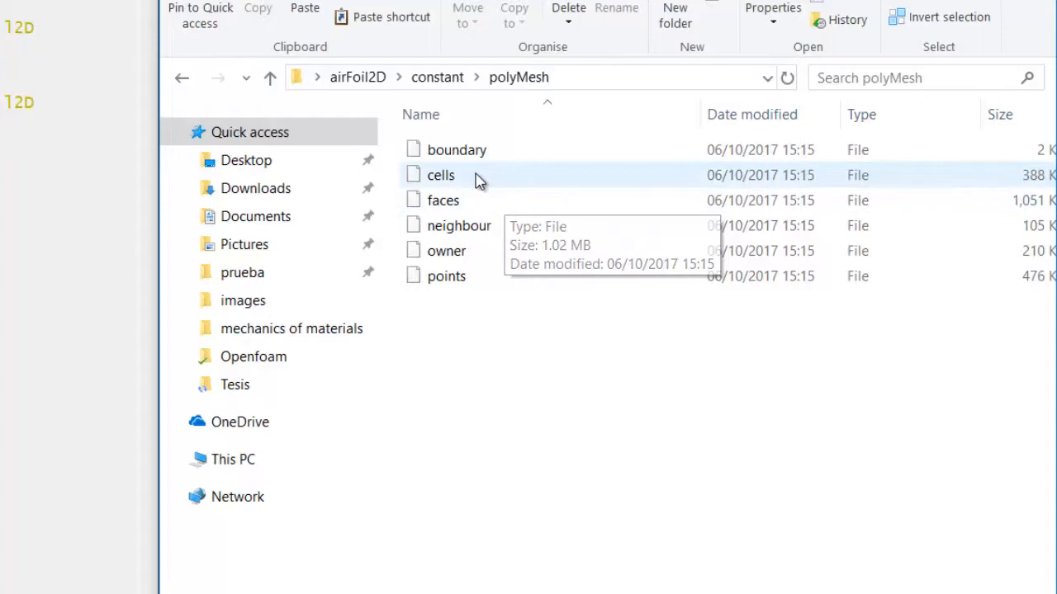
{"action": "right_click", "coordinate": [456, 149]}
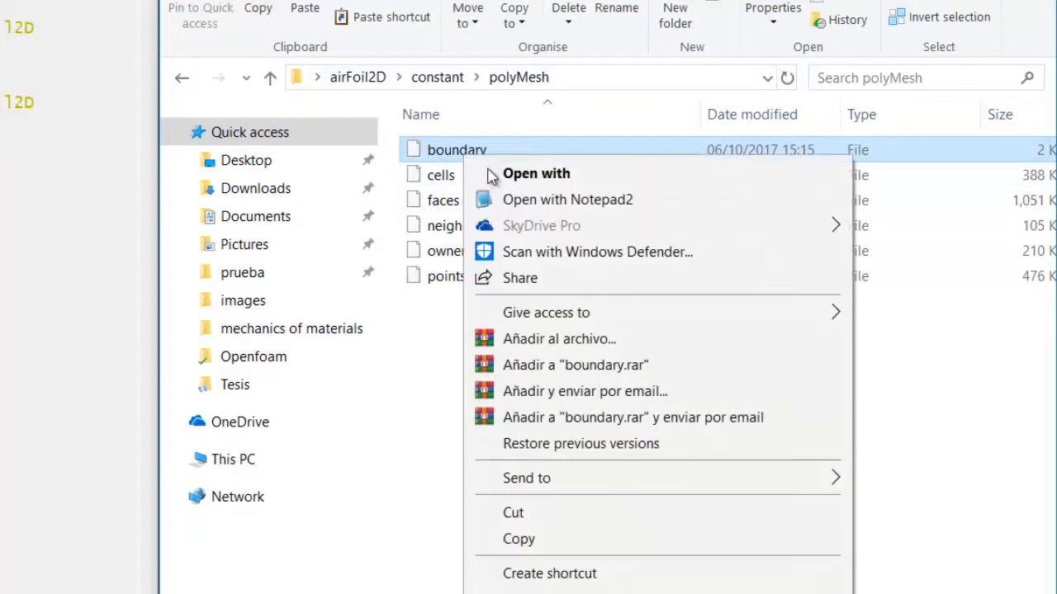
{"action": "left_click", "coordinate": [568, 199]}
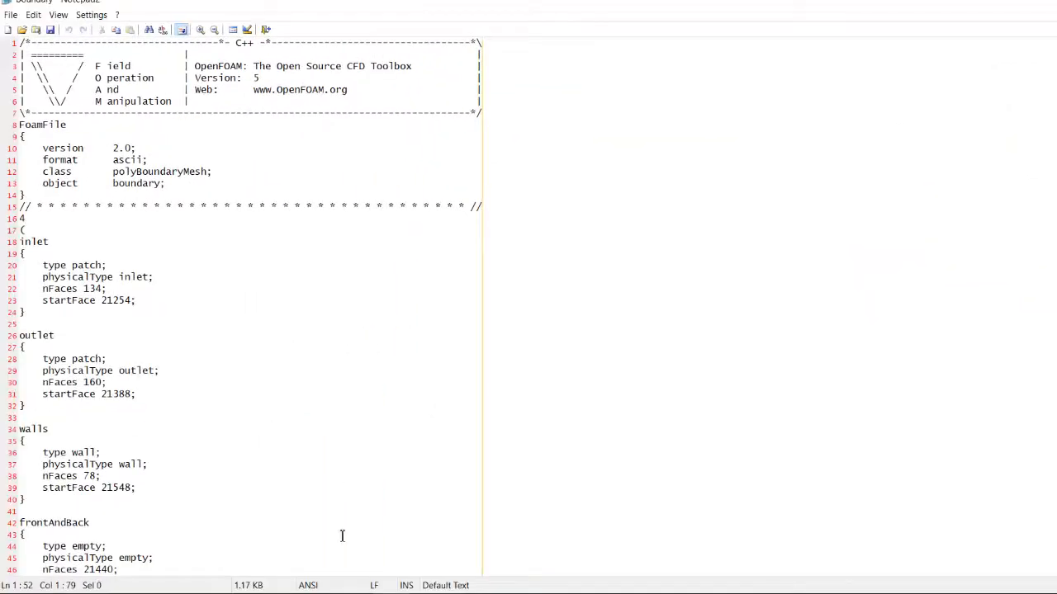
{"action": "scroll", "scroll_direction": "down", "scroll_amount": 3}
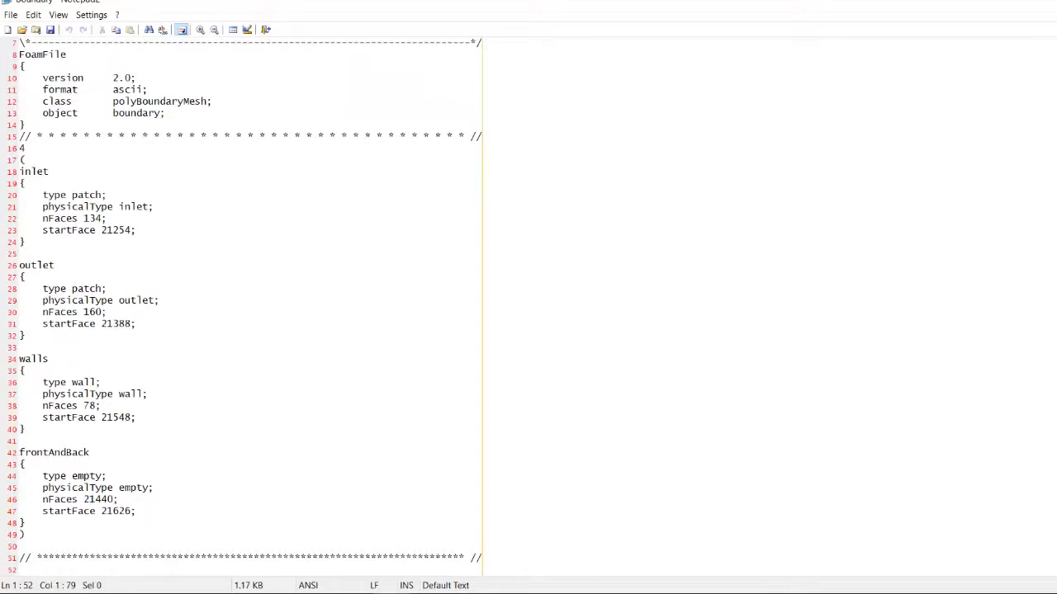
View the polyMesh cells file in Notepad2 and scroll through its 10720 cell entries
{"action": "right_click", "coordinate": [733, 168]}
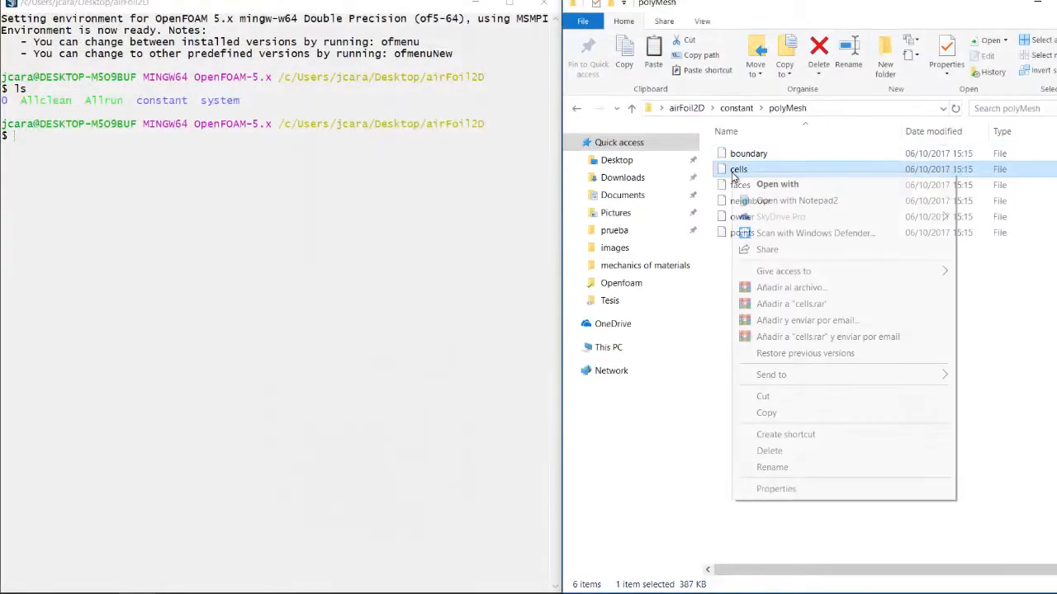
{"action": "left_click", "coordinate": [797, 202]}
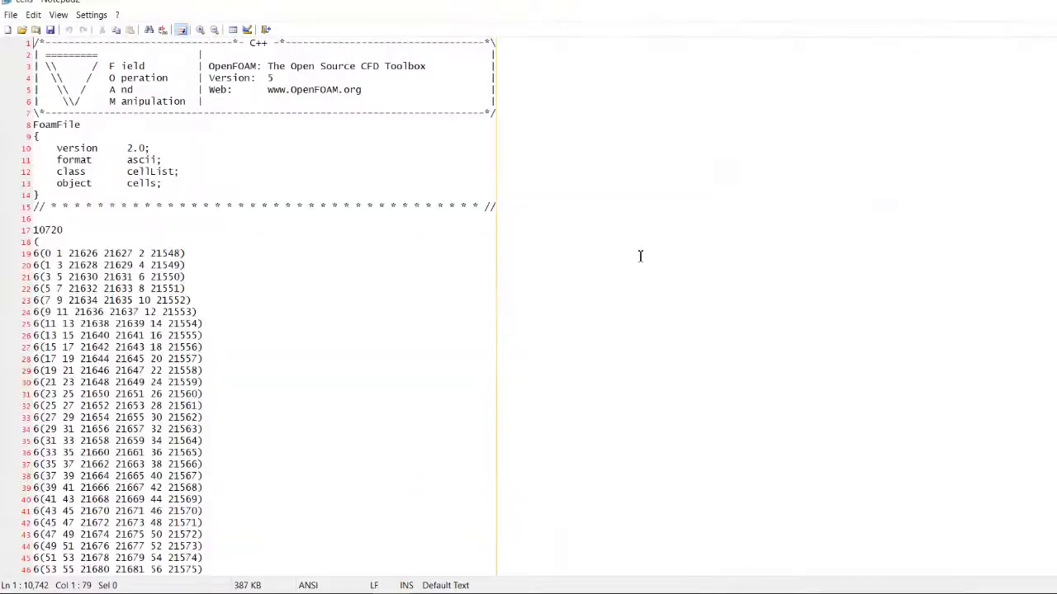
{"action": "scroll", "scroll_direction": "down", "scroll_amount": 3}
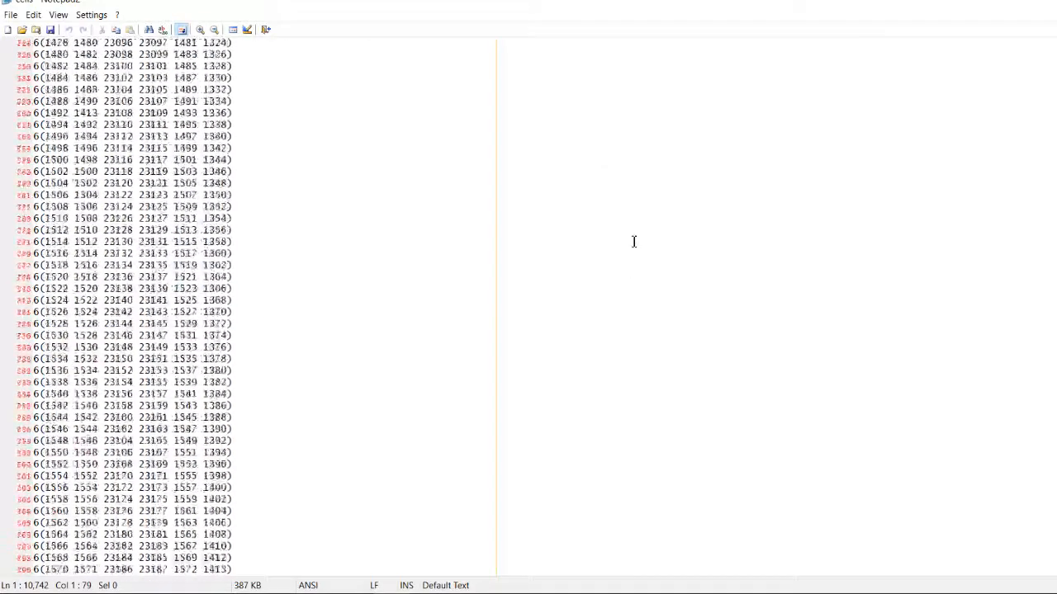
{"action": "scroll", "scroll_direction": "down", "scroll_amount": 3}
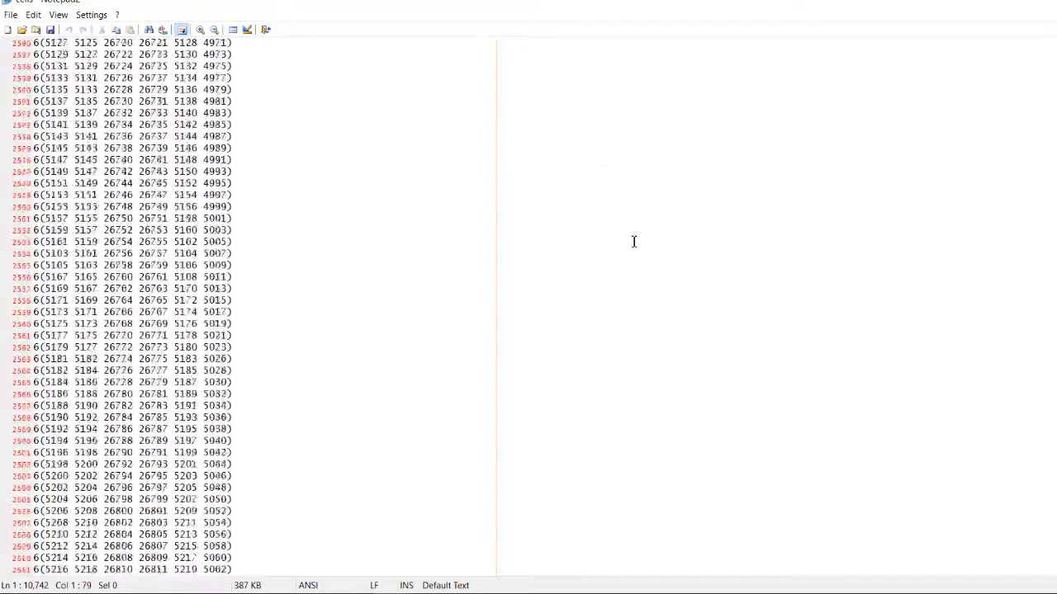
{"action": "scroll", "scroll_direction": "down", "scroll_amount": 3}
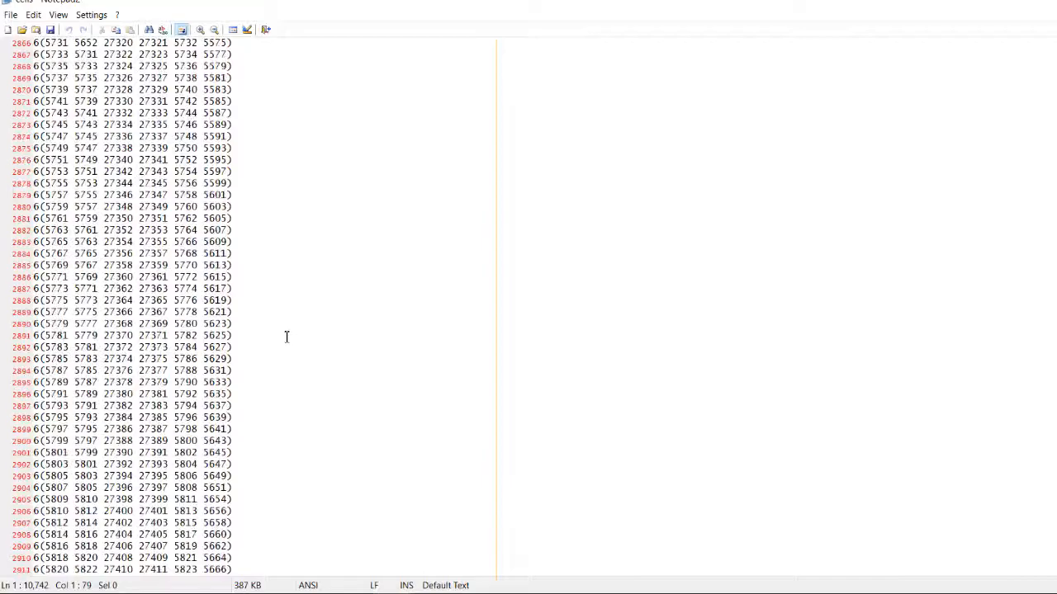
{"action": "scroll", "scroll_direction": "down", "scroll_amount": 3}
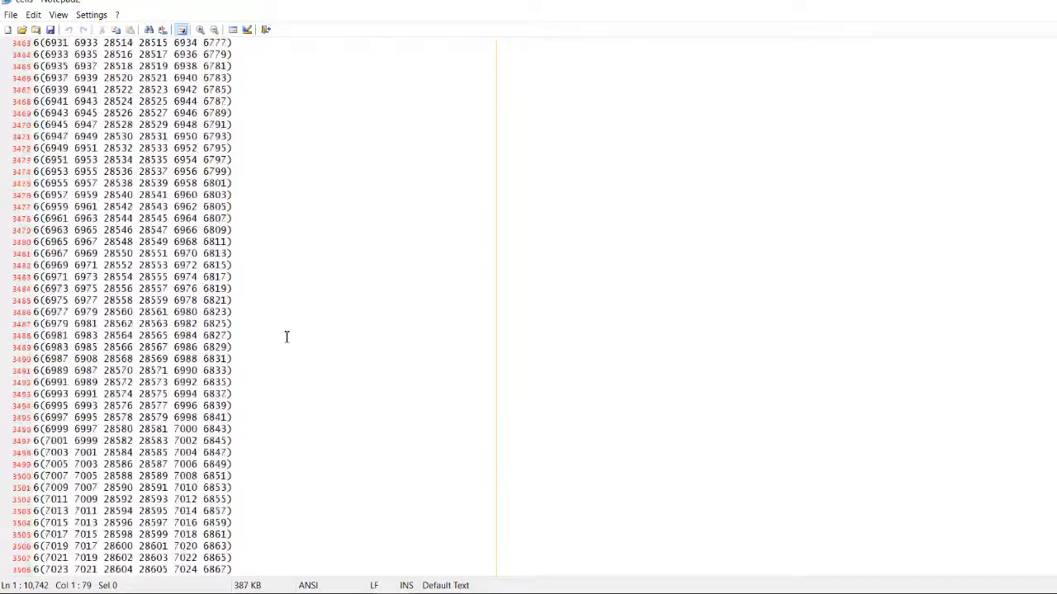
{"action": "scroll", "scroll_direction": "down", "scroll_amount": 3}
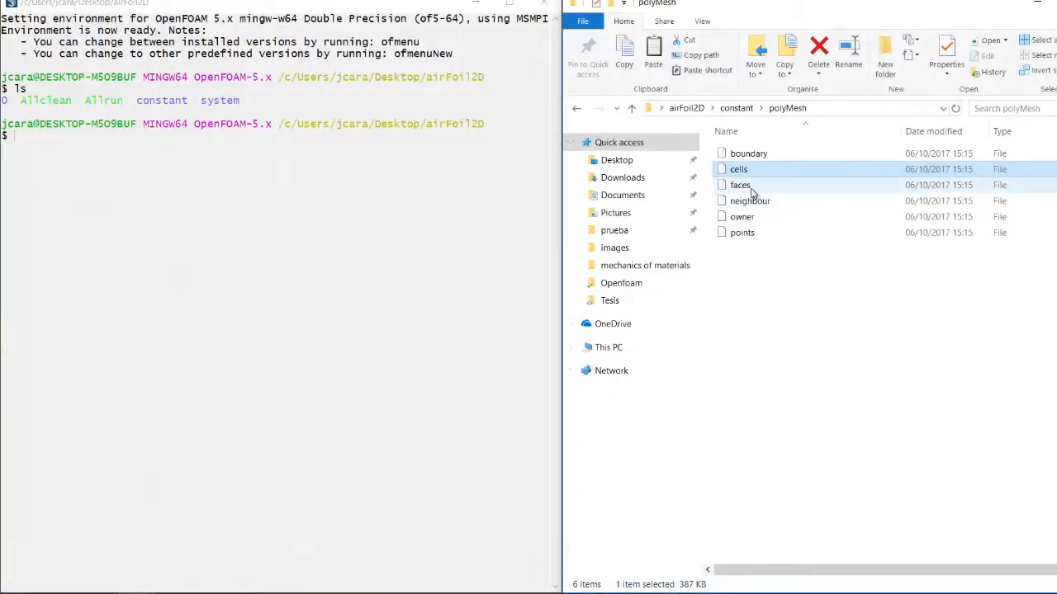
Glance at the faces and points mesh files, return to airFoil2D and enter system, selecting controlDict
{"action": "double_click", "coordinate": [739, 185]}
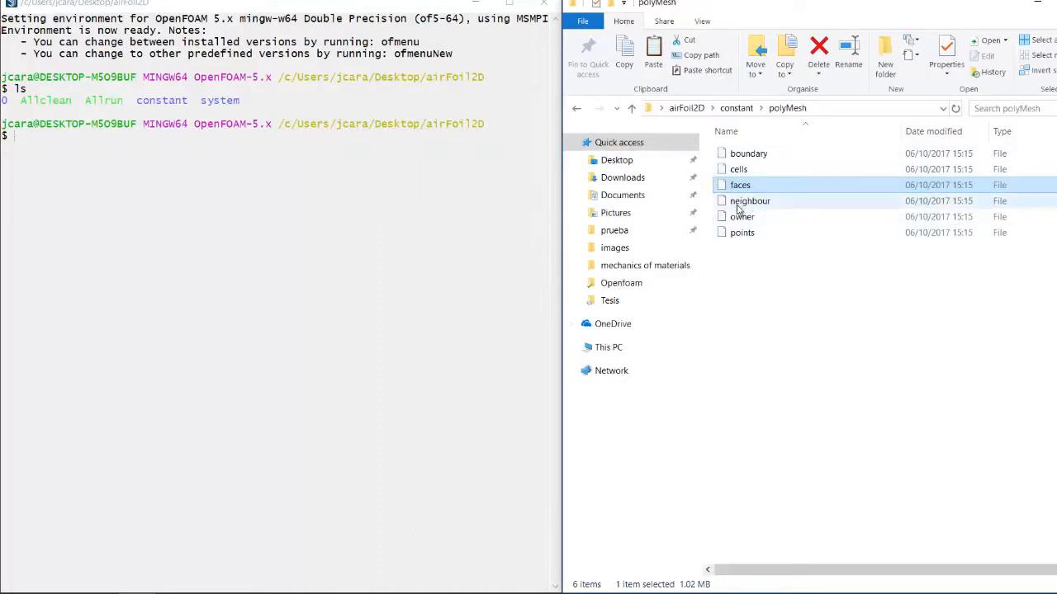
{"action": "mouse_move", "coordinate": [760, 217]}
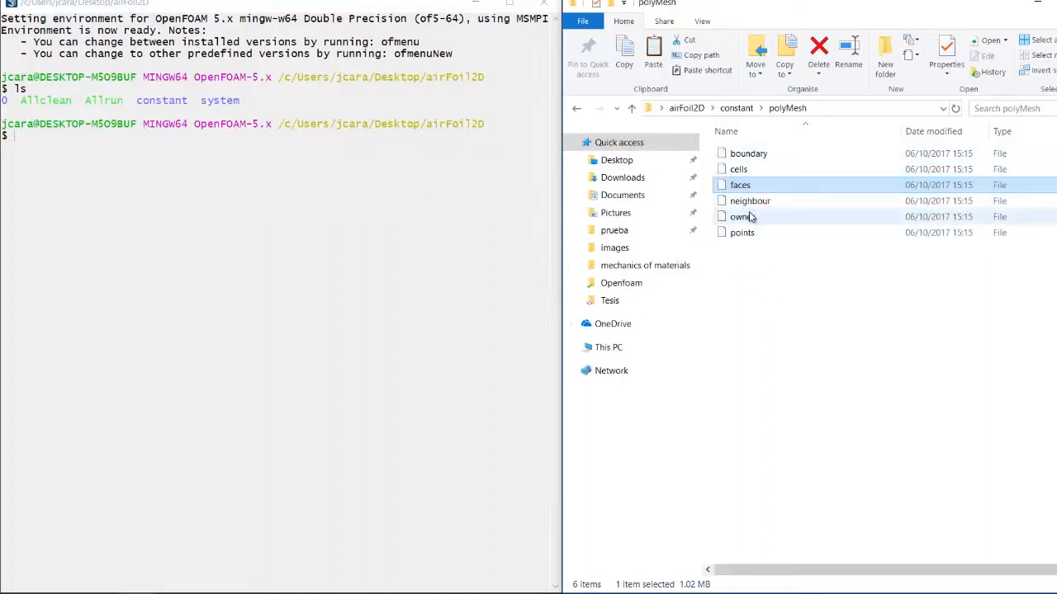
{"action": "left_click", "coordinate": [741, 231]}
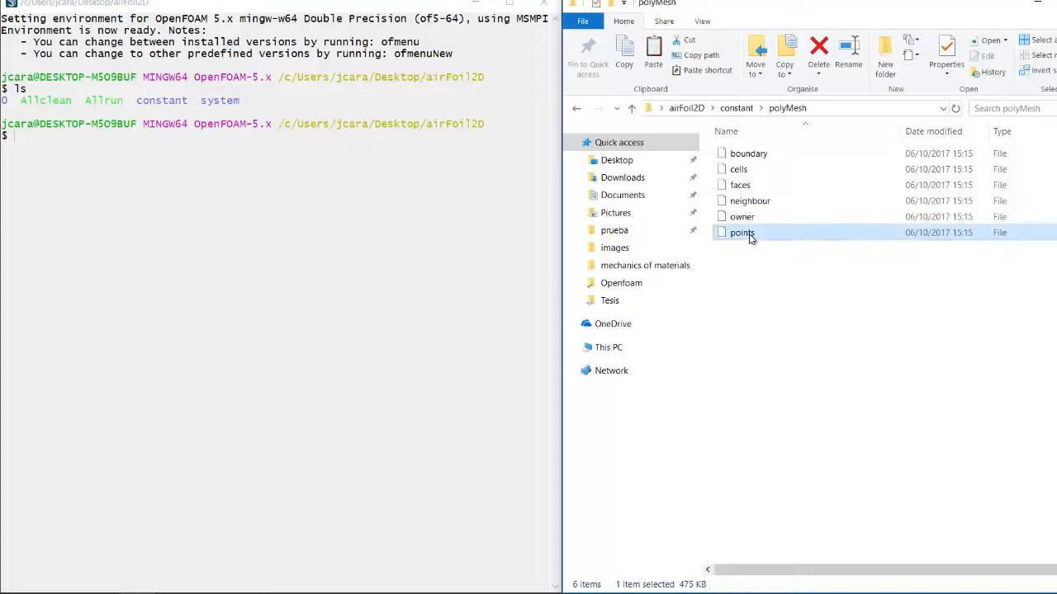
{"action": "left_click", "coordinate": [737, 109]}
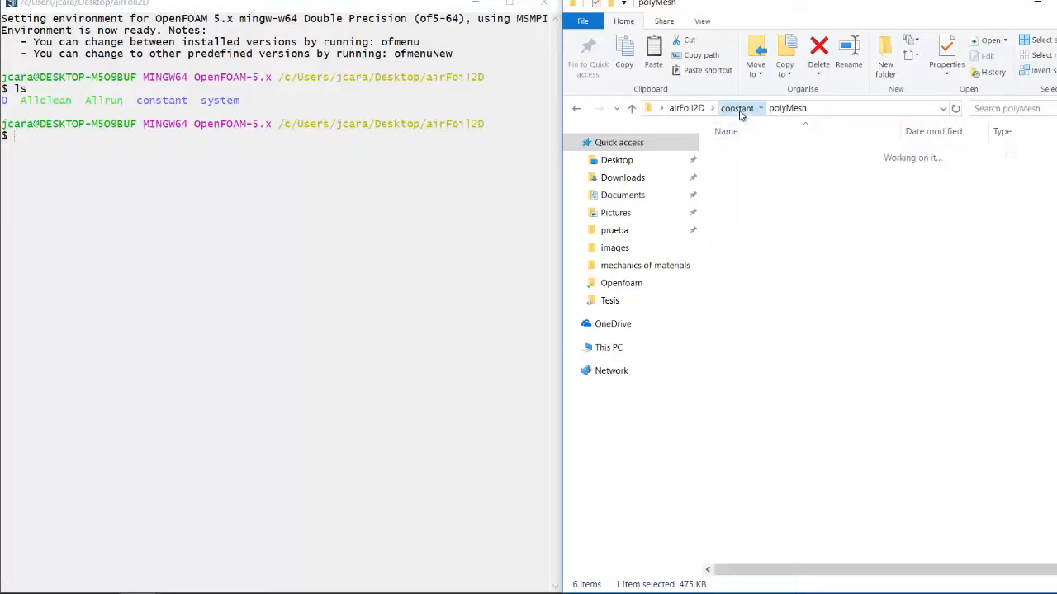
{"action": "left_click", "coordinate": [737, 109]}
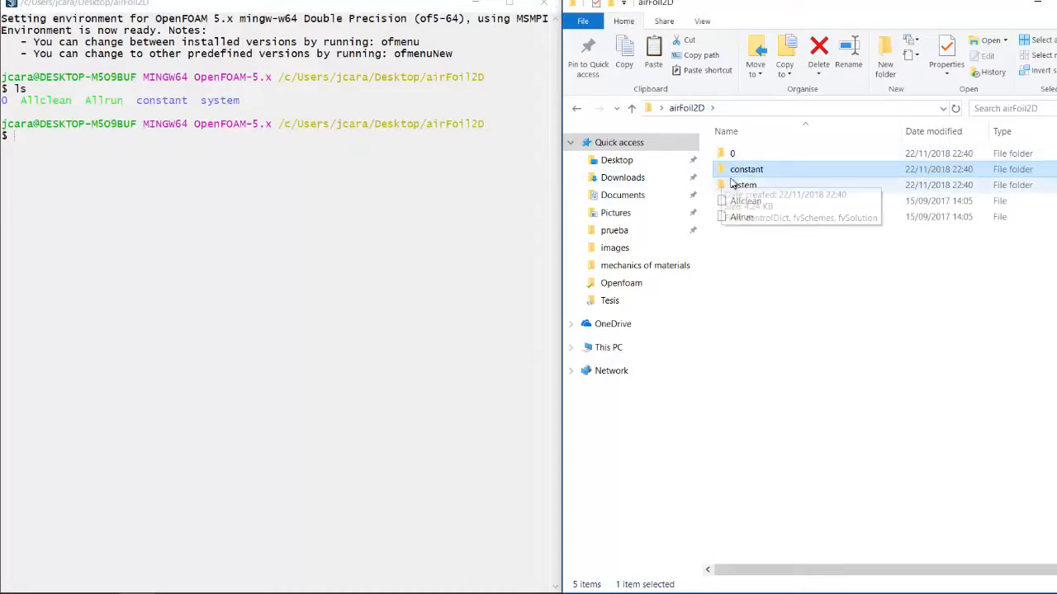
{"action": "mouse_move", "coordinate": [758, 189]}
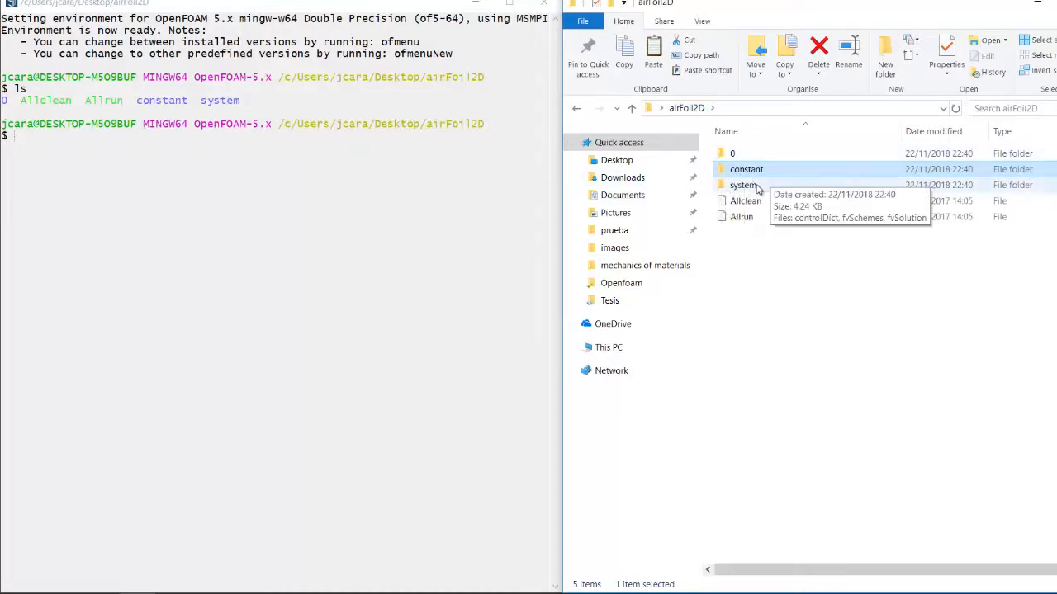
{"action": "double_click", "coordinate": [743, 185]}
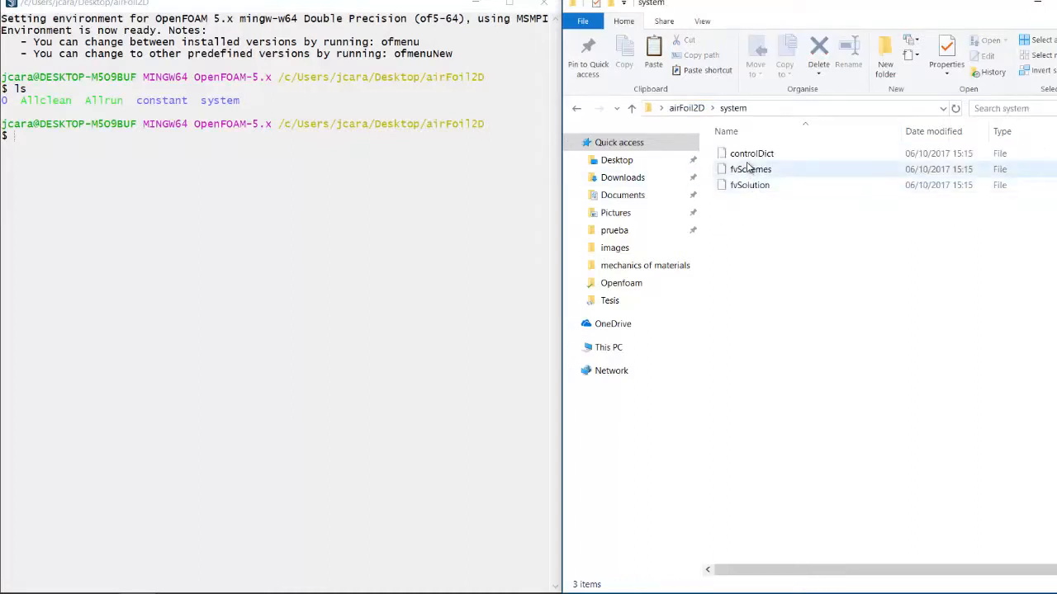
{"action": "left_click", "coordinate": [751, 151]}
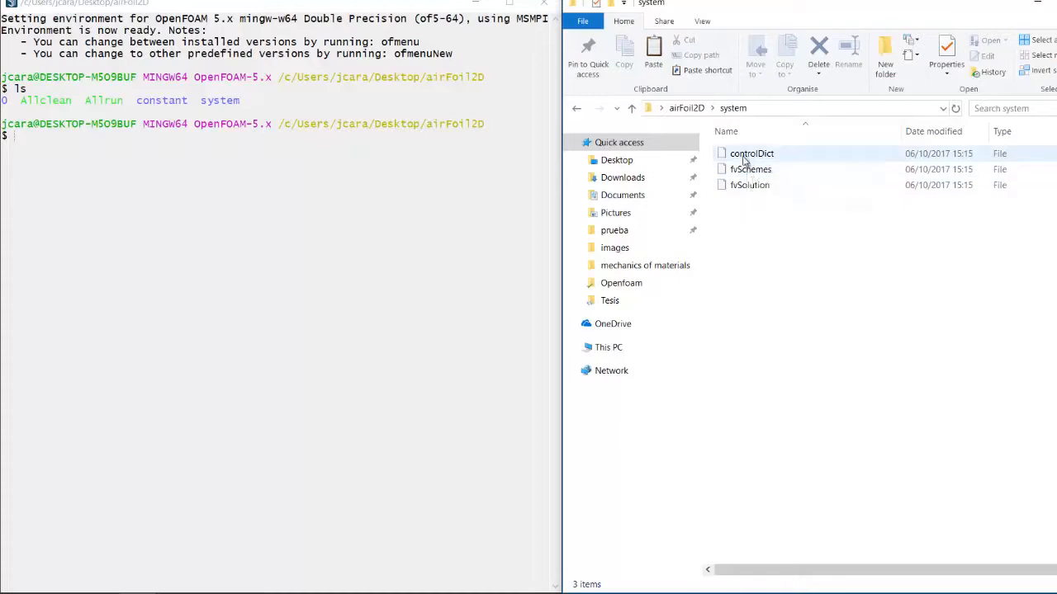
{"action": "double_click", "coordinate": [752, 152]}
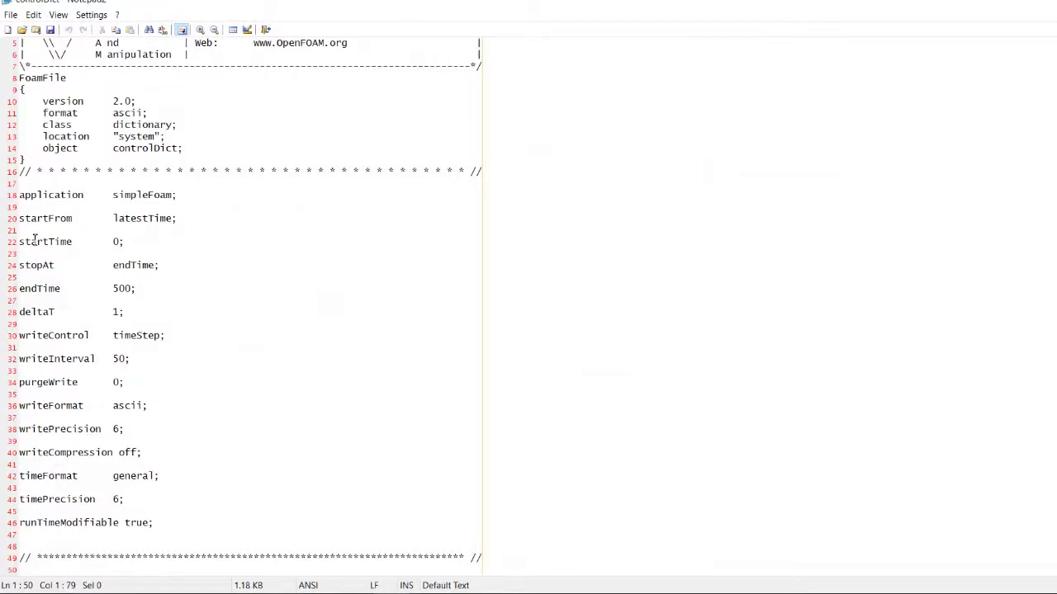
{"action": "left_click", "coordinate": [112, 218]}
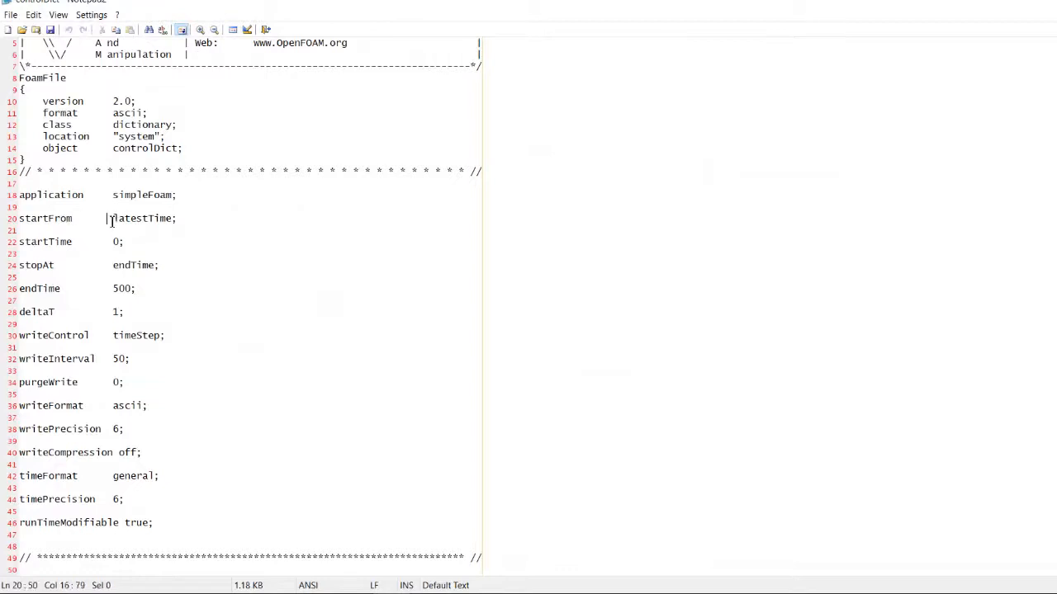
{"action": "double_click", "coordinate": [142, 218]}
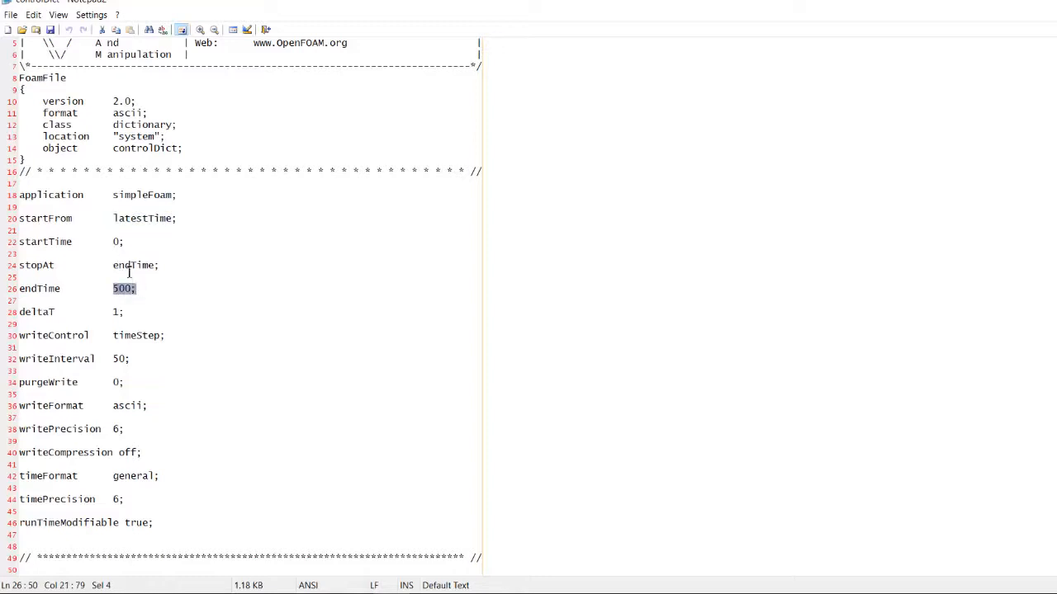
{"action": "left_click", "coordinate": [130, 312]}
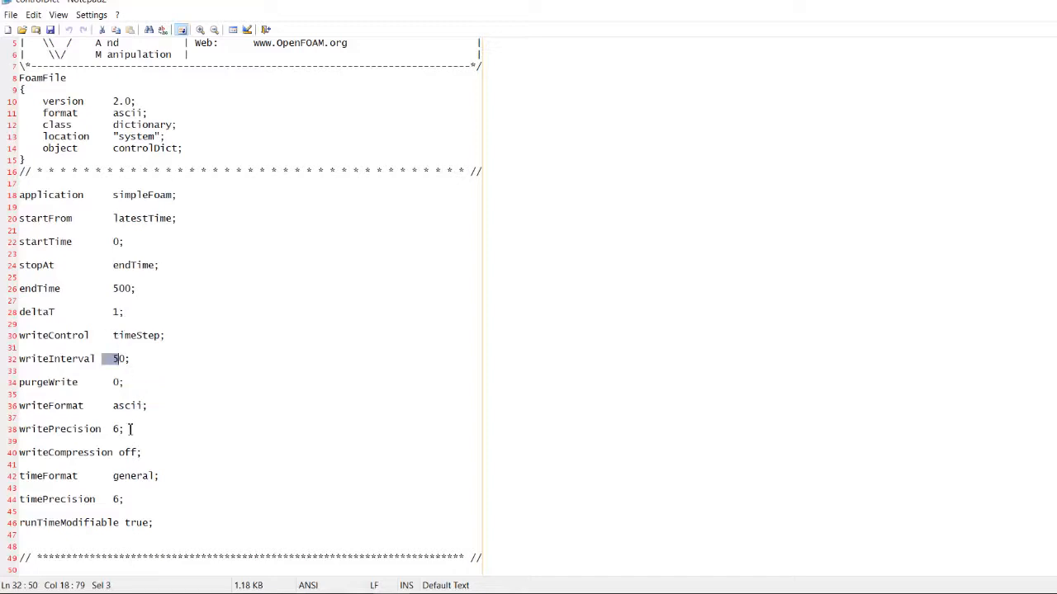
{"action": "scroll", "scroll_direction": "up", "scroll_amount": 3}
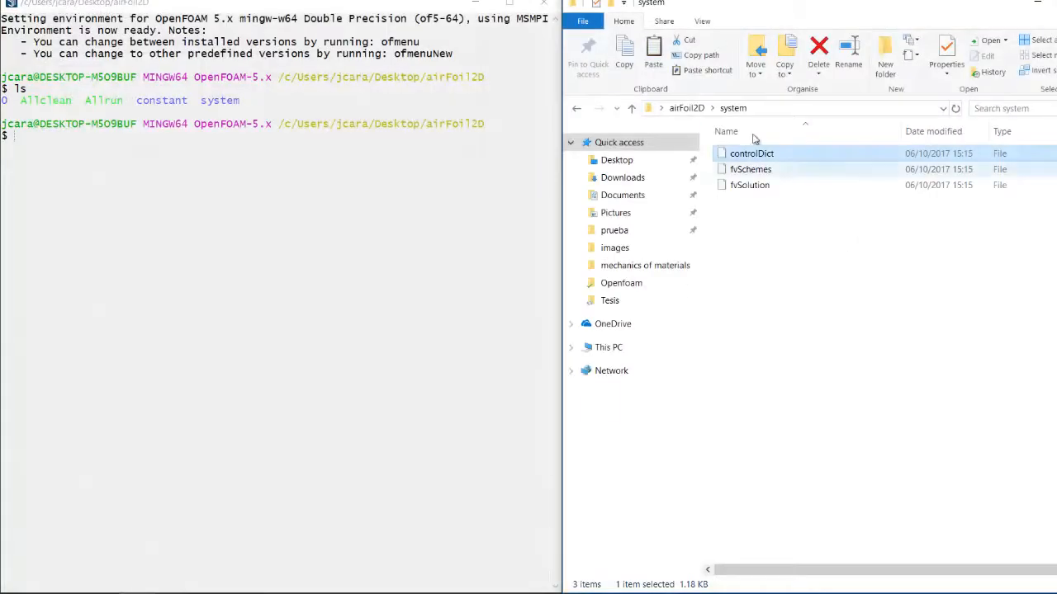
{"action": "right_click", "coordinate": [750, 169]}
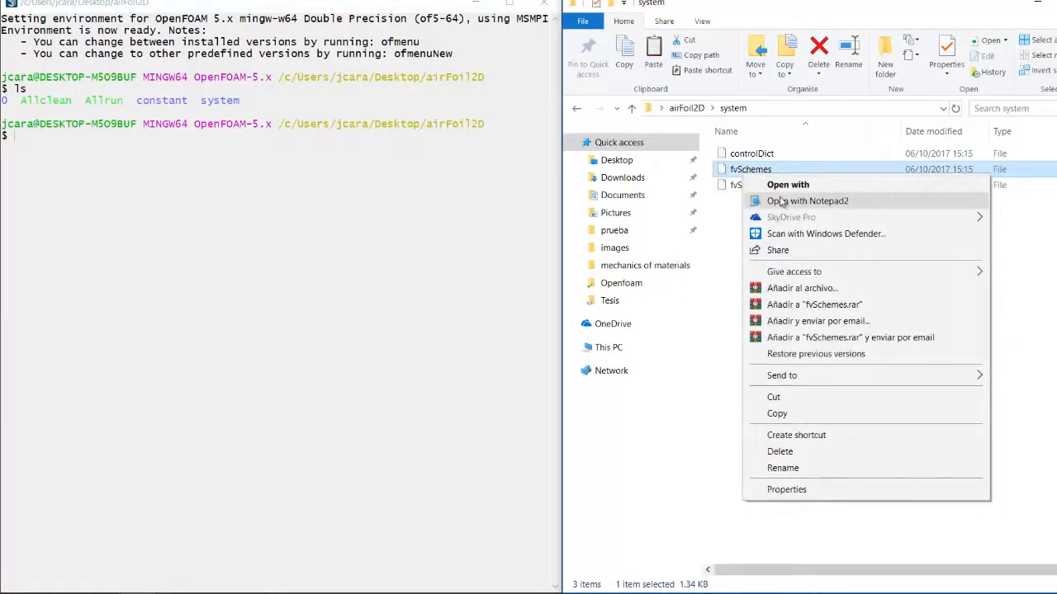
{"action": "left_click", "coordinate": [809, 201]}
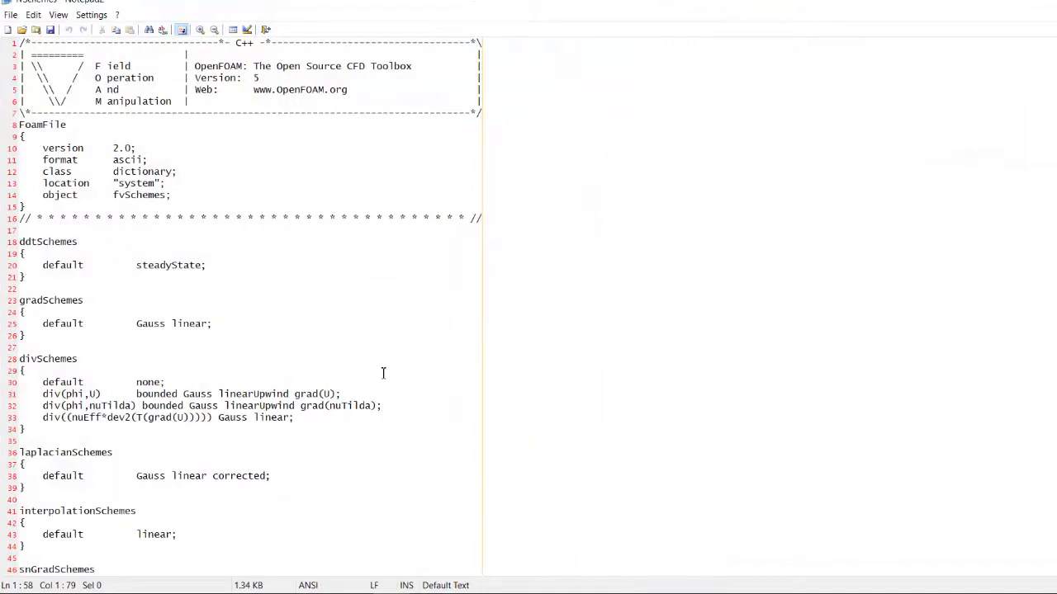
{"action": "scroll", "scroll_direction": "down", "scroll_amount": 3}
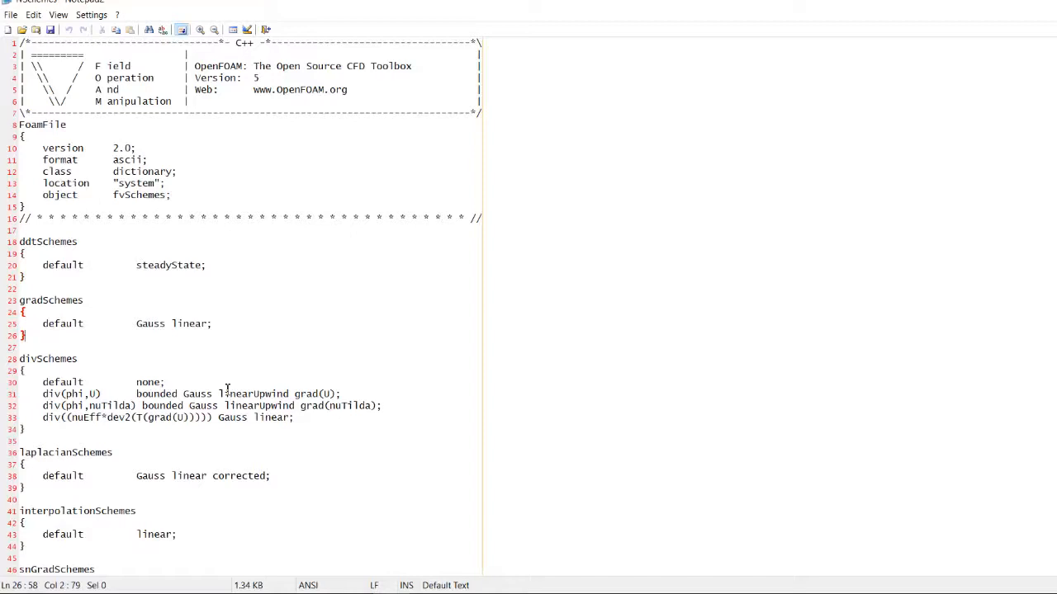
{"action": "scroll", "scroll_direction": "down", "scroll_amount": 3}
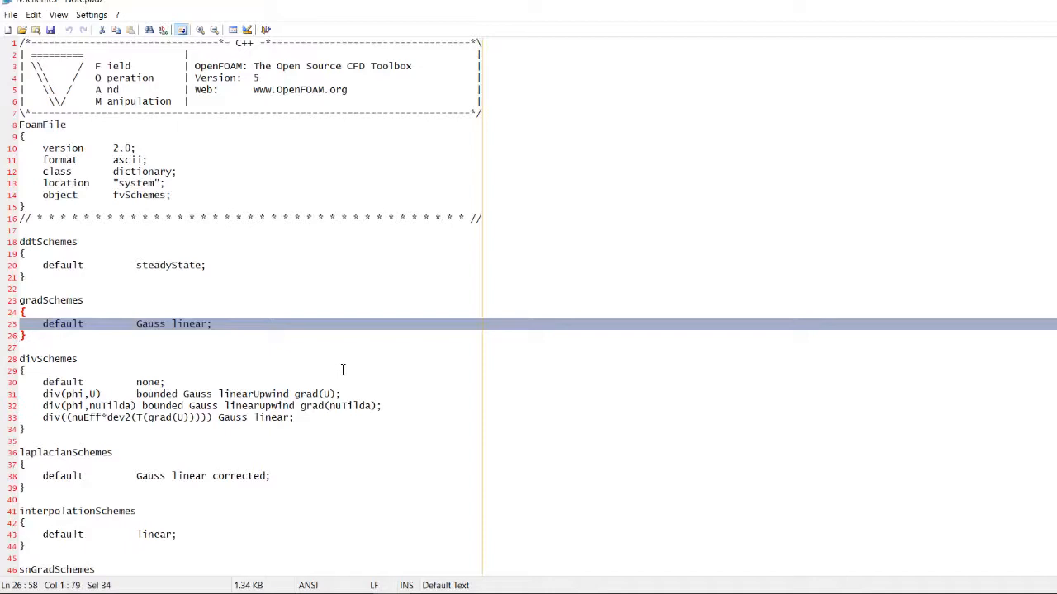
{"action": "mouse_move", "coordinate": [370, 365]}
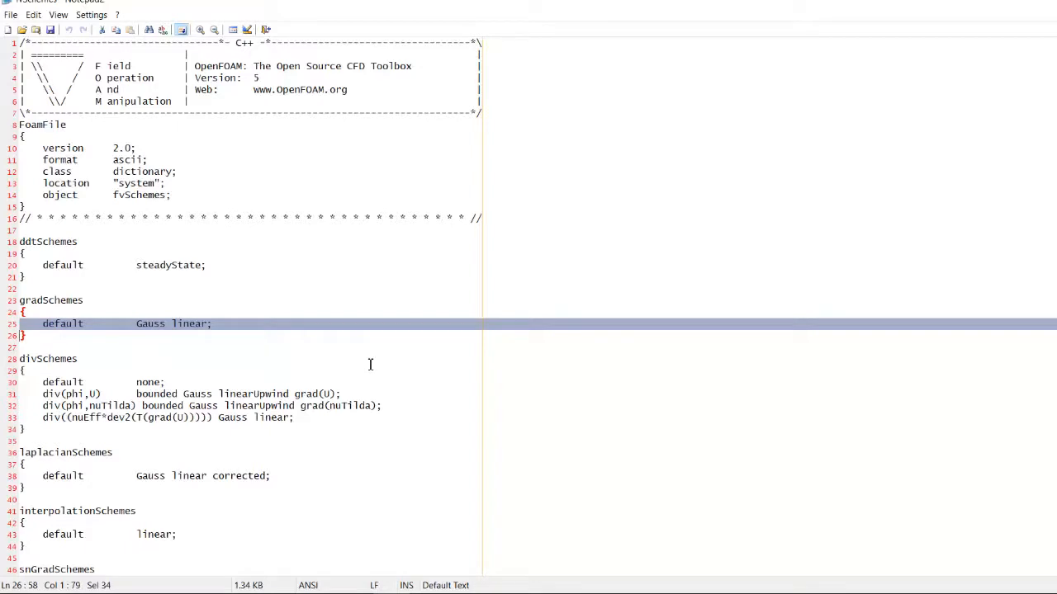
{"action": "mouse_move", "coordinate": [850, 215]}
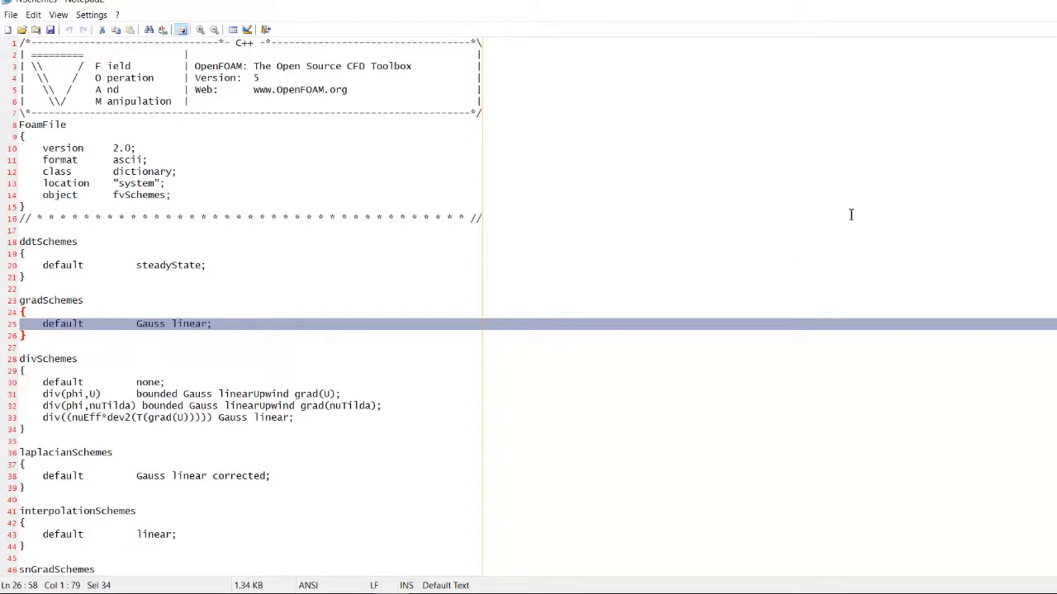
{"action": "mouse_move", "coordinate": [981, 129]}
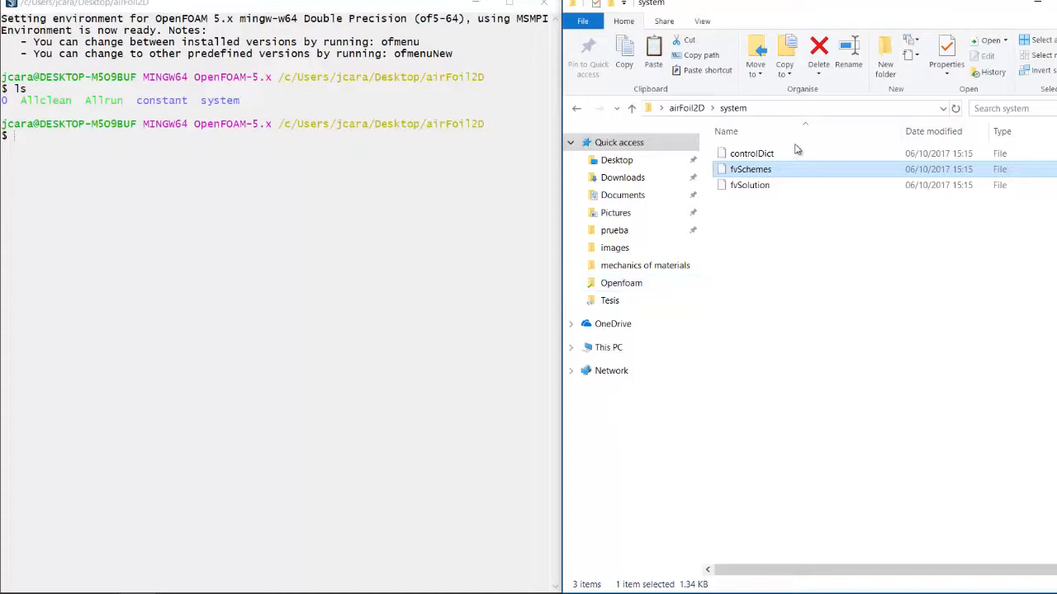
View fvSolution in Notepad2, scrolling to the relaxation factors p 0.3, U and nuTilda 0.7
{"action": "right_click", "coordinate": [747, 185]}
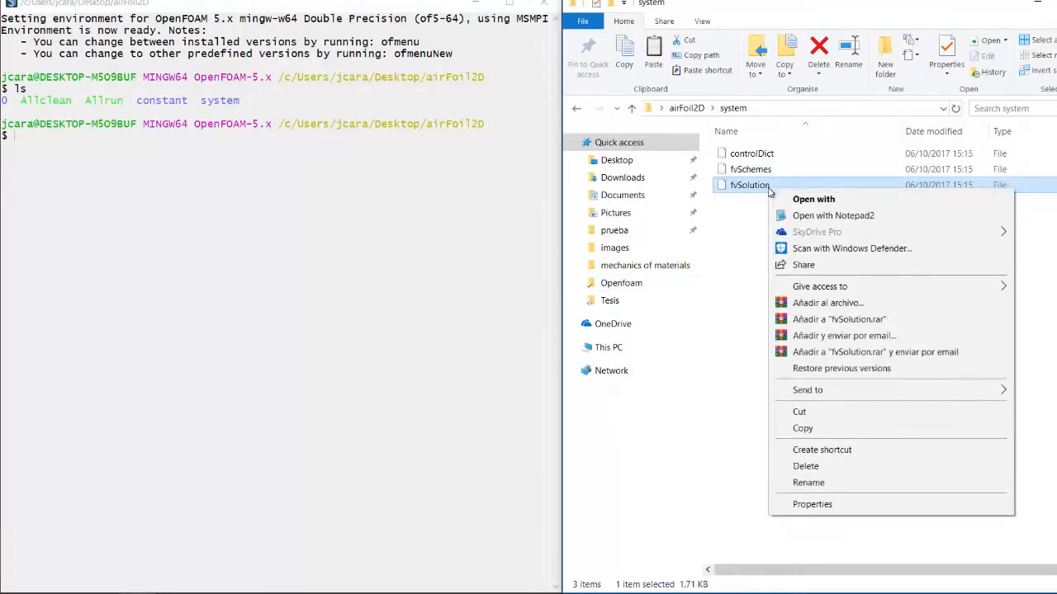
{"action": "left_click", "coordinate": [832, 215]}
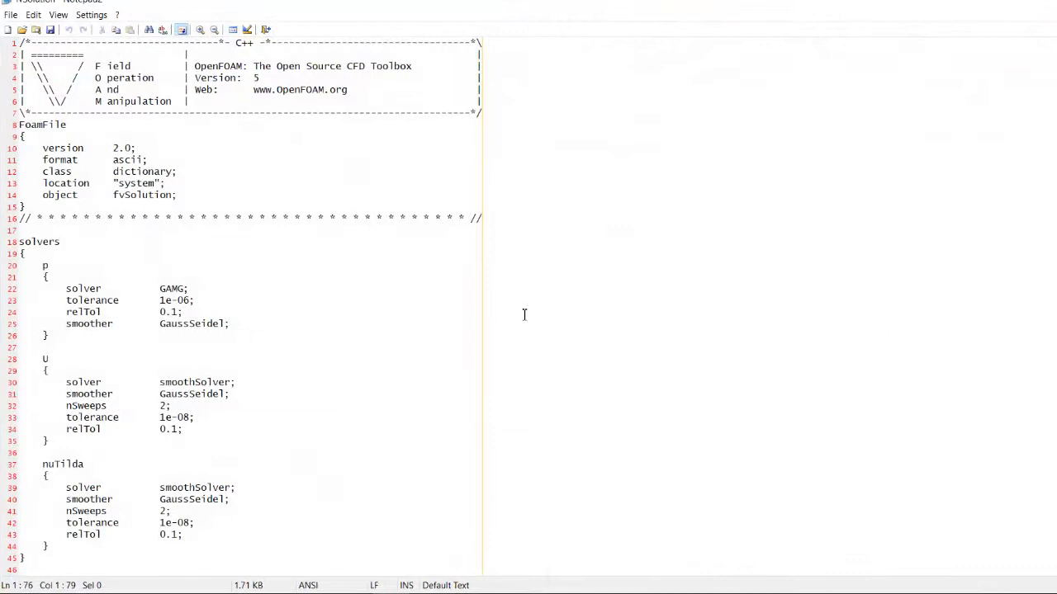
{"action": "mouse_move", "coordinate": [330, 363]}
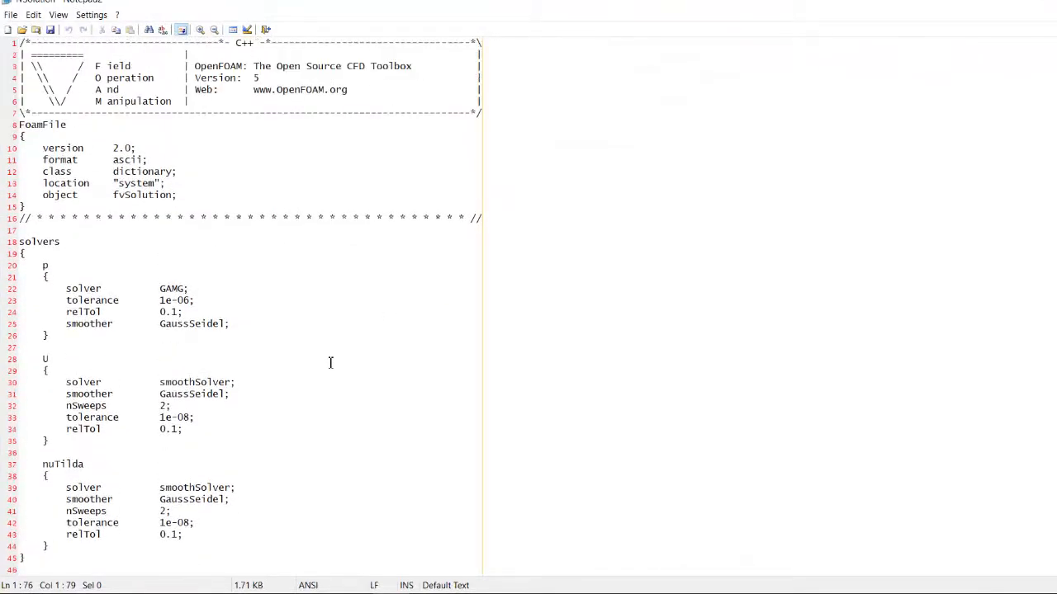
{"action": "scroll", "scroll_direction": "down", "scroll_amount": 3}
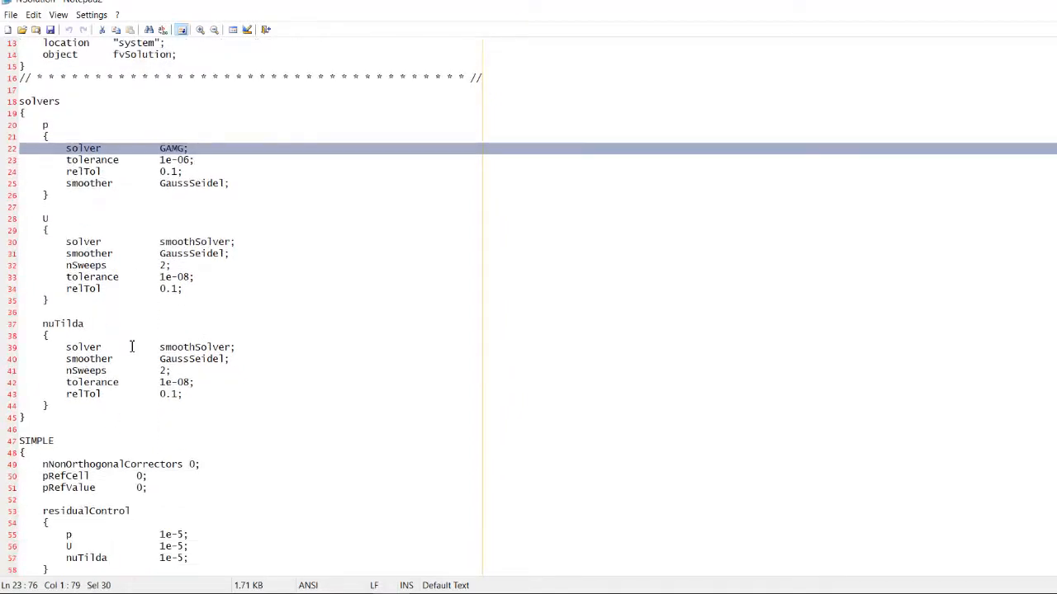
{"action": "mouse_move", "coordinate": [202, 413]}
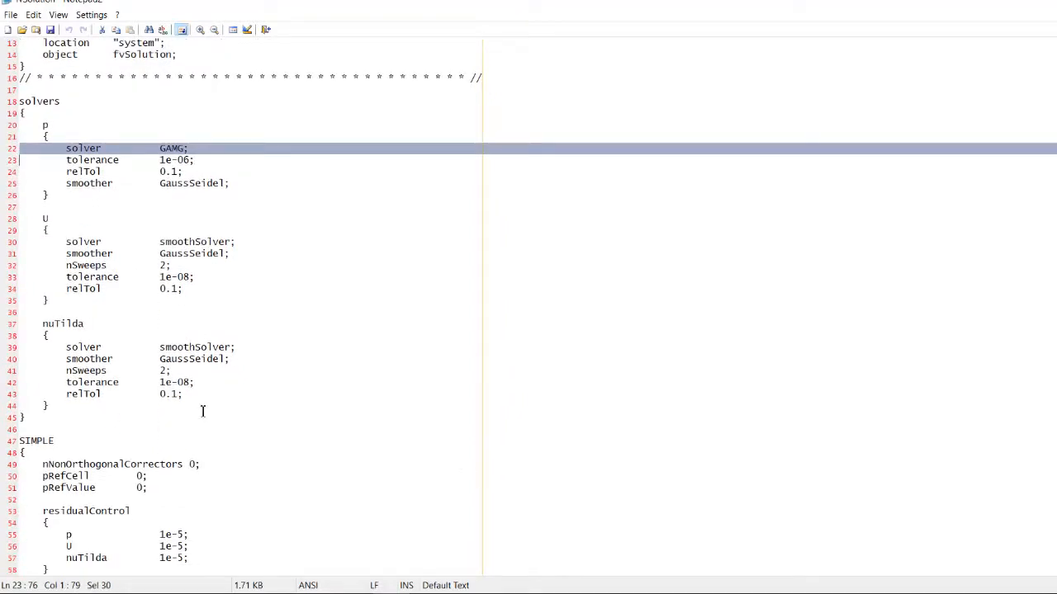
{"action": "scroll", "scroll_direction": "down", "scroll_amount": 3}
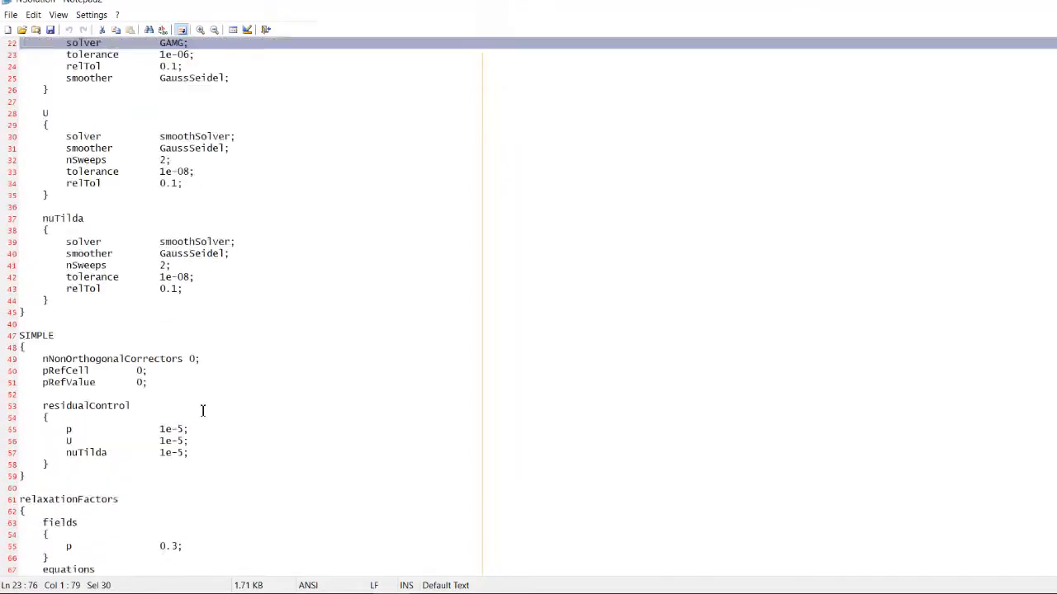
{"action": "scroll", "scroll_direction": "down", "scroll_amount": 3}
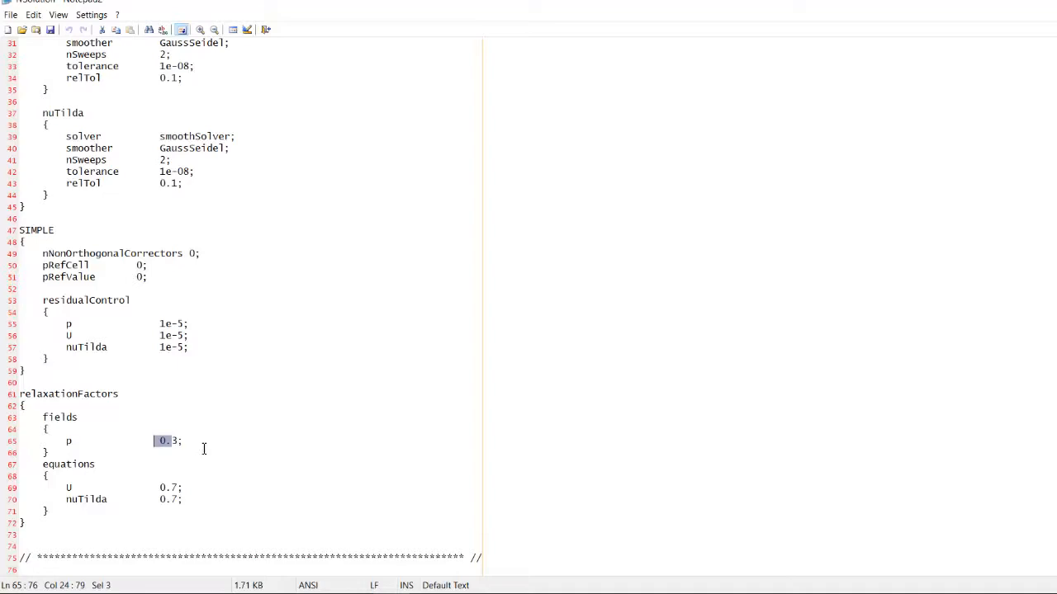
{"action": "mouse_move", "coordinate": [309, 426]}
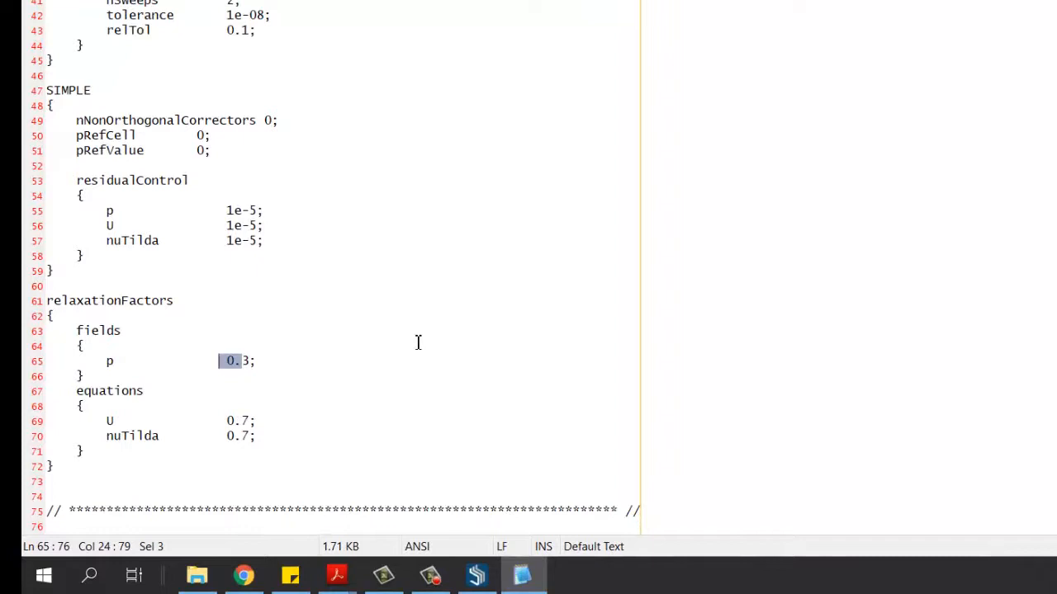
{"action": "mouse_move", "coordinate": [302, 281]}
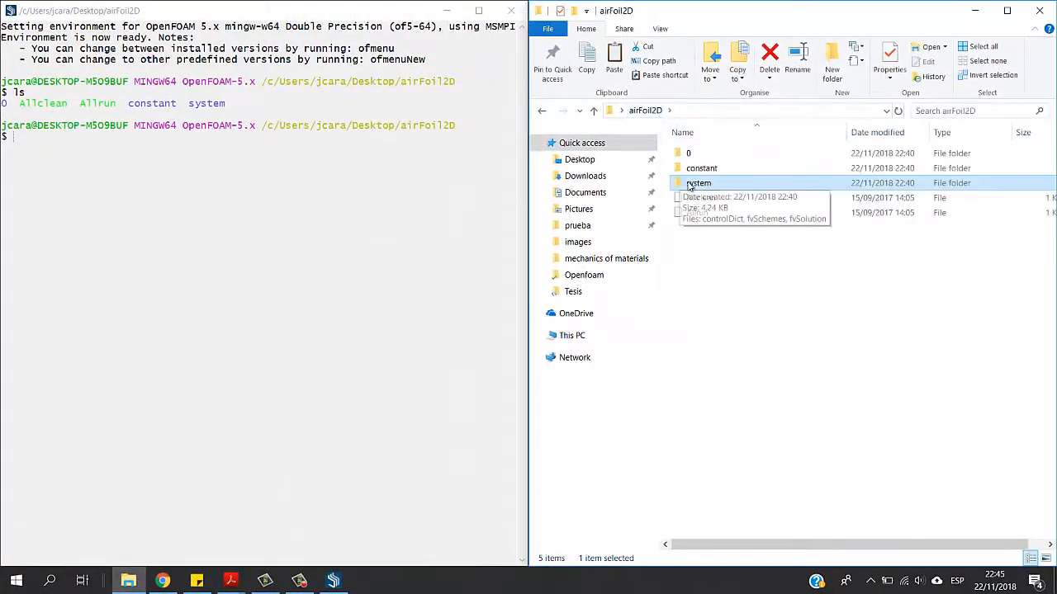
{"action": "mouse_move", "coordinate": [708, 244]}
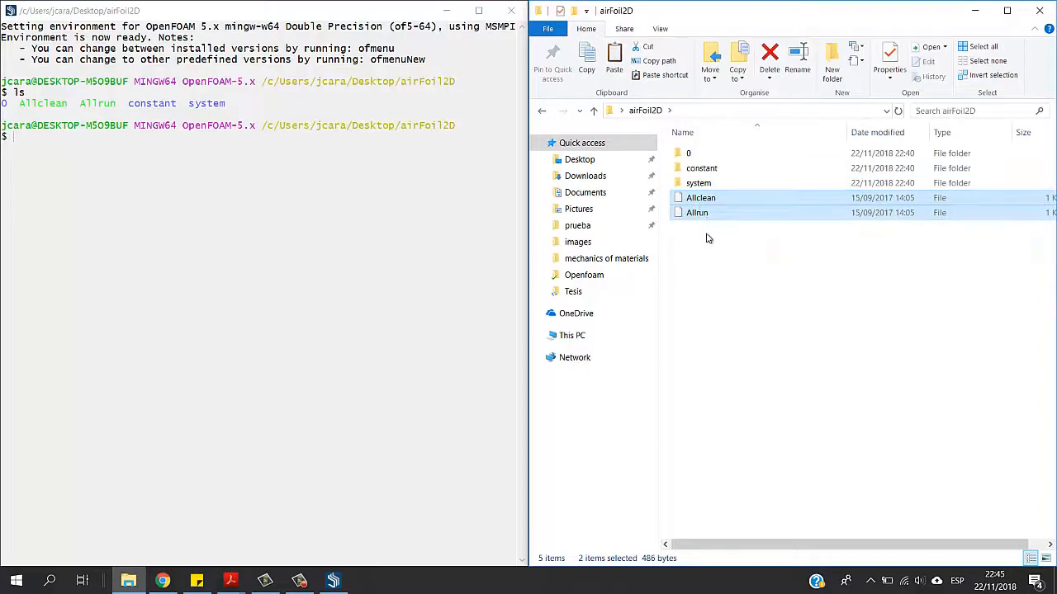
{"action": "left_click", "coordinate": [697, 211]}
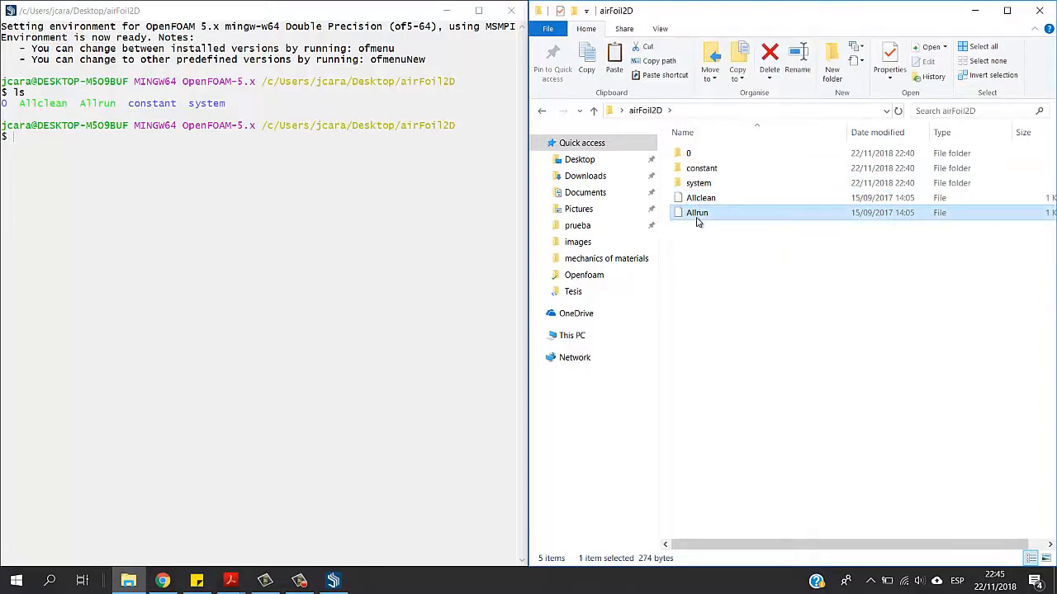
{"action": "right_click", "coordinate": [698, 212]}
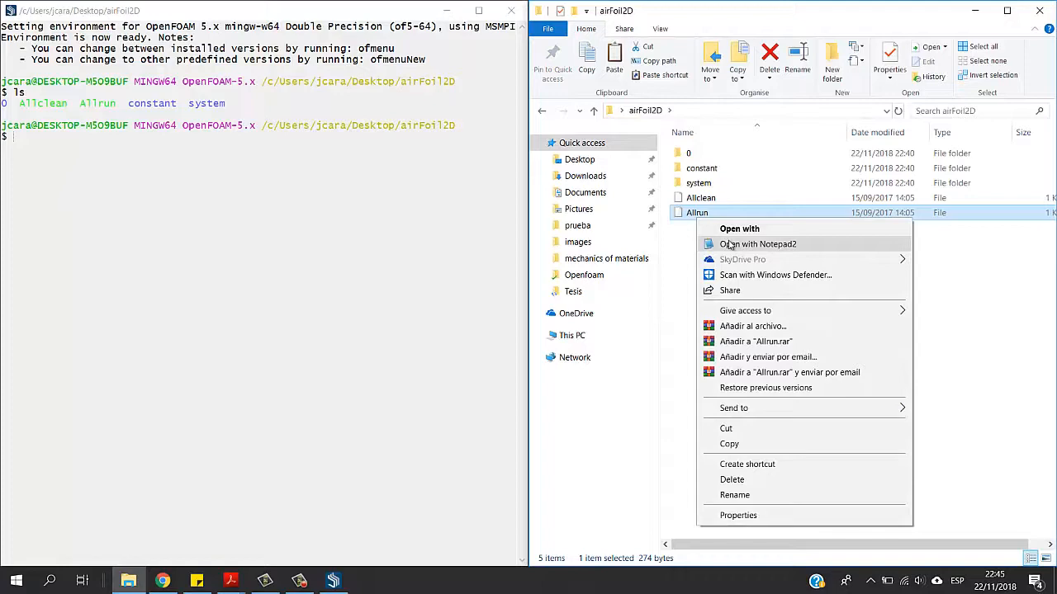
{"action": "left_click", "coordinate": [758, 245]}
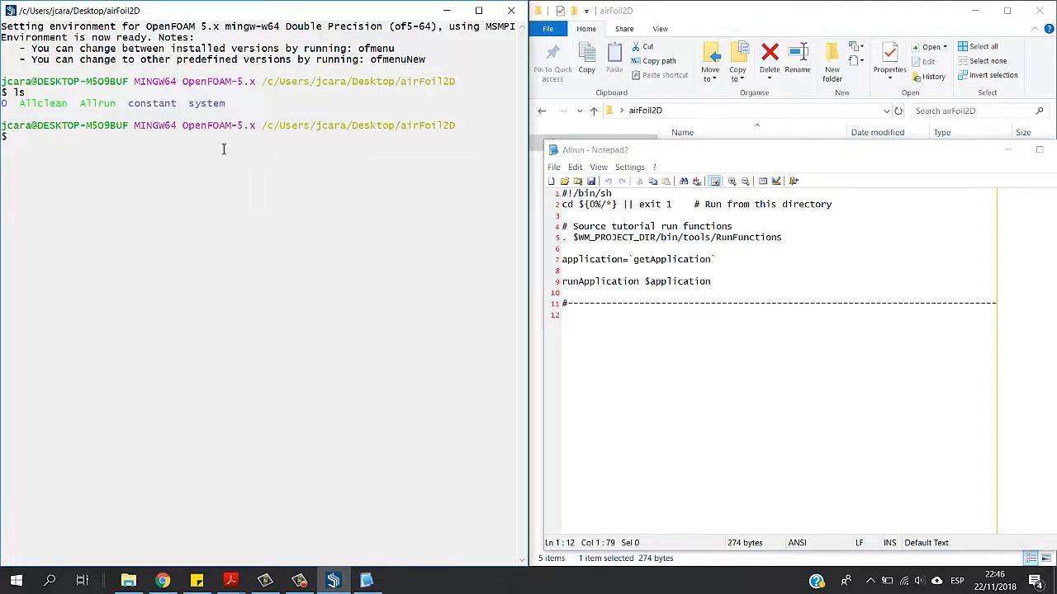
{"action": "mouse_move", "coordinate": [202, 146]}
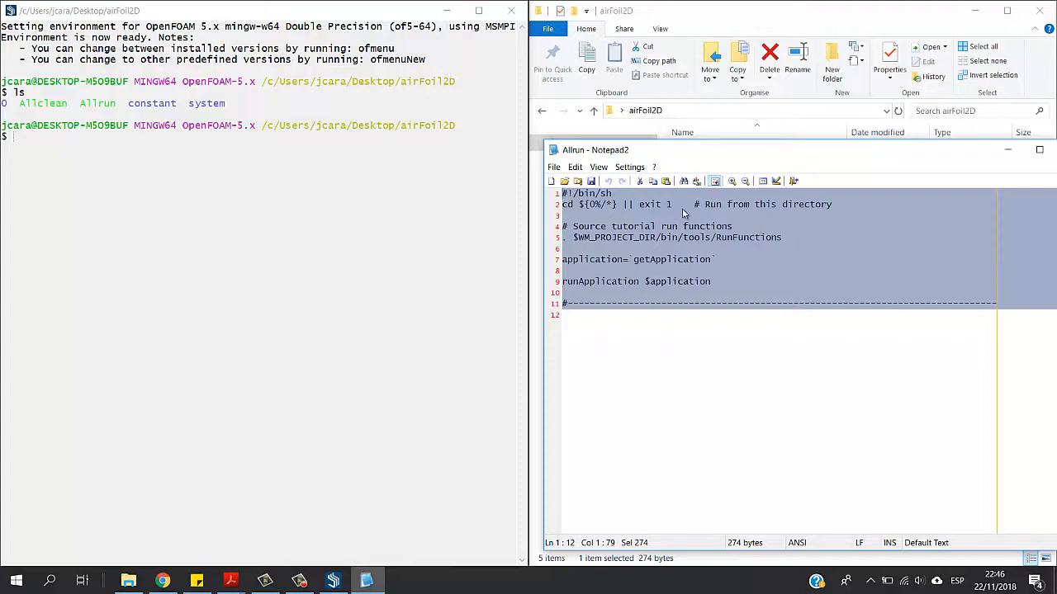
{"action": "mouse_move", "coordinate": [727, 160]}
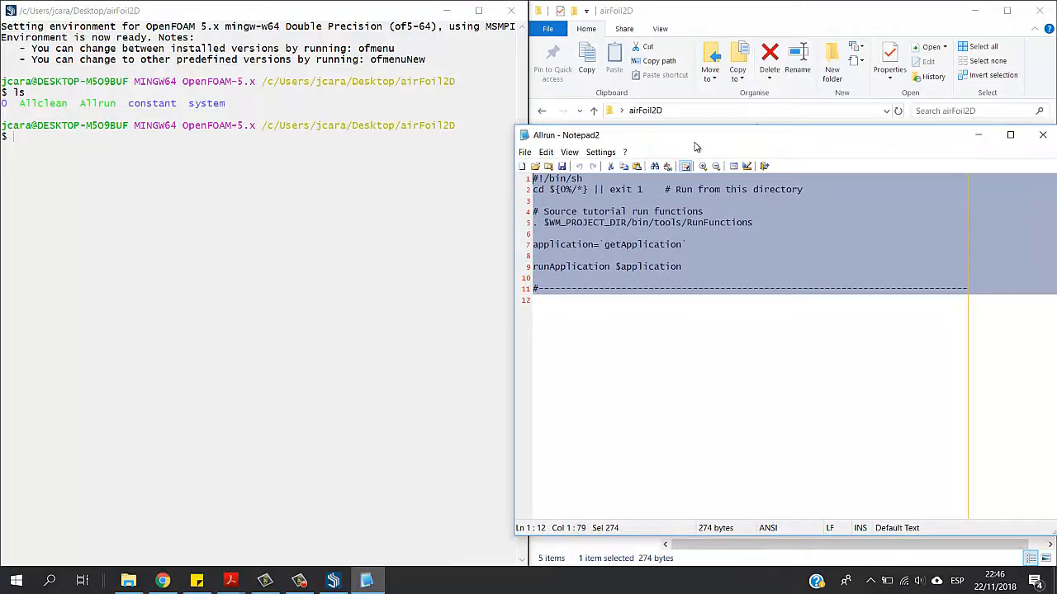
{"action": "left_click", "coordinate": [605, 310]}
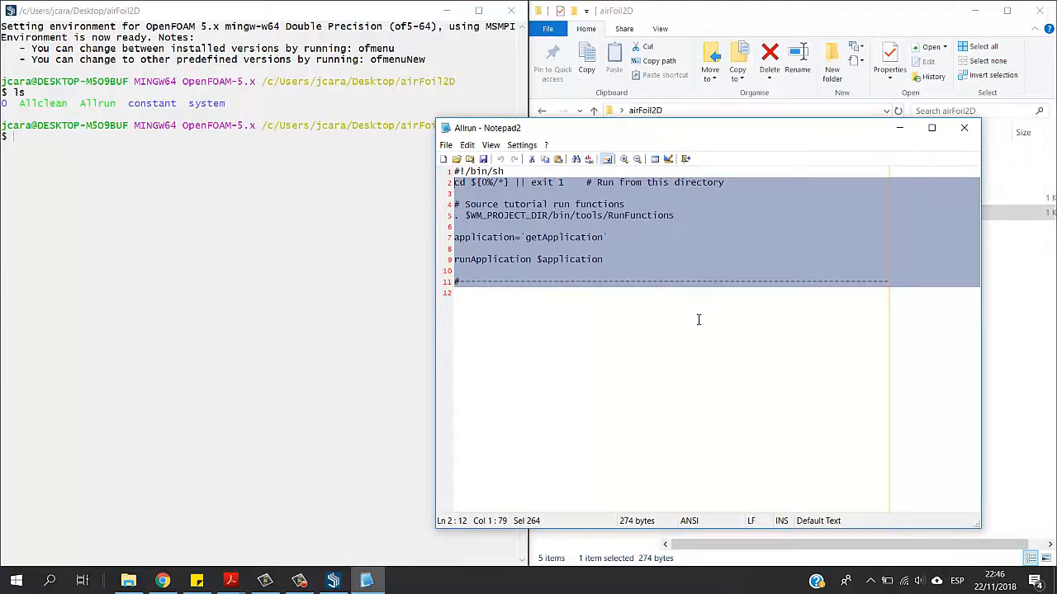
{"action": "mouse_move", "coordinate": [555, 303]}
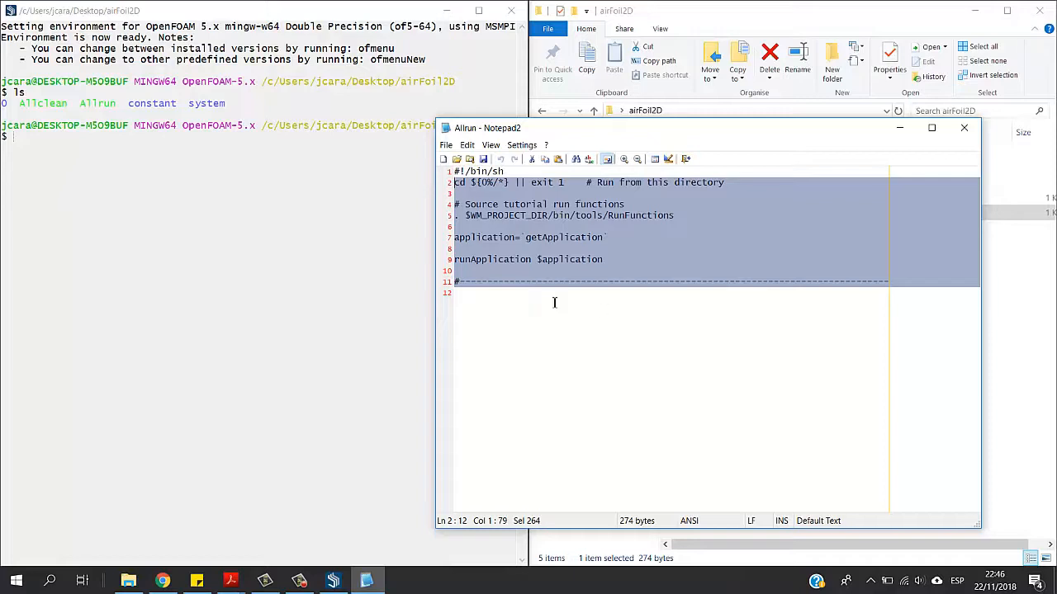
{"action": "mouse_move", "coordinate": [607, 299]}
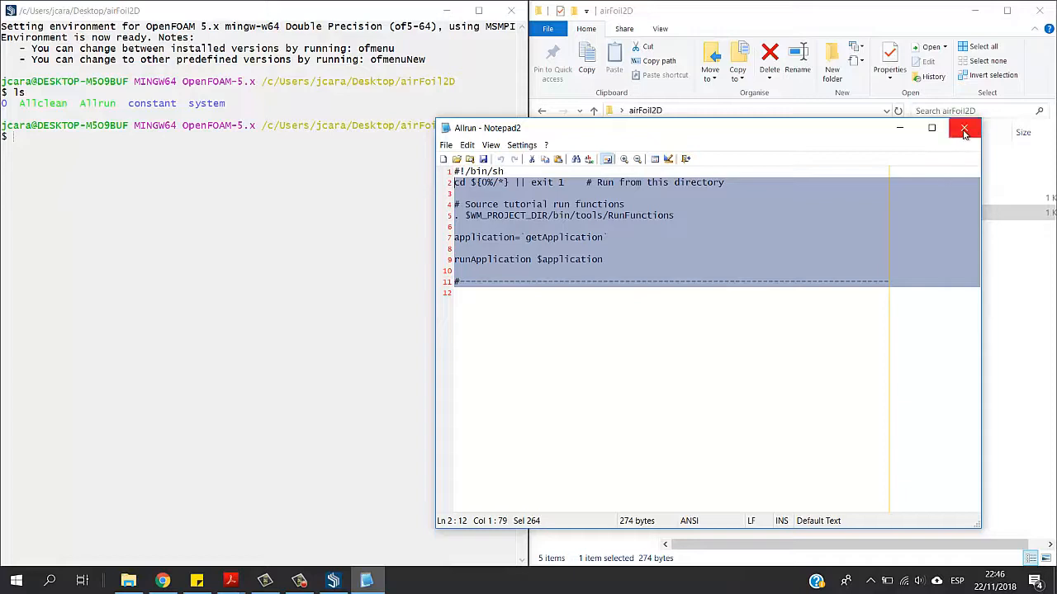
{"action": "left_click", "coordinate": [964, 128]}
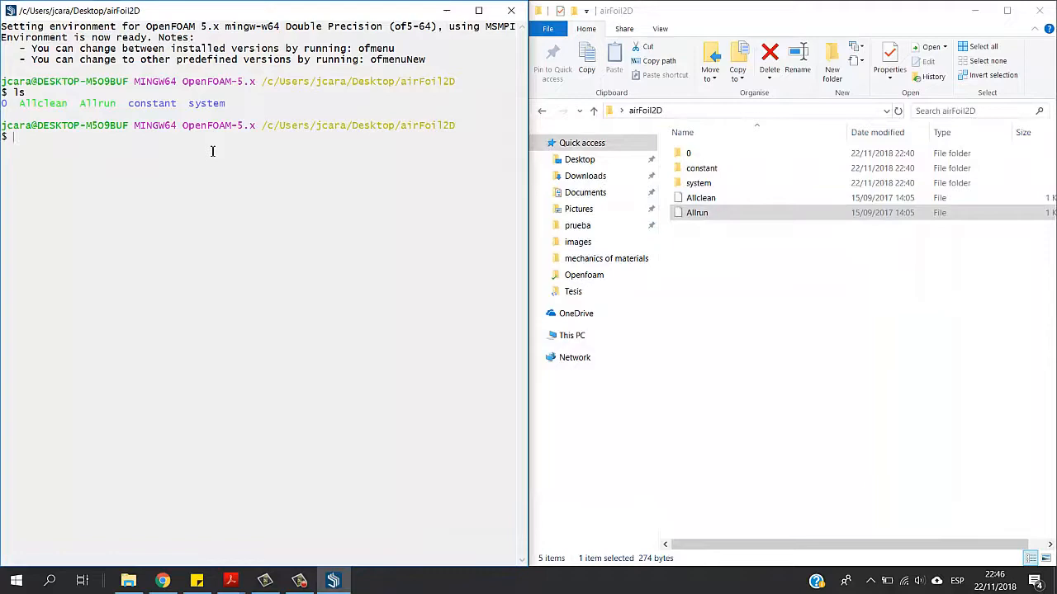
Start the simpleFoam solver on the airFoil2D case and watch it iterate
{"action": "type", "text": "simp"}
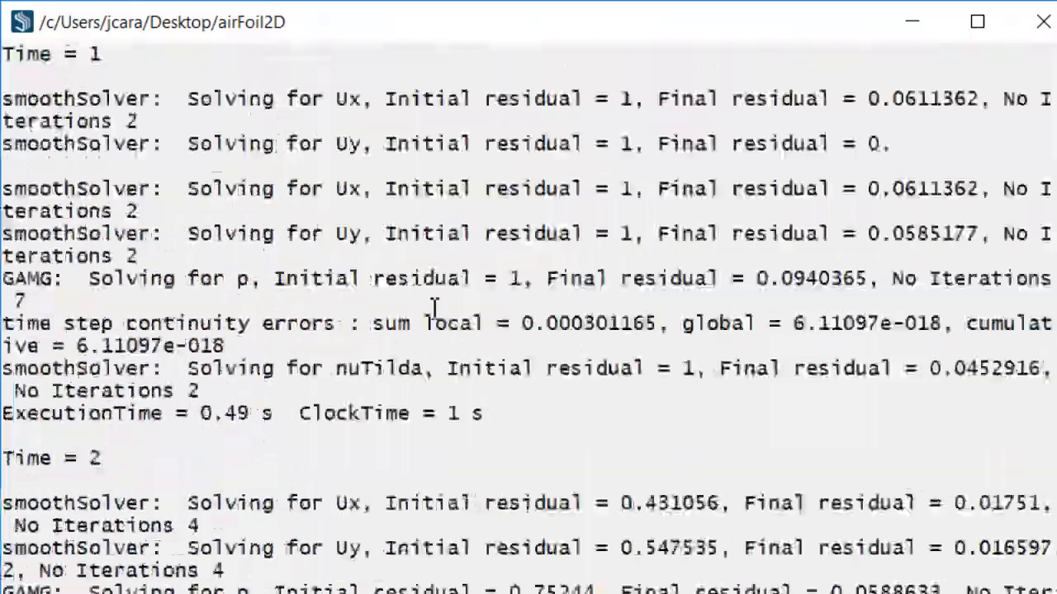
{"action": "scroll", "scroll_direction": "down", "scroll_amount": 3}
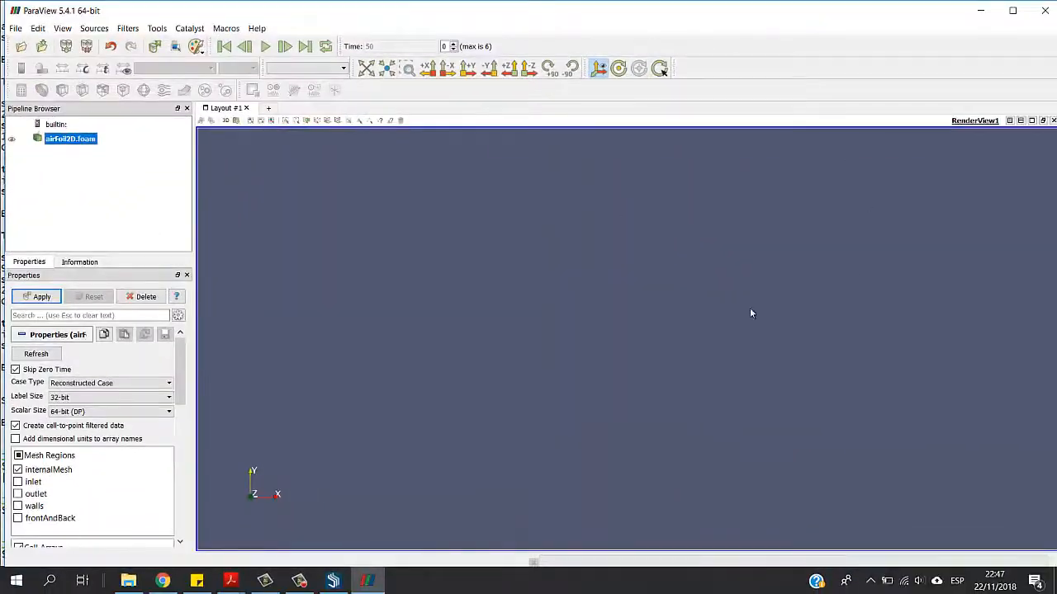
{"action": "mouse_move", "coordinate": [446, 227]}
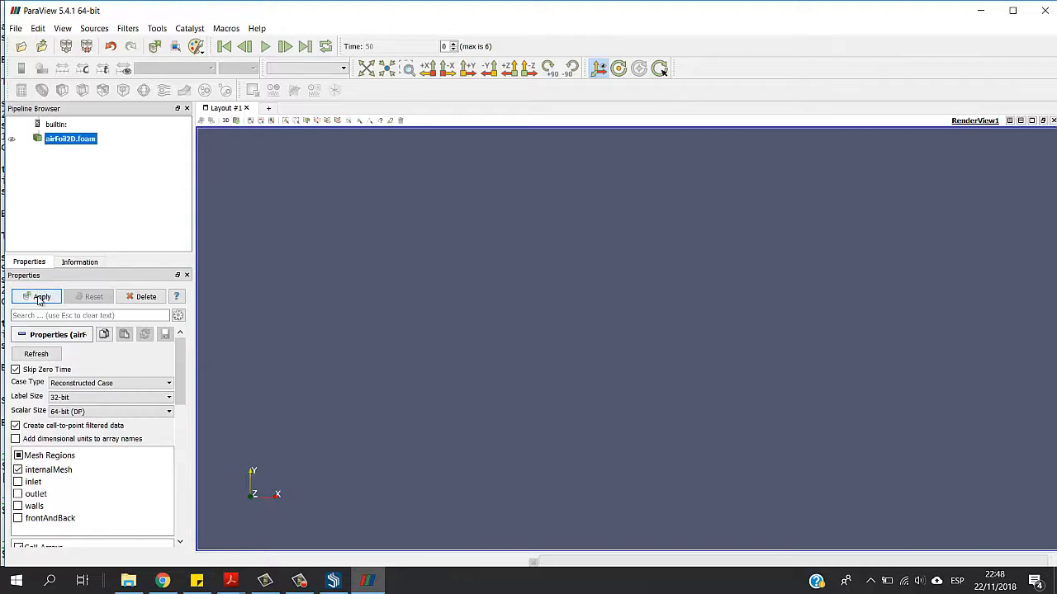
Load the airFoil2D case data into the render view as the velocity-magnitude field
{"action": "left_click", "coordinate": [16, 370]}
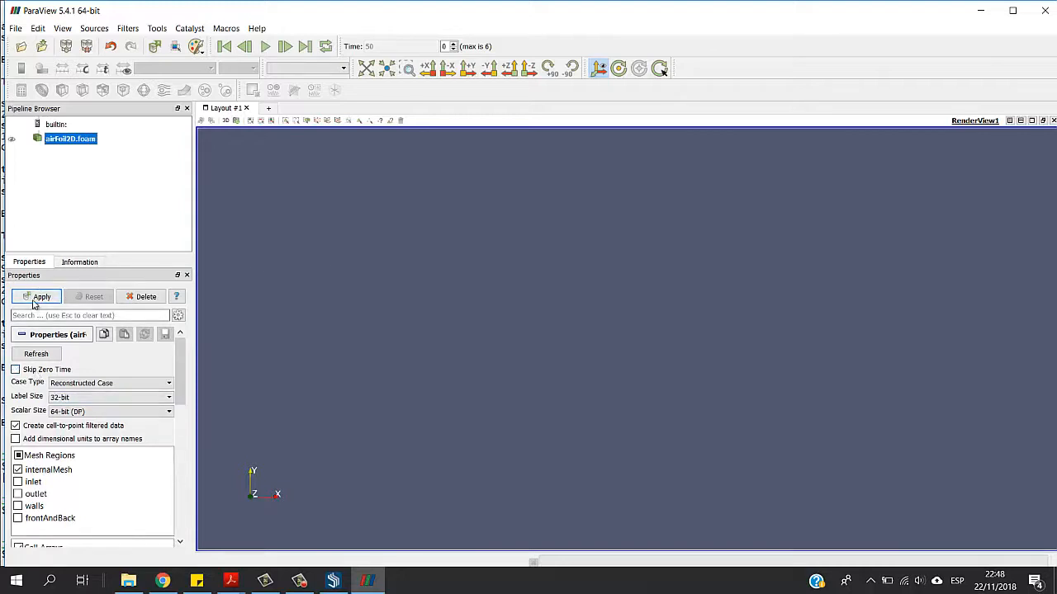
{"action": "left_click", "coordinate": [36, 297]}
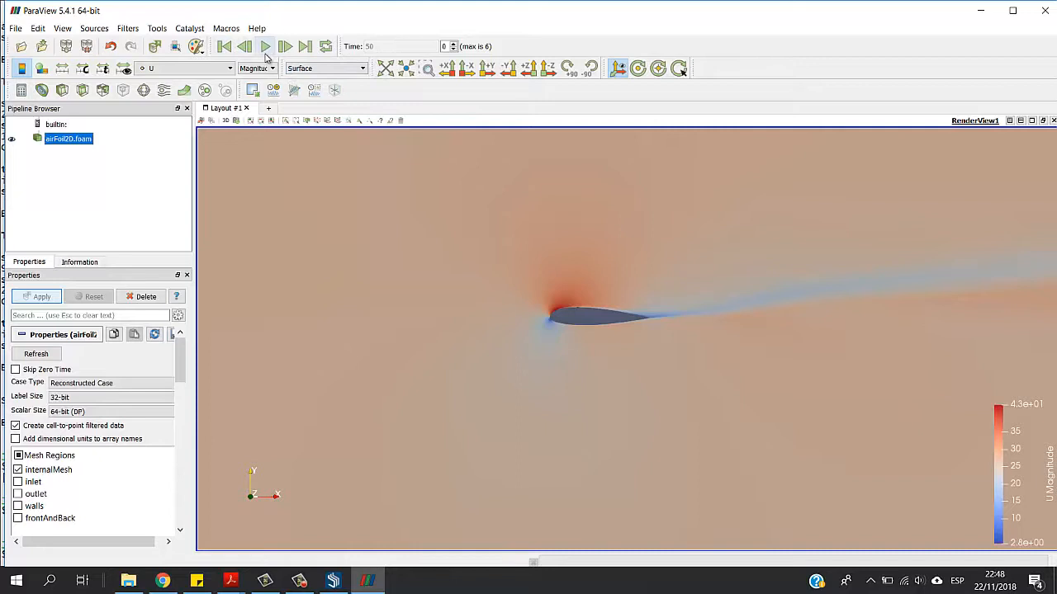
Play and step through the saved result times of the airfoil solution
{"action": "left_click", "coordinate": [265, 47]}
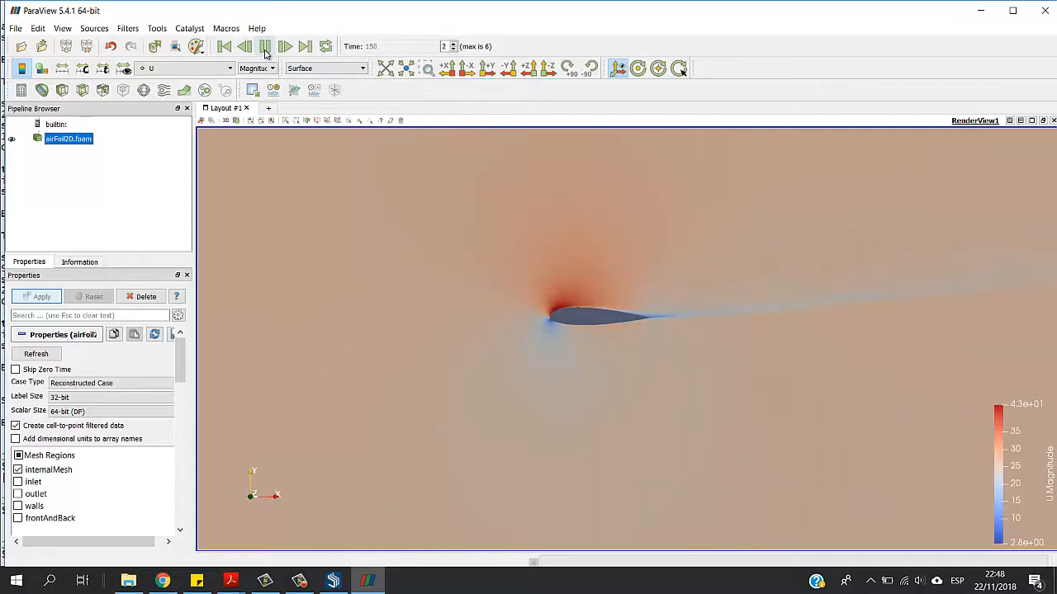
{"action": "left_click", "coordinate": [300, 47]}
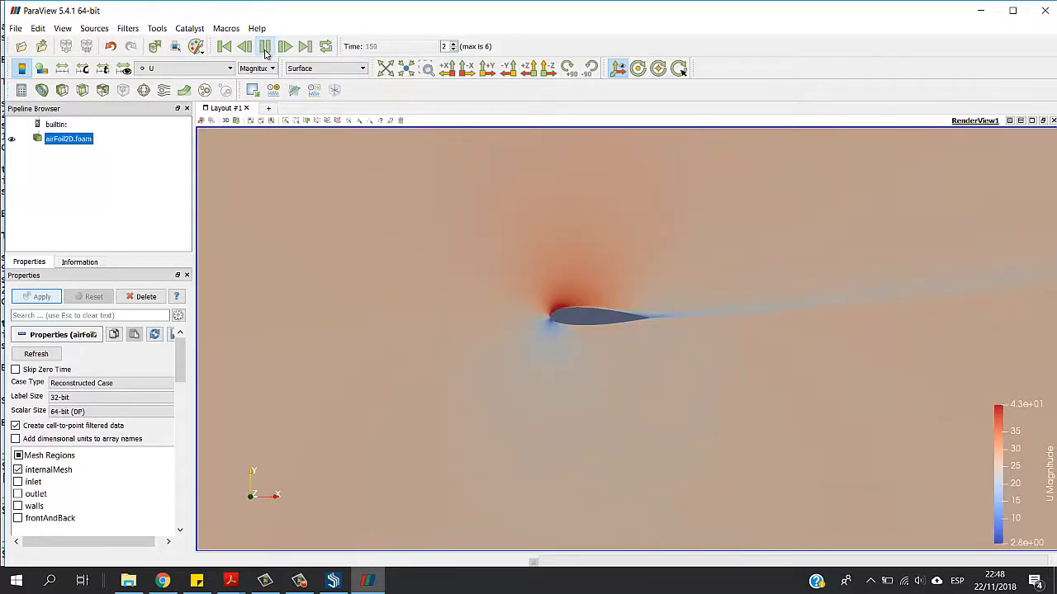
{"action": "left_click", "coordinate": [284, 47]}
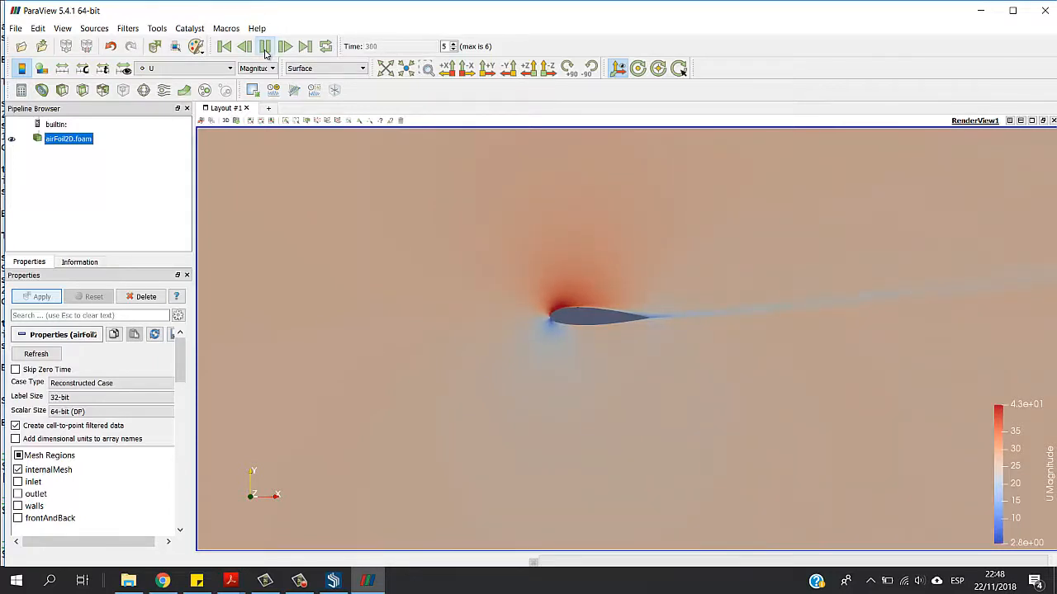
{"action": "left_click", "coordinate": [284, 47]}
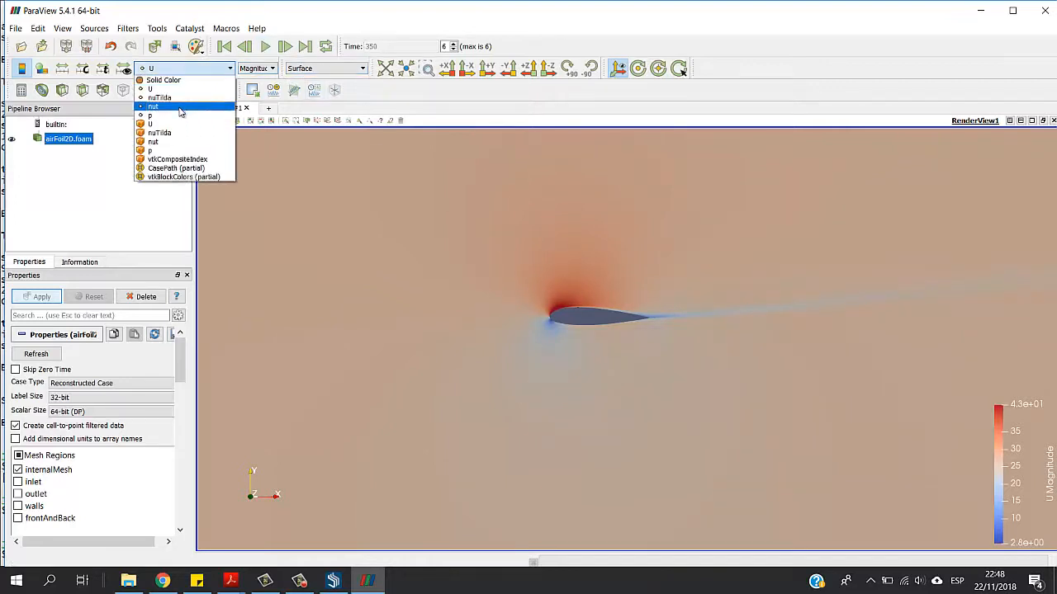
Colour the airfoil field by pressure p instead of velocity magnitude
{"action": "left_click", "coordinate": [152, 150]}
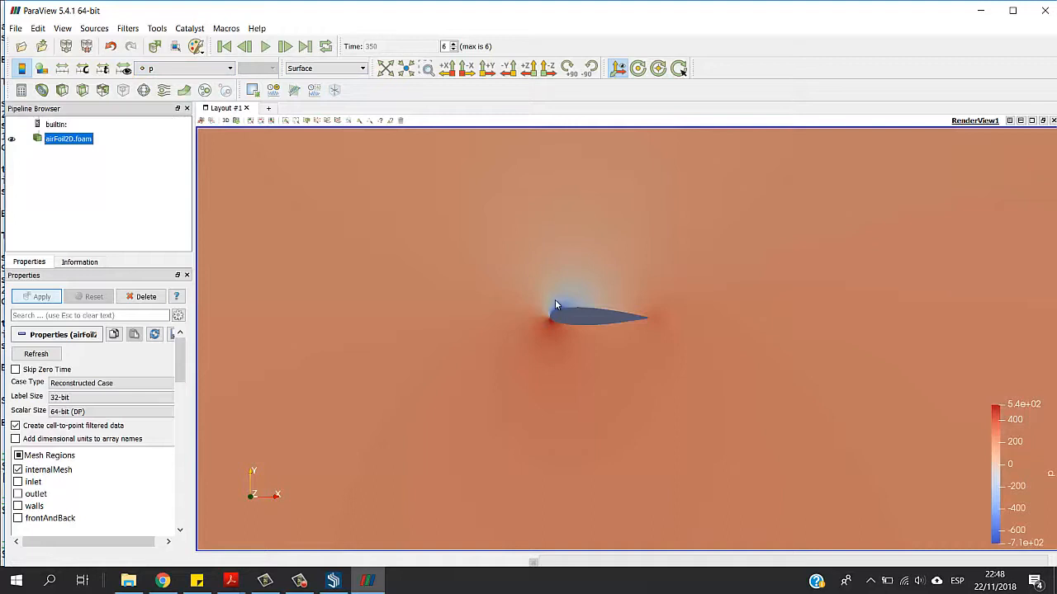
{"action": "mouse_move", "coordinate": [566, 291]}
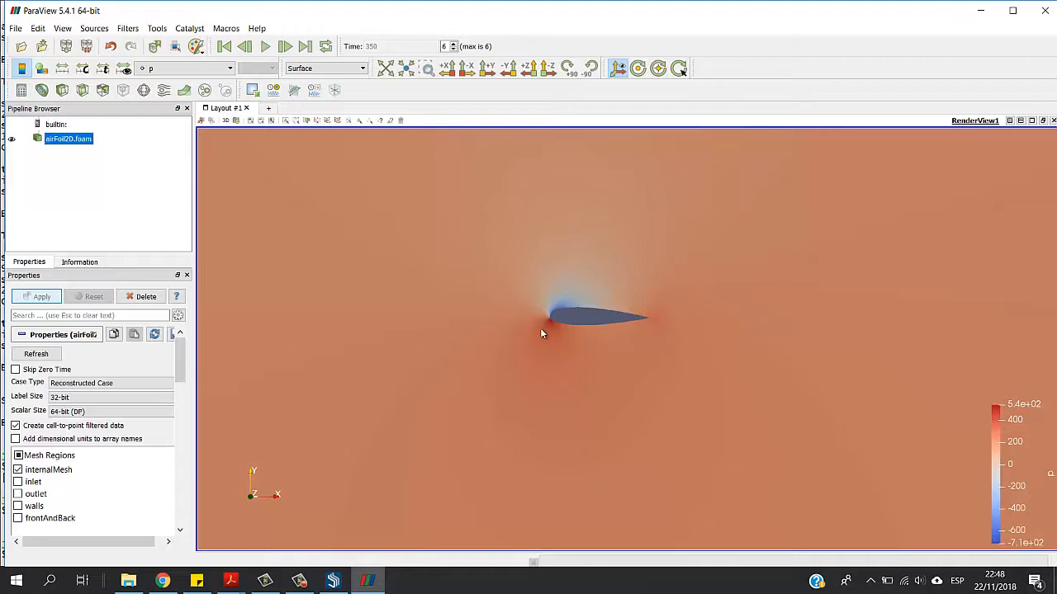
{"action": "mouse_move", "coordinate": [565, 342]}
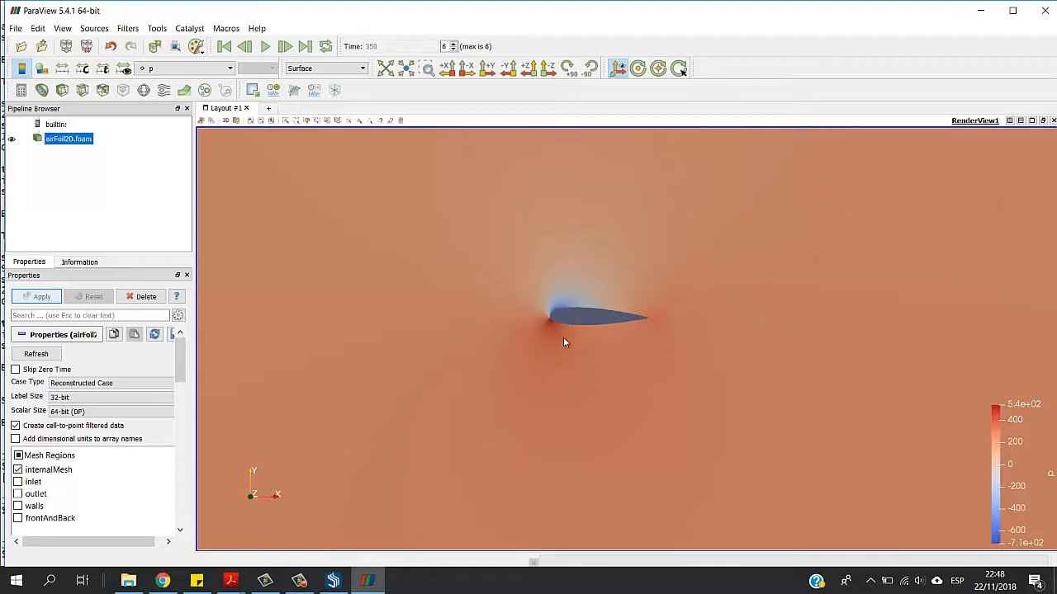
{"action": "mouse_move", "coordinate": [422, 221]}
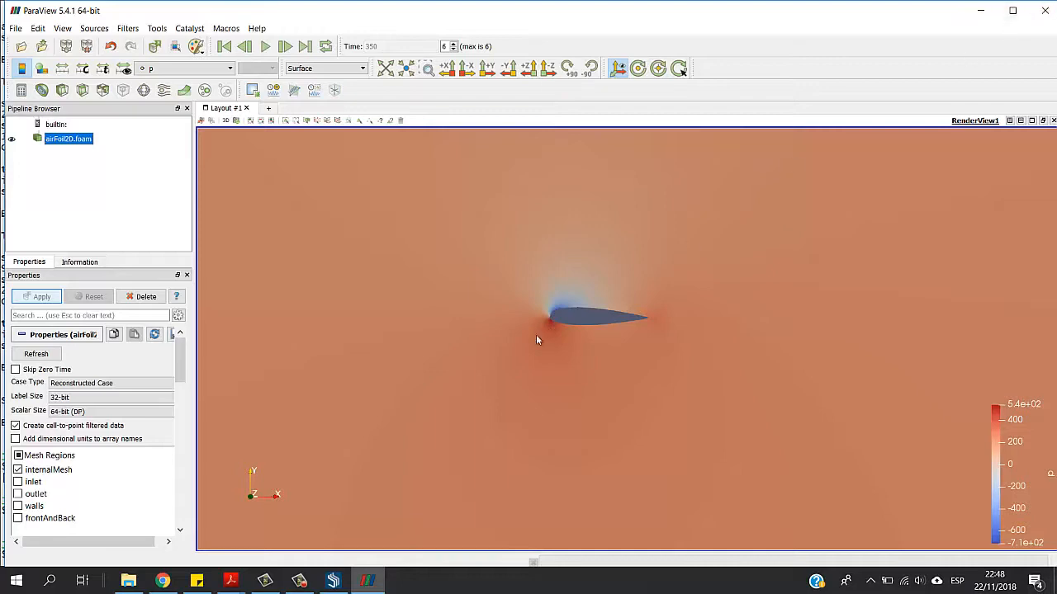
{"action": "mouse_move", "coordinate": [363, 251]}
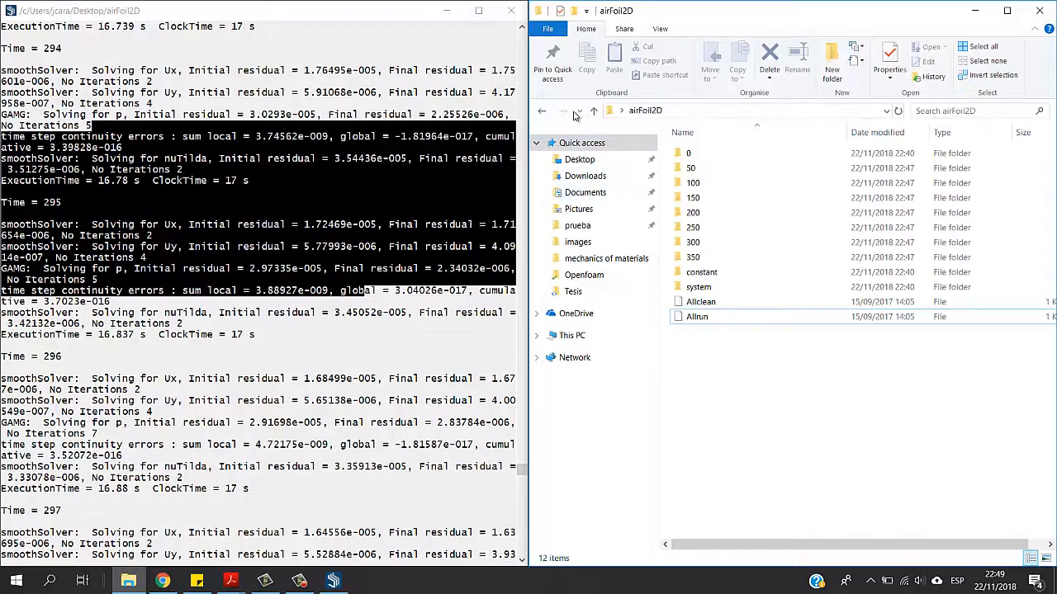
{"action": "mouse_move", "coordinate": [542, 113]}
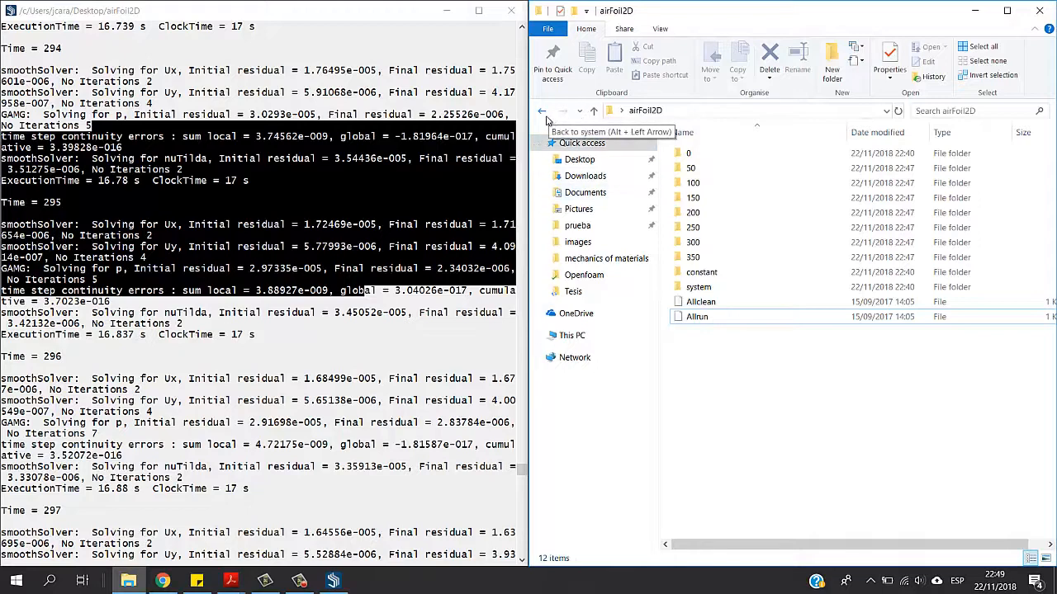